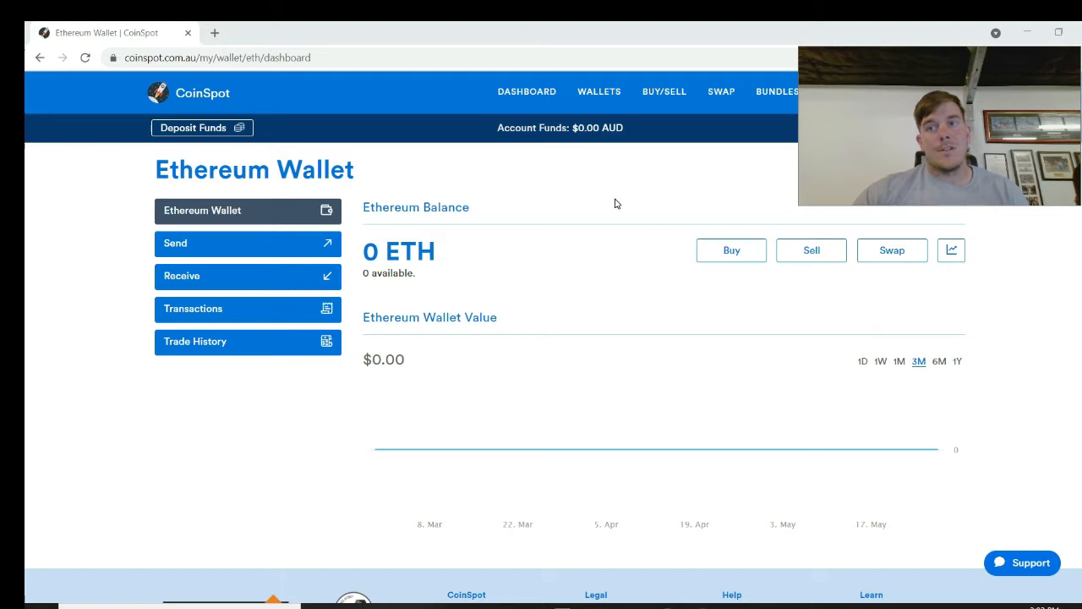
{"action": "mouse_move", "coordinate": [602, 200]}
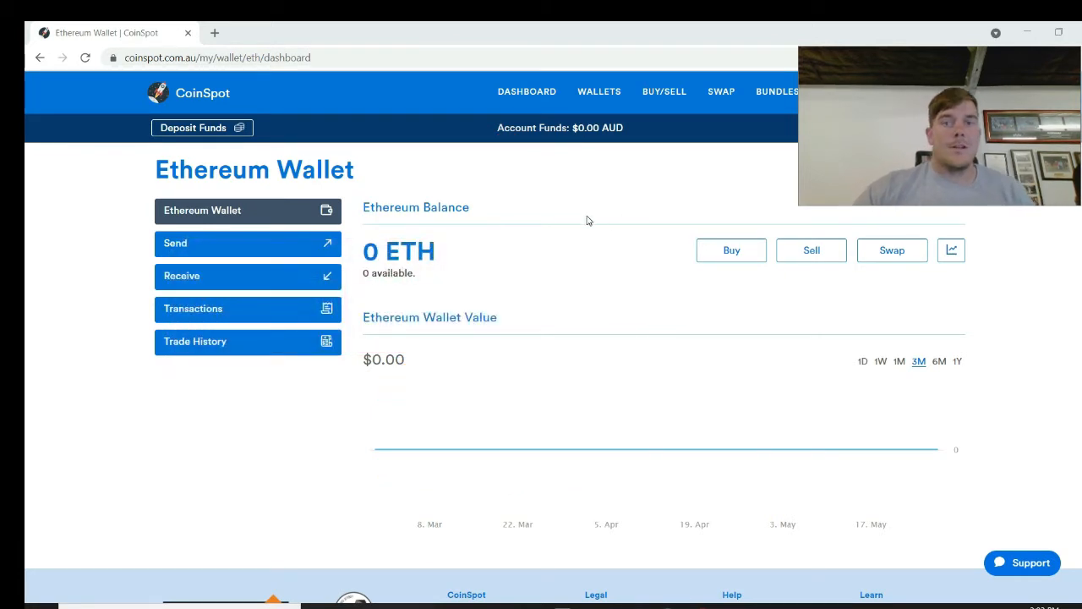
{"action": "mouse_move", "coordinate": [625, 169]}
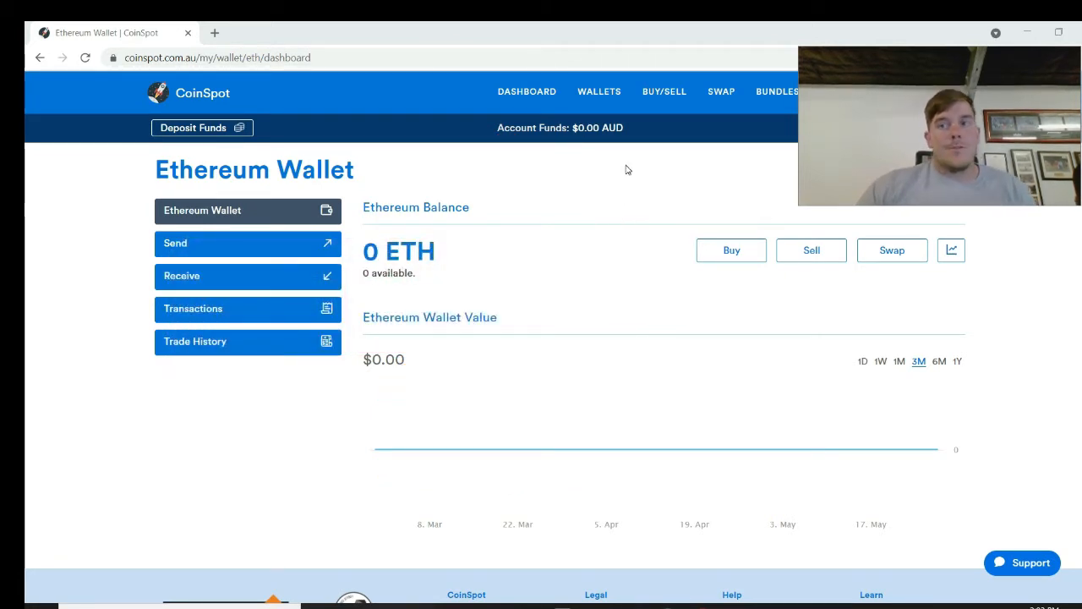
{"action": "mouse_move", "coordinate": [232, 34]}
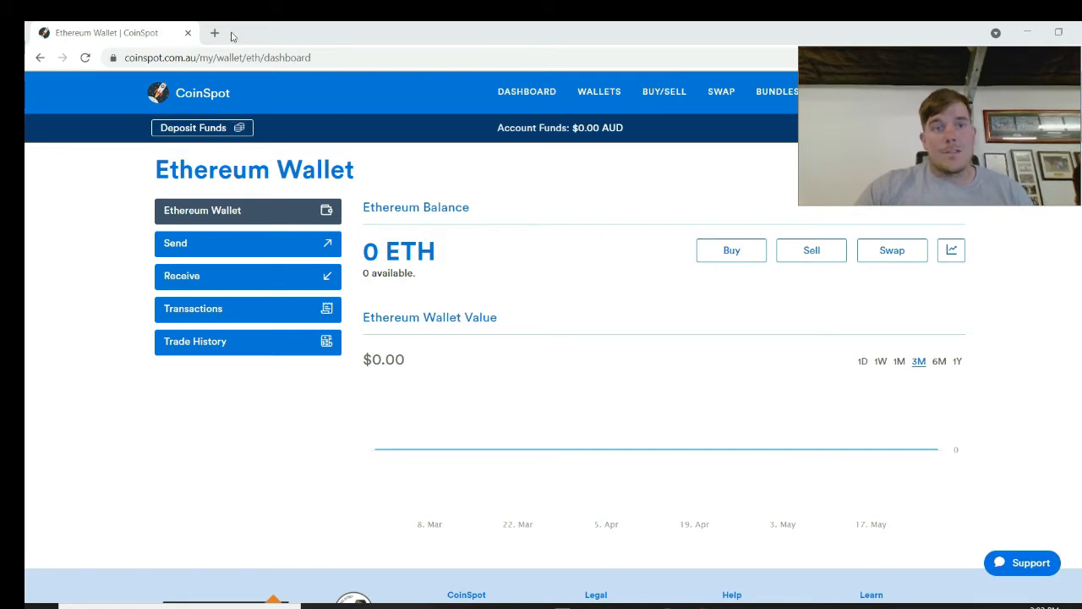
{"action": "mouse_move", "coordinate": [460, 175]}
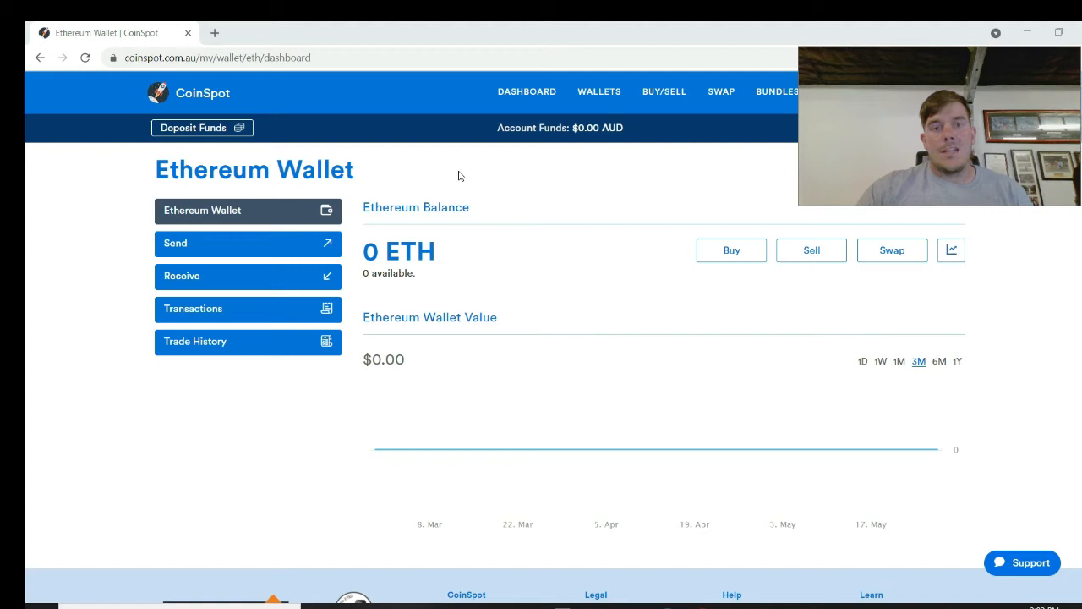
{"action": "mouse_move", "coordinate": [457, 177]}
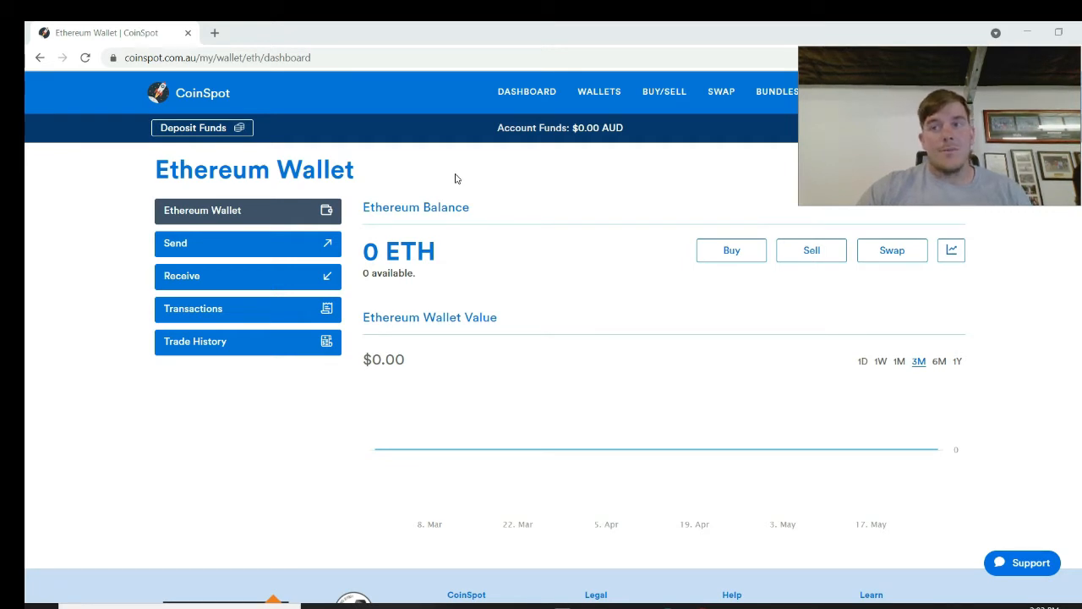
{"action": "mouse_move", "coordinate": [626, 220]}
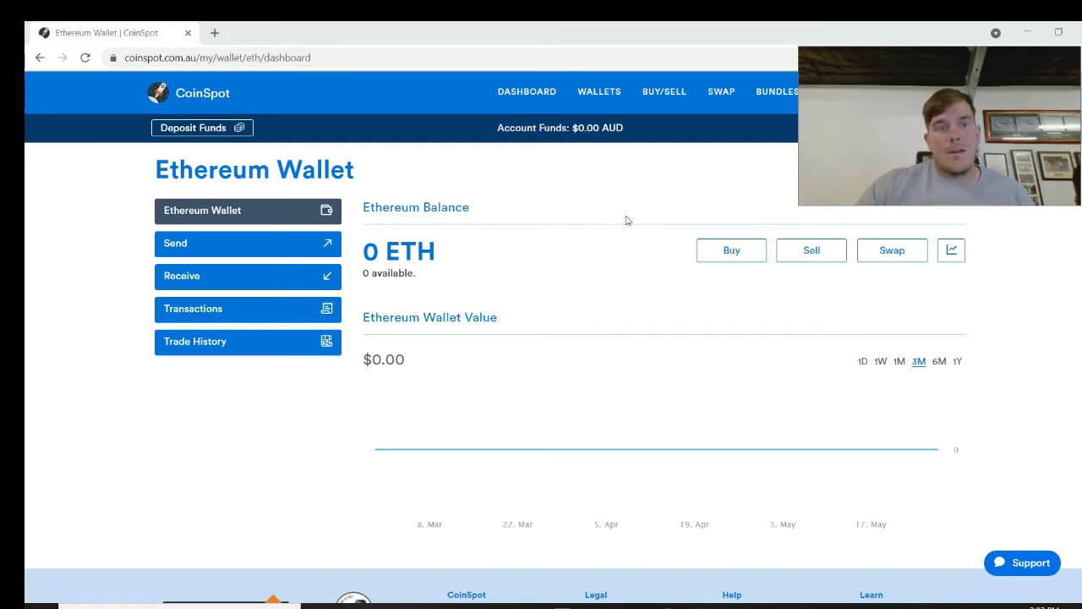
{"action": "mouse_move", "coordinate": [562, 237]}
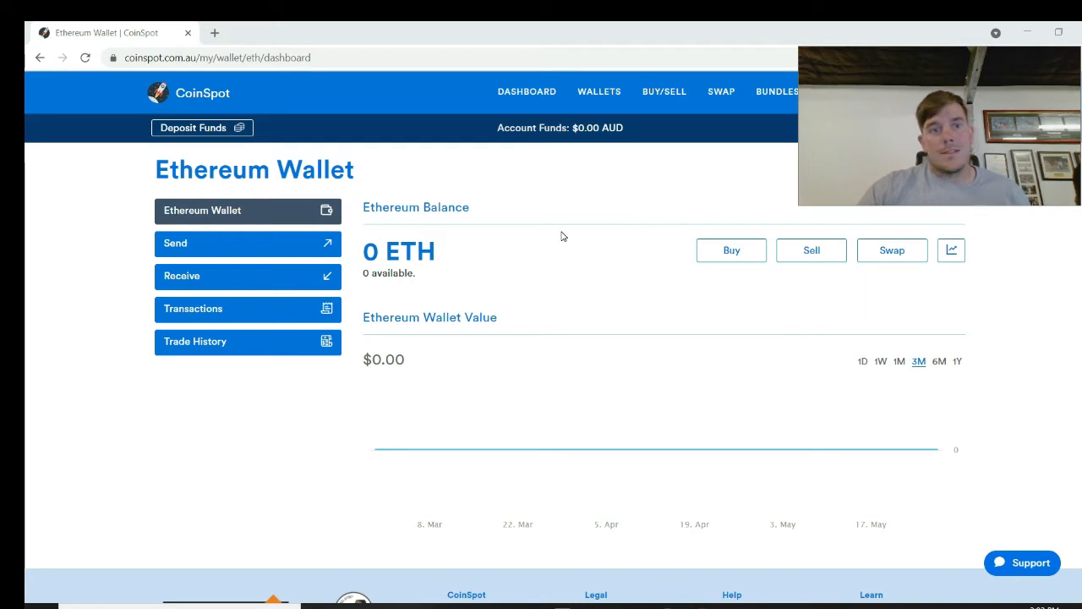
{"action": "mouse_move", "coordinate": [190, 467]}
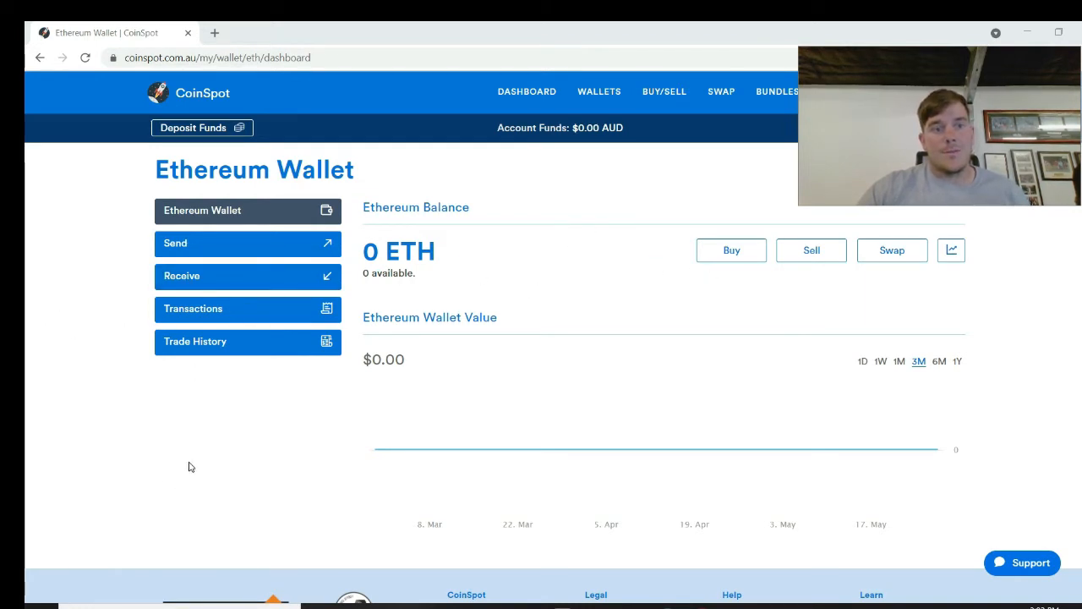
{"action": "mouse_move", "coordinate": [296, 438]}
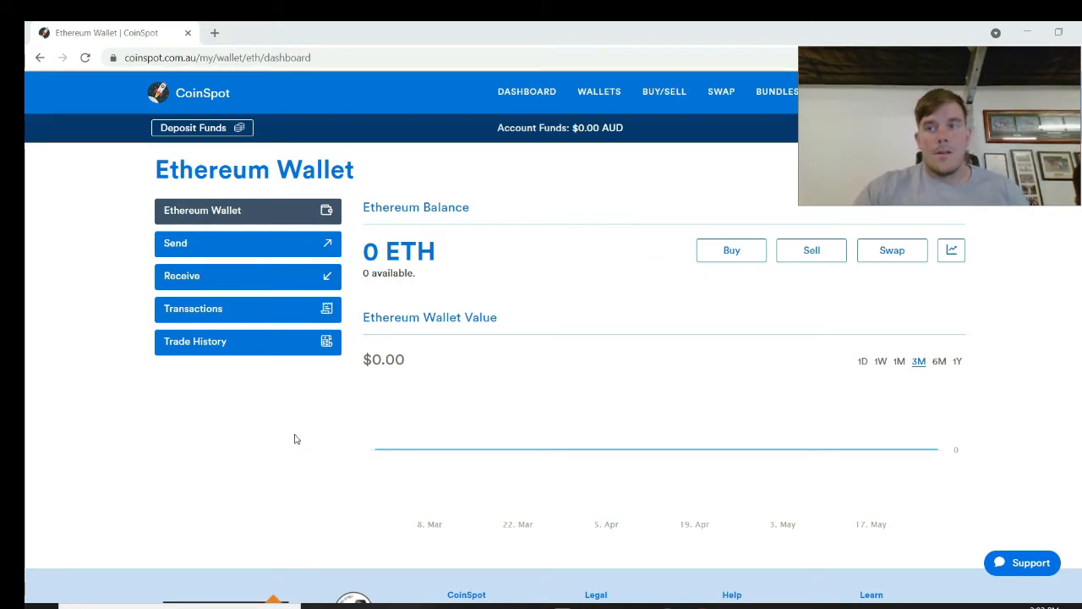
{"action": "mouse_move", "coordinate": [702, 600]}
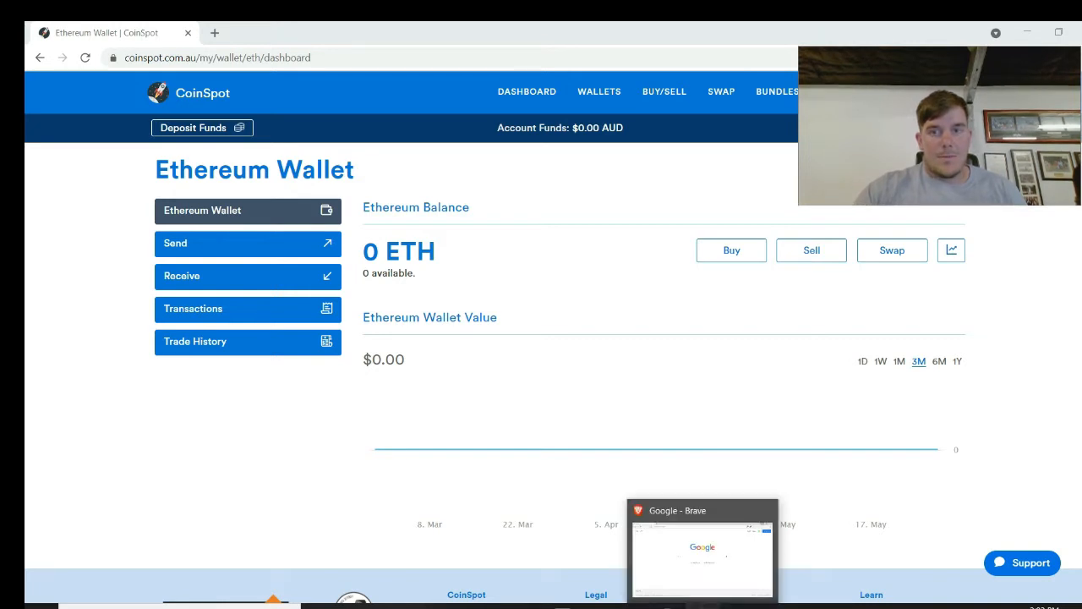
Search Google for metamask, reach metamask.io's download page and its Install MetaMask for Brave option.
{"action": "left_click", "coordinate": [702, 549]}
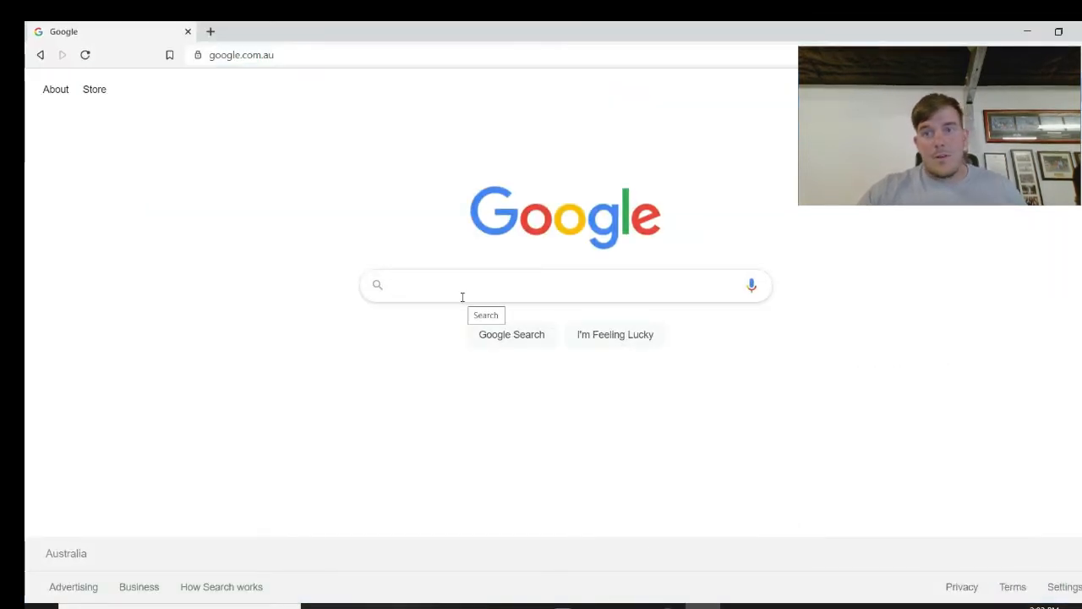
{"action": "type", "text": "metamask"}
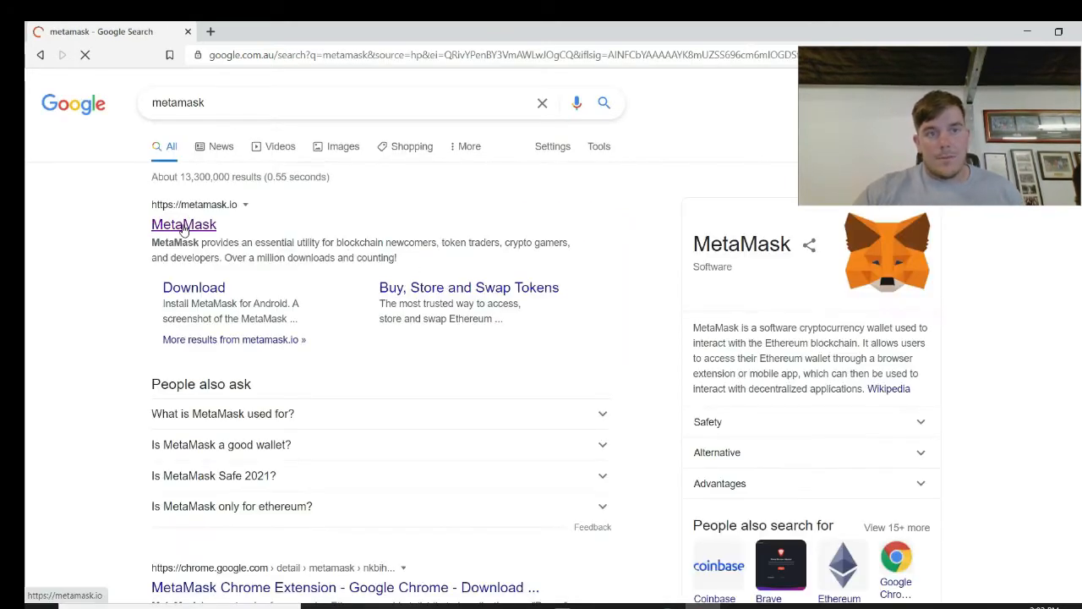
{"action": "left_click", "coordinate": [182, 223]}
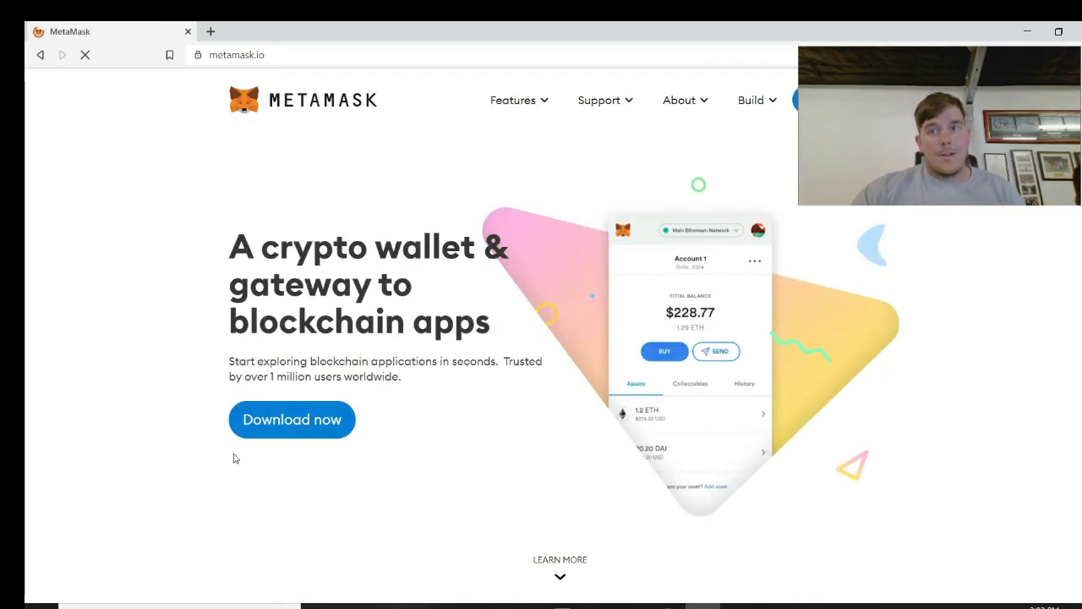
{"action": "left_click", "coordinate": [291, 420]}
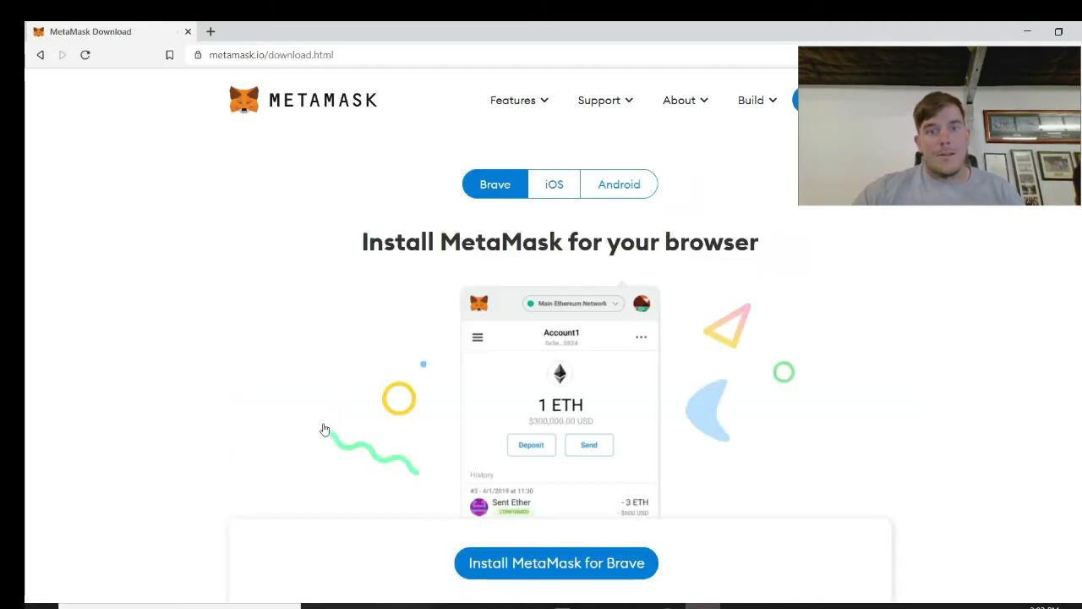
{"action": "mouse_move", "coordinate": [305, 269]}
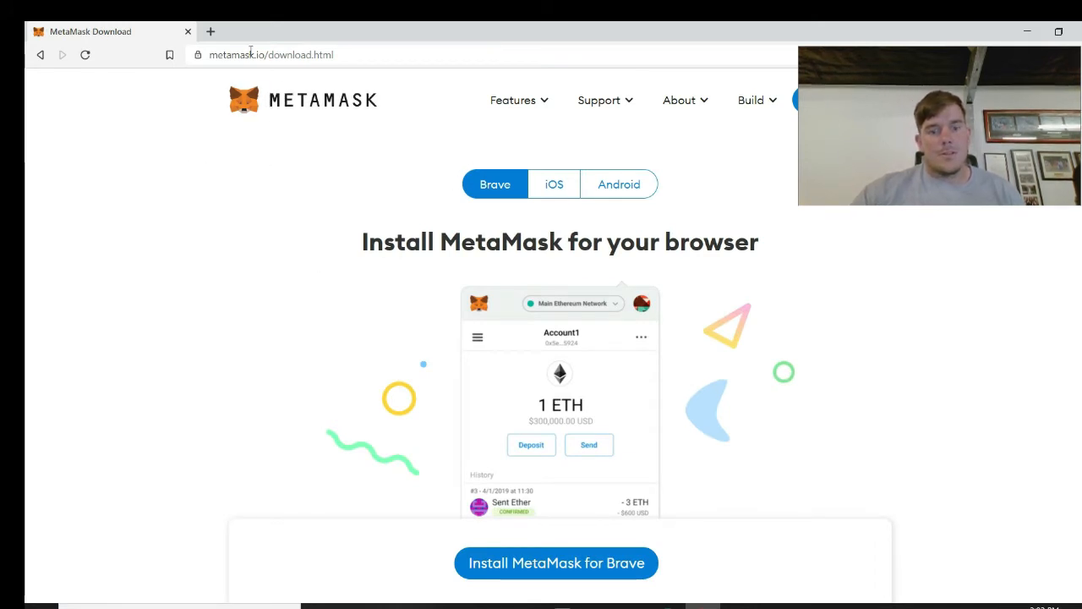
{"action": "mouse_move", "coordinate": [313, 264]}
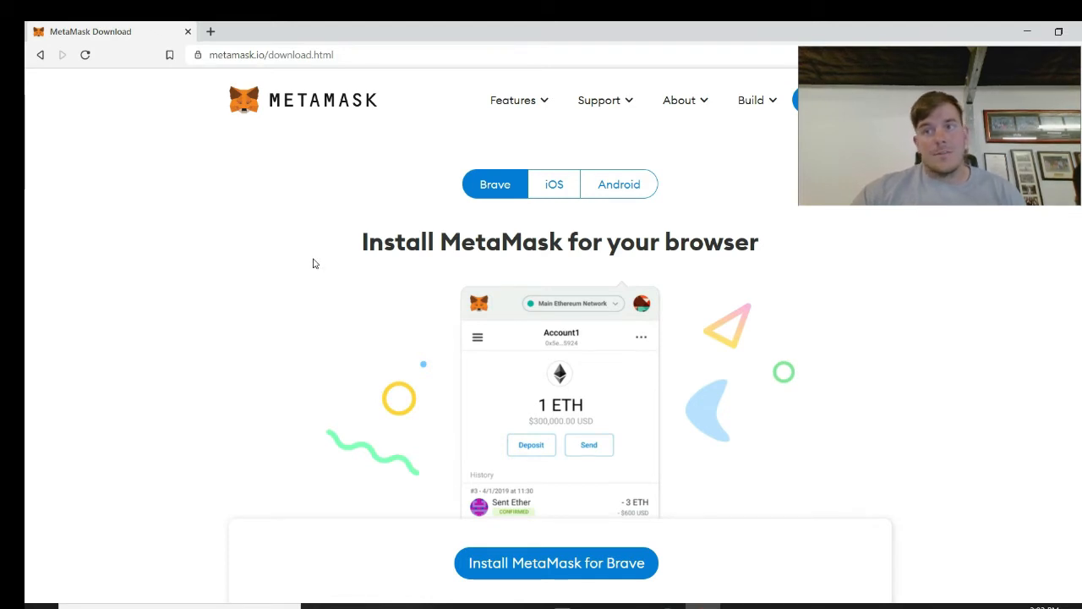
{"action": "mouse_move", "coordinate": [360, 208]}
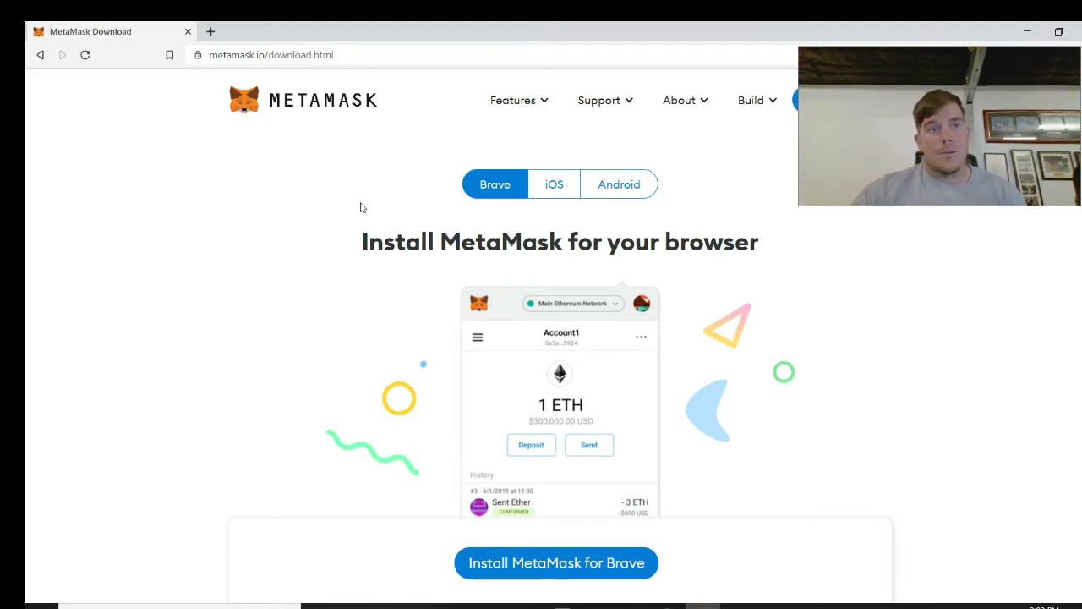
{"action": "scroll", "scroll_direction": "down", "scroll_amount": 3}
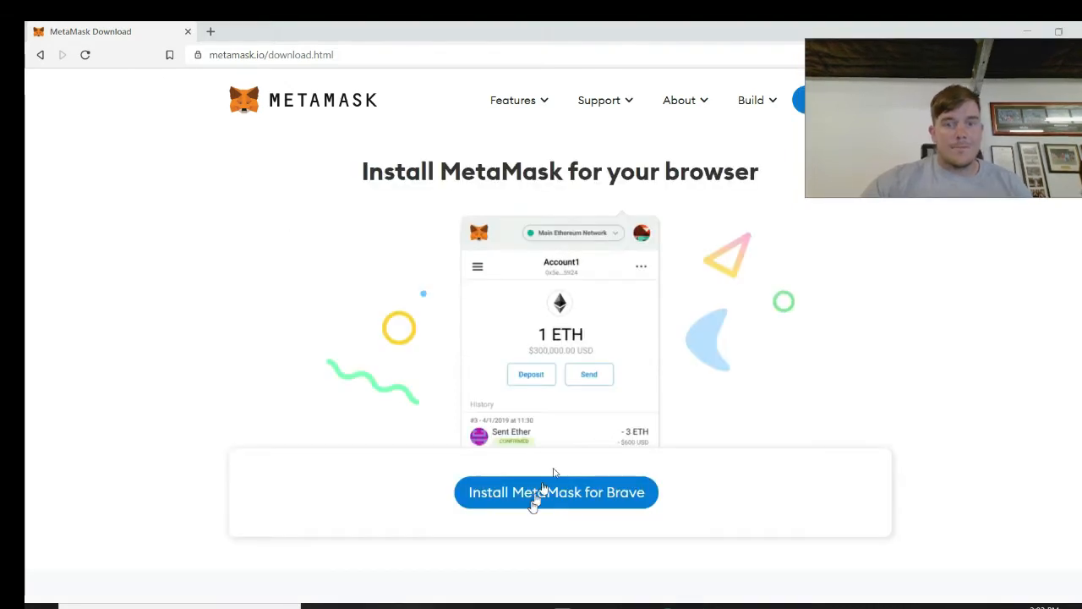
Add the MetaMask extension to Brave from its Chrome Web Store listing and confirm it installed.
{"action": "left_click", "coordinate": [555, 492]}
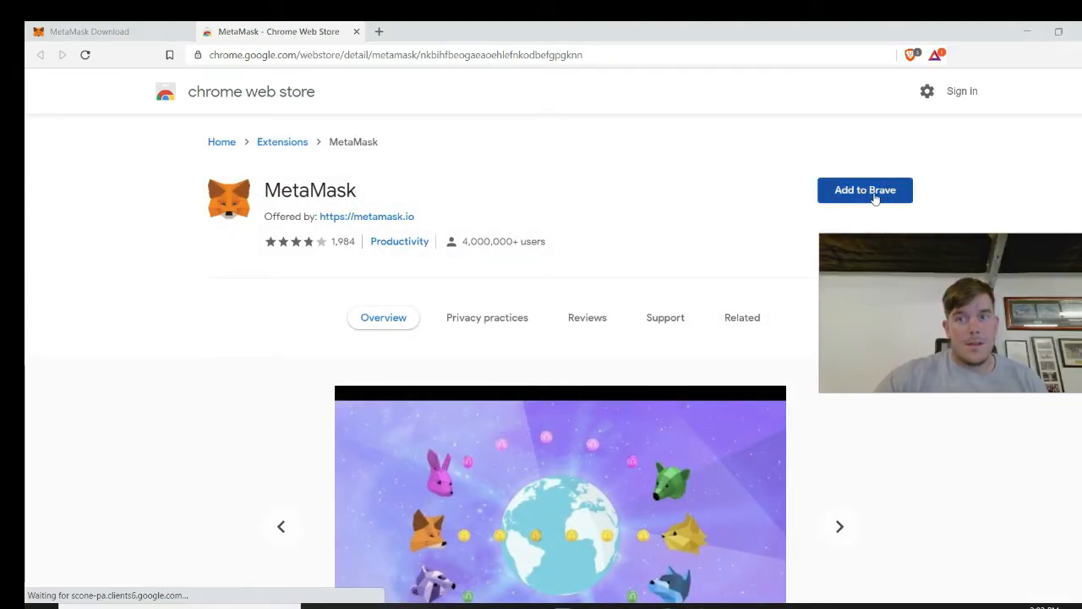
{"action": "left_click", "coordinate": [866, 190]}
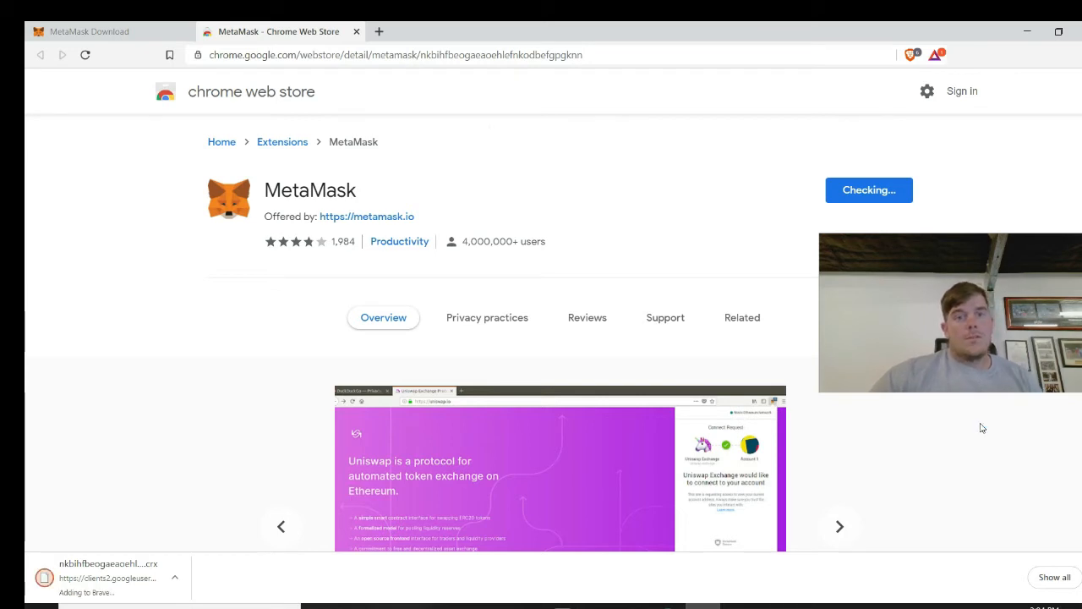
{"action": "left_click", "coordinate": [839, 526]}
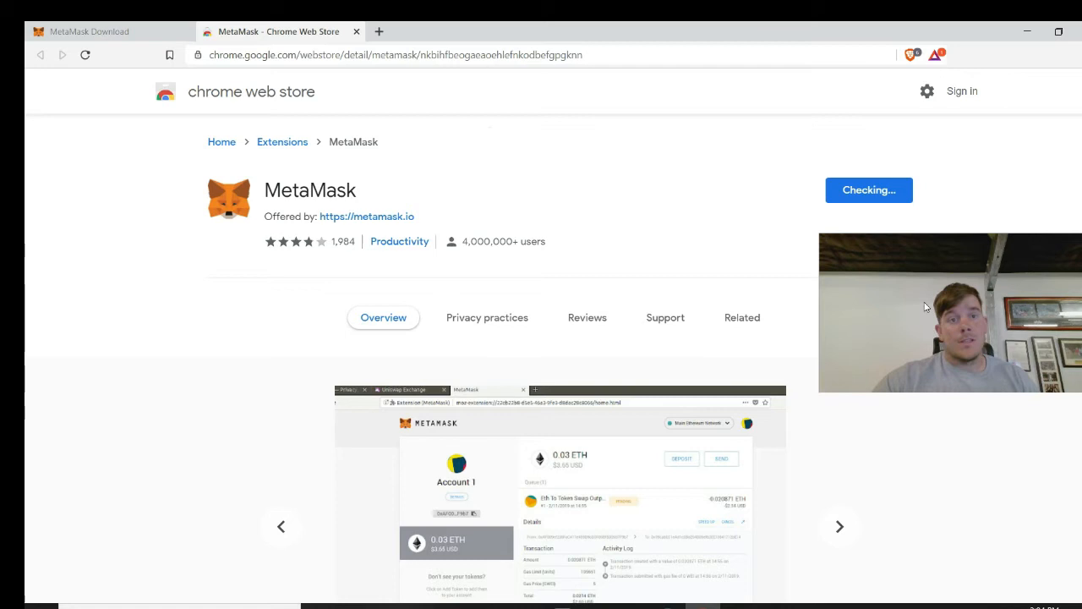
{"action": "left_click", "coordinate": [869, 189]}
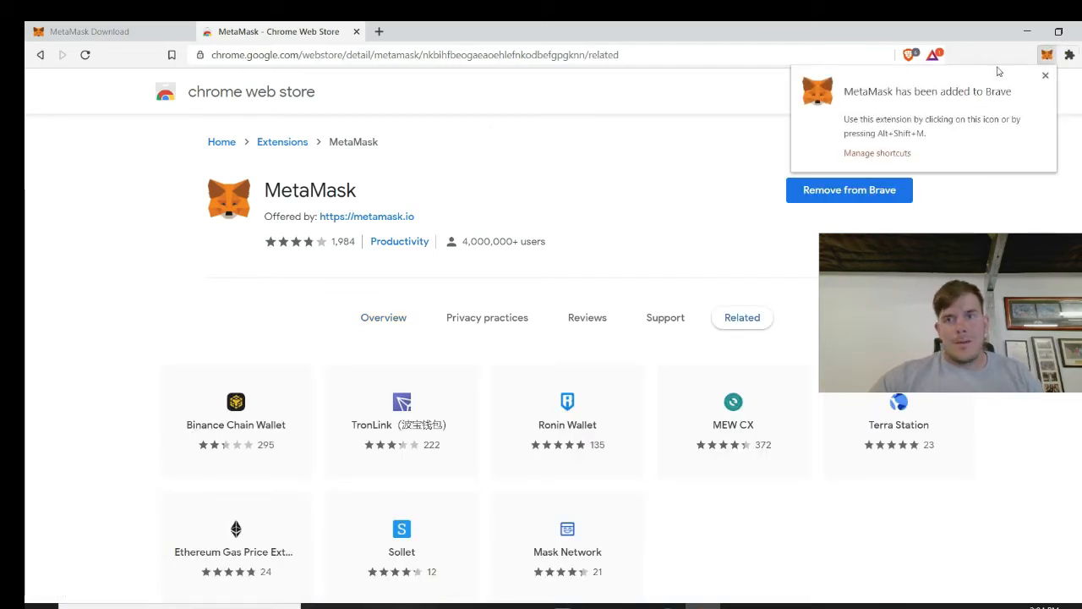
{"action": "left_click", "coordinate": [1046, 54]}
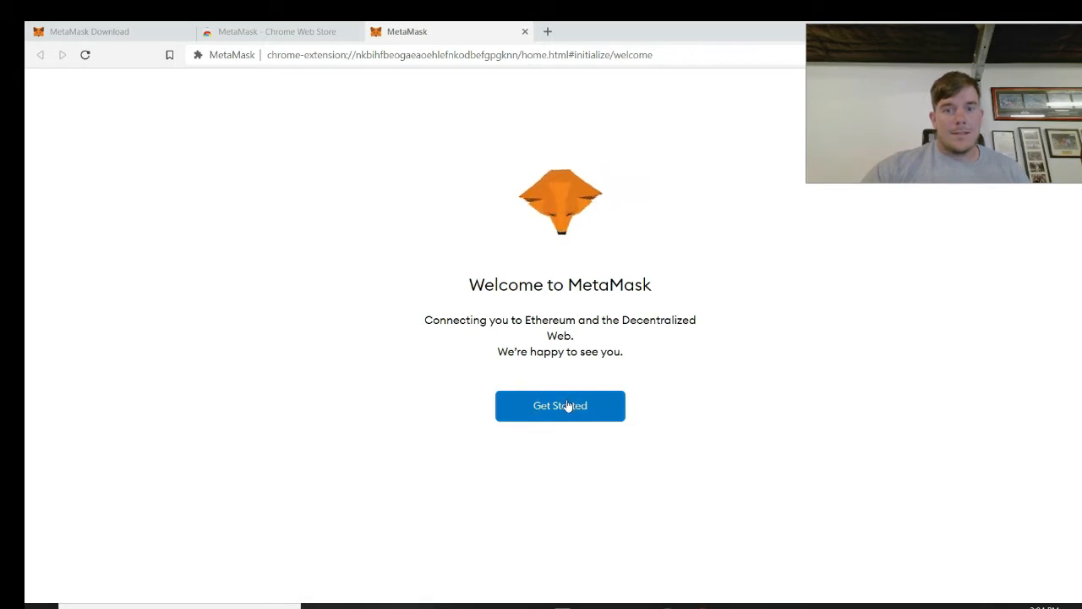
Get started with MetaMask onboarding and choose to create a brand new wallet.
{"action": "left_click", "coordinate": [559, 406]}
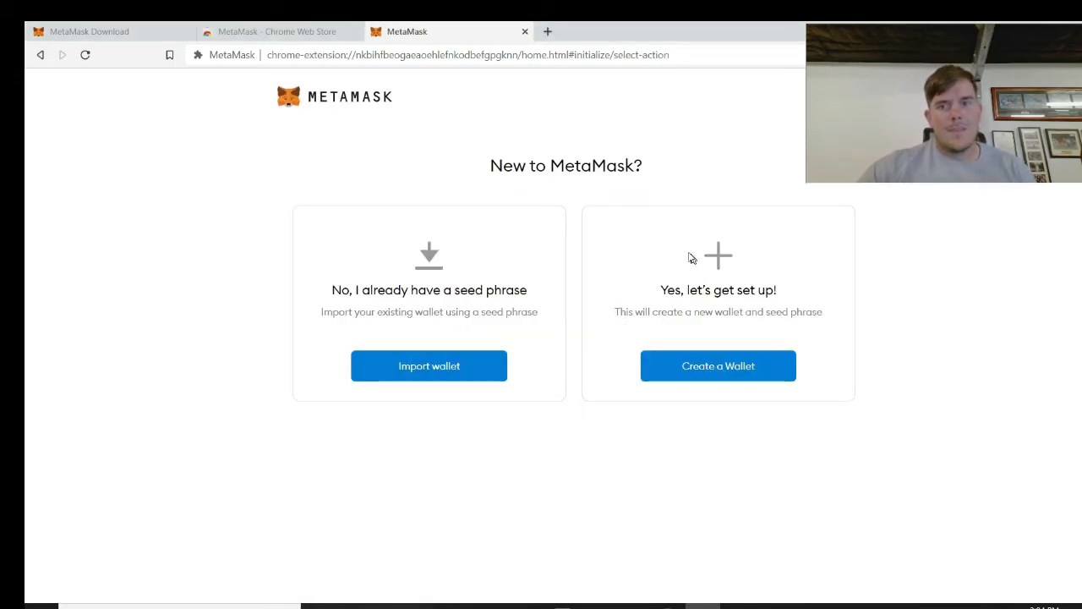
{"action": "mouse_move", "coordinate": [950, 311]}
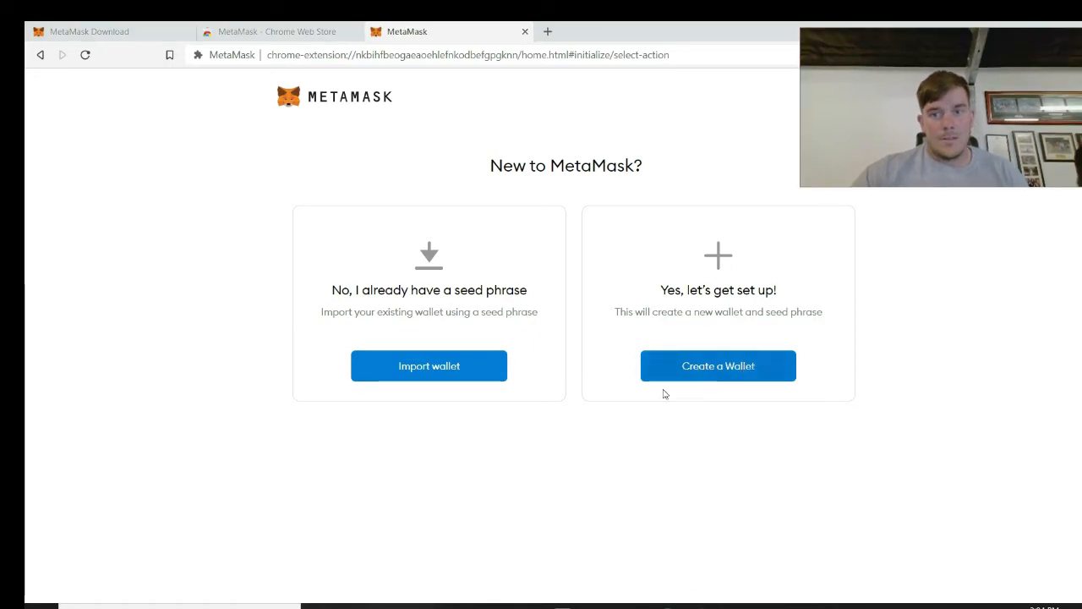
{"action": "left_click", "coordinate": [717, 366]}
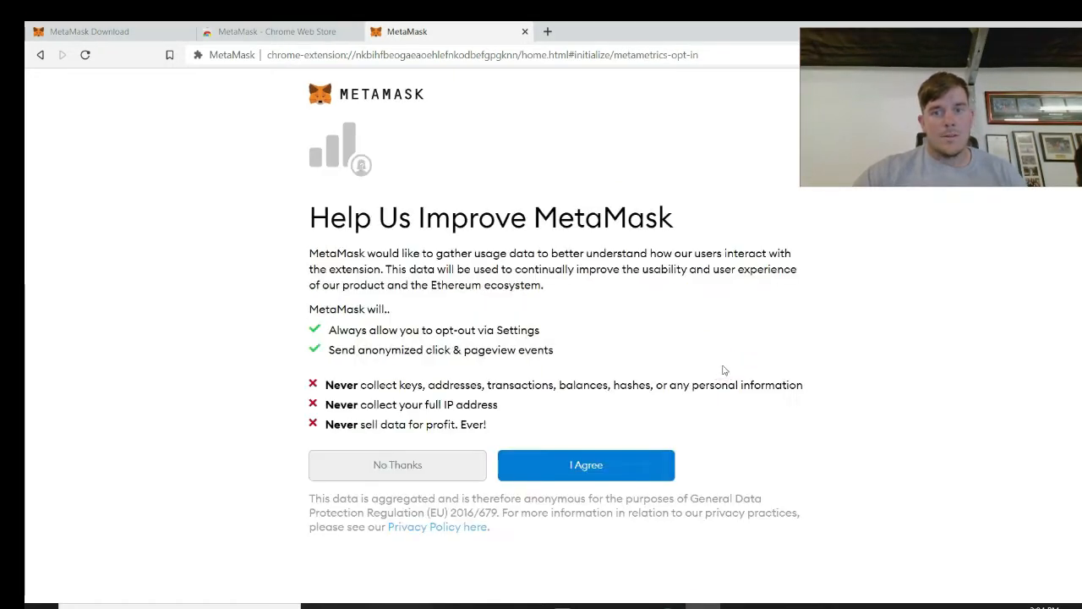
{"action": "mouse_move", "coordinate": [646, 160]}
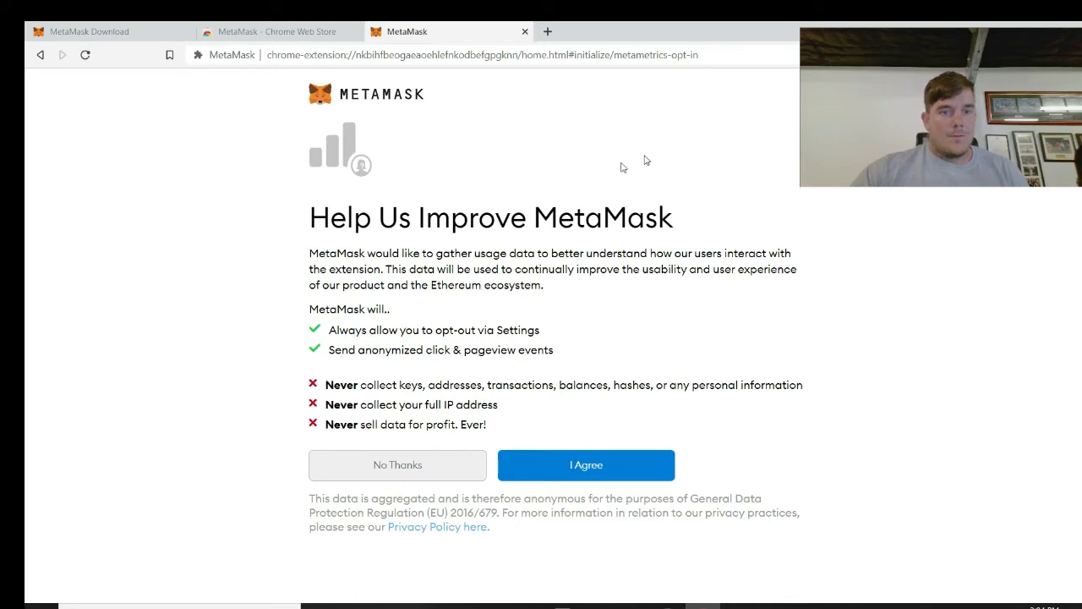
{"action": "mouse_move", "coordinate": [561, 264]}
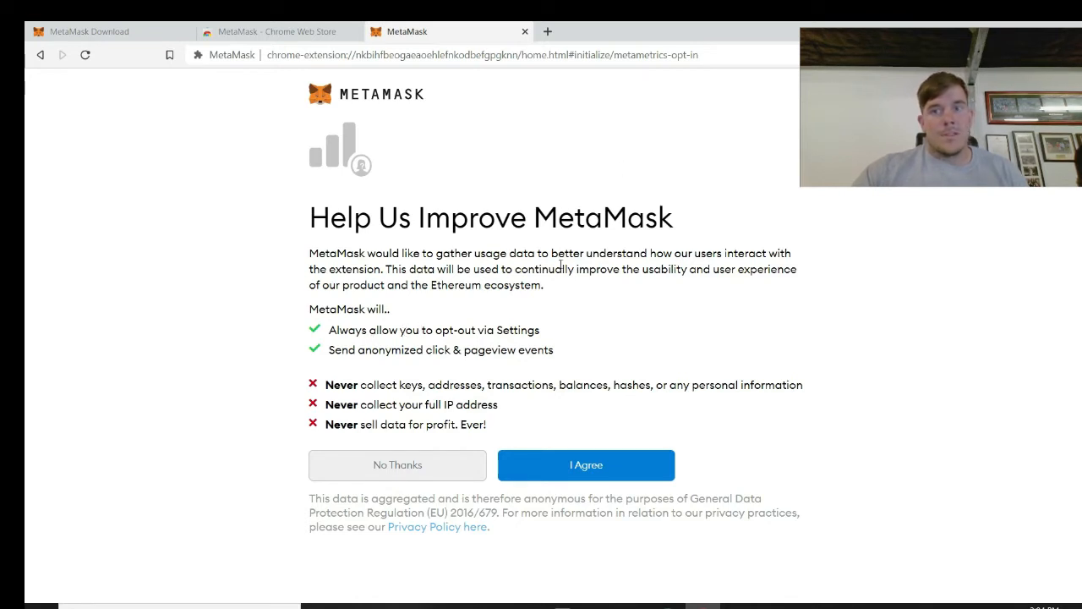
{"action": "mouse_move", "coordinate": [826, 281]}
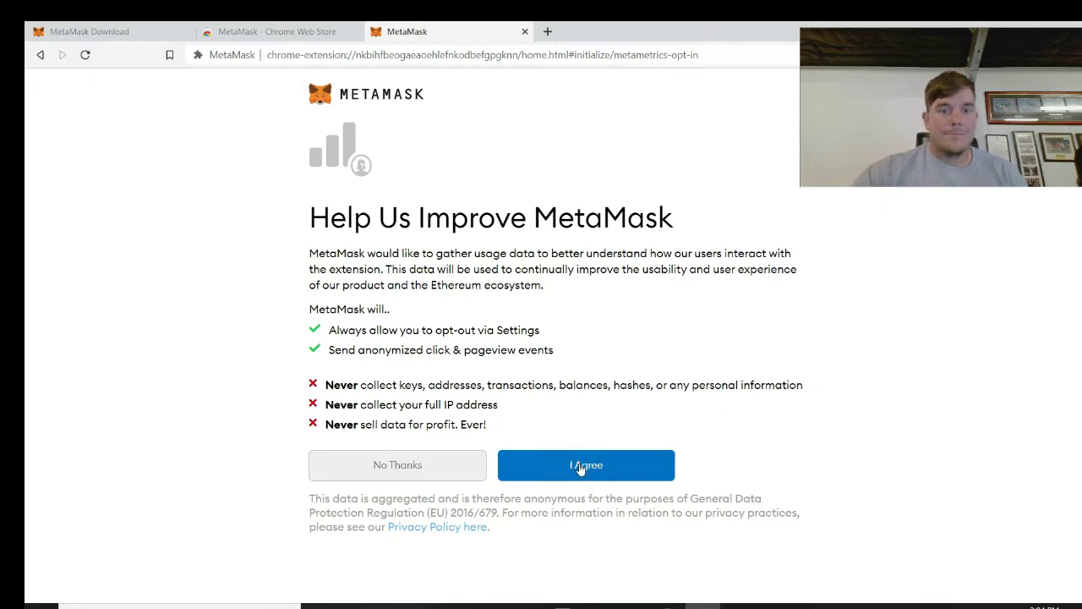
Agree to usage-data sharing, accept the Terms of Use with the password entered, and create the wallet.
{"action": "left_click", "coordinate": [585, 465]}
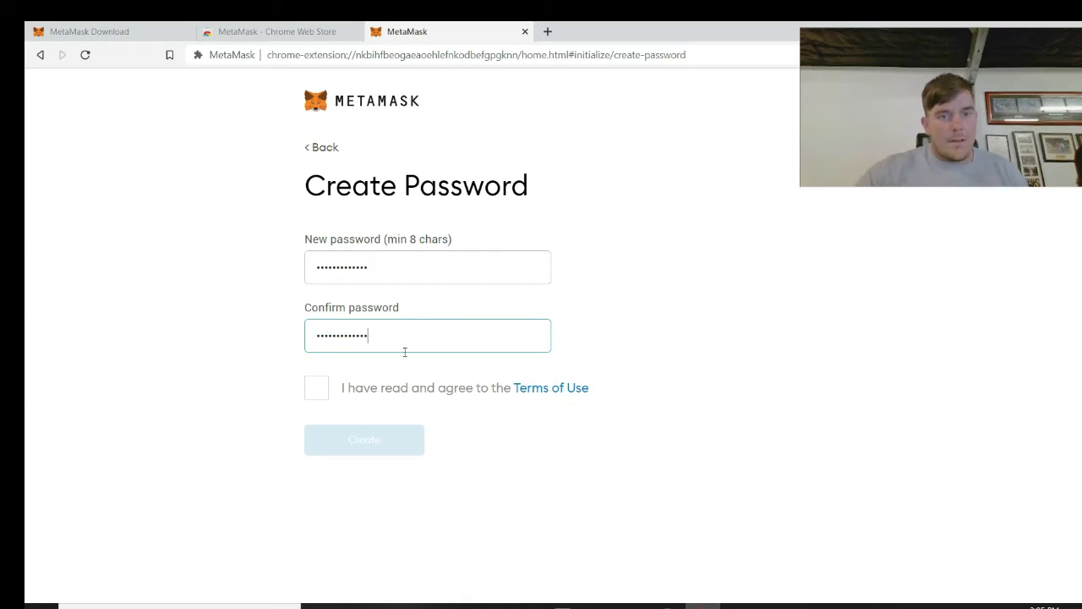
{"action": "mouse_move", "coordinate": [358, 362]}
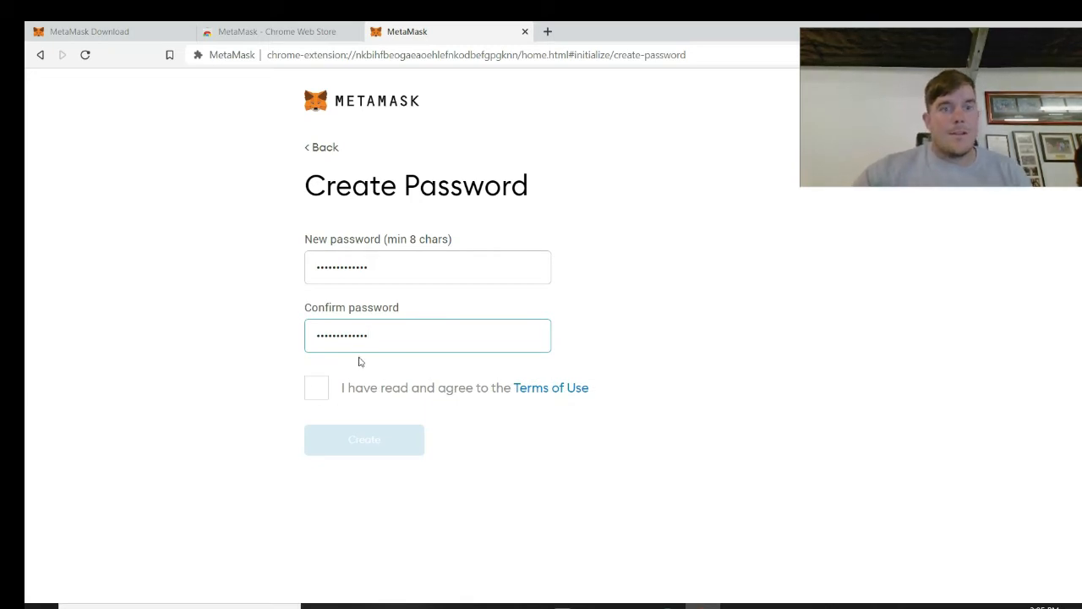
{"action": "left_click", "coordinate": [314, 387]}
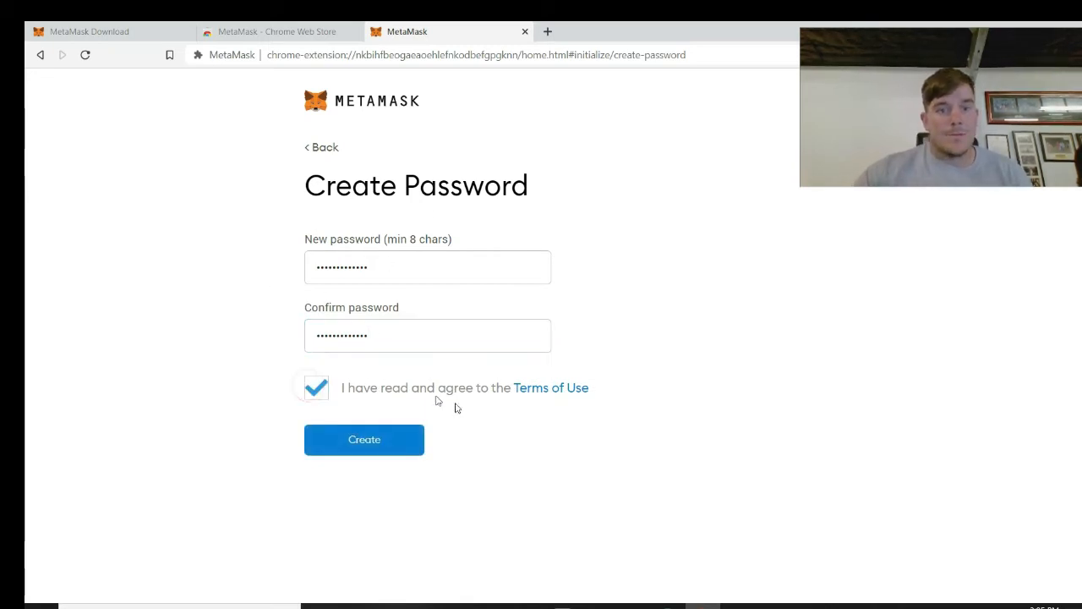
{"action": "left_click", "coordinate": [364, 439]}
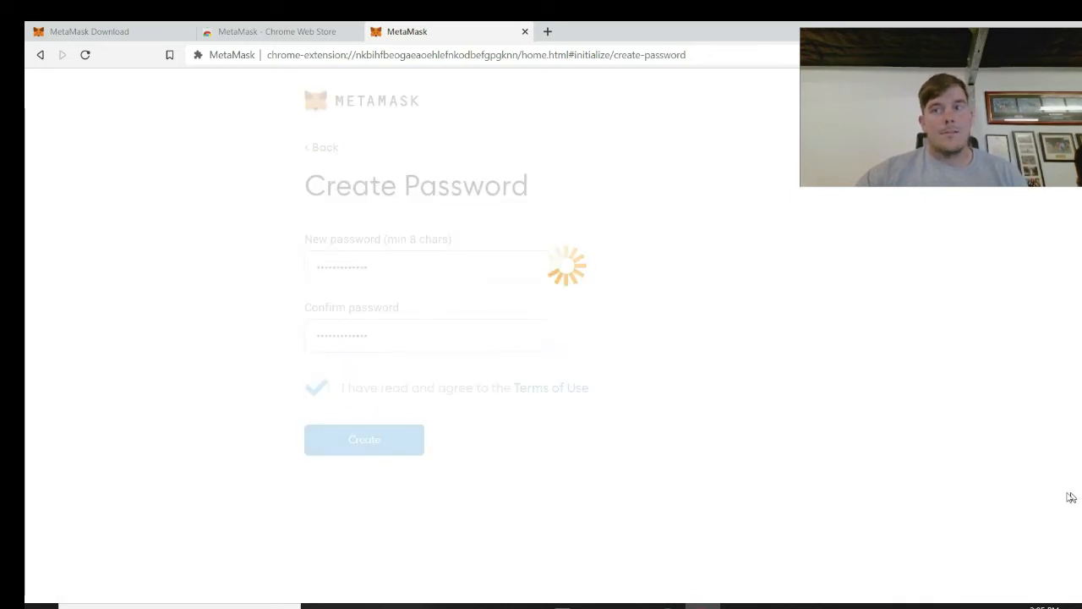
Reveal the secret backup phrase words and continue to the phrase confirmation page.
{"action": "left_click", "coordinate": [364, 439]}
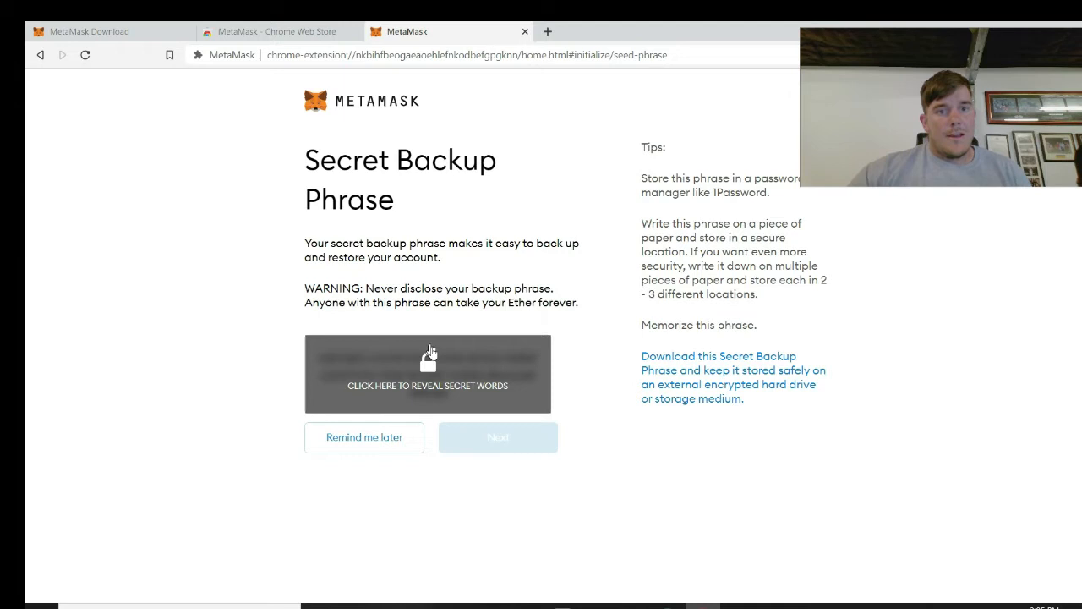
{"action": "mouse_move", "coordinate": [622, 230]}
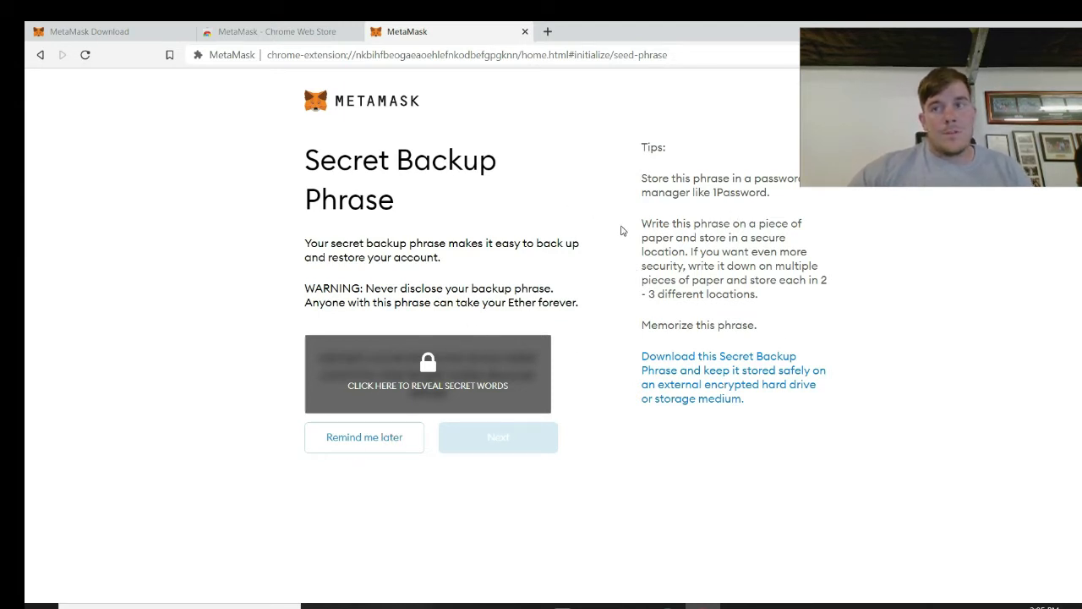
{"action": "mouse_move", "coordinate": [173, 263]}
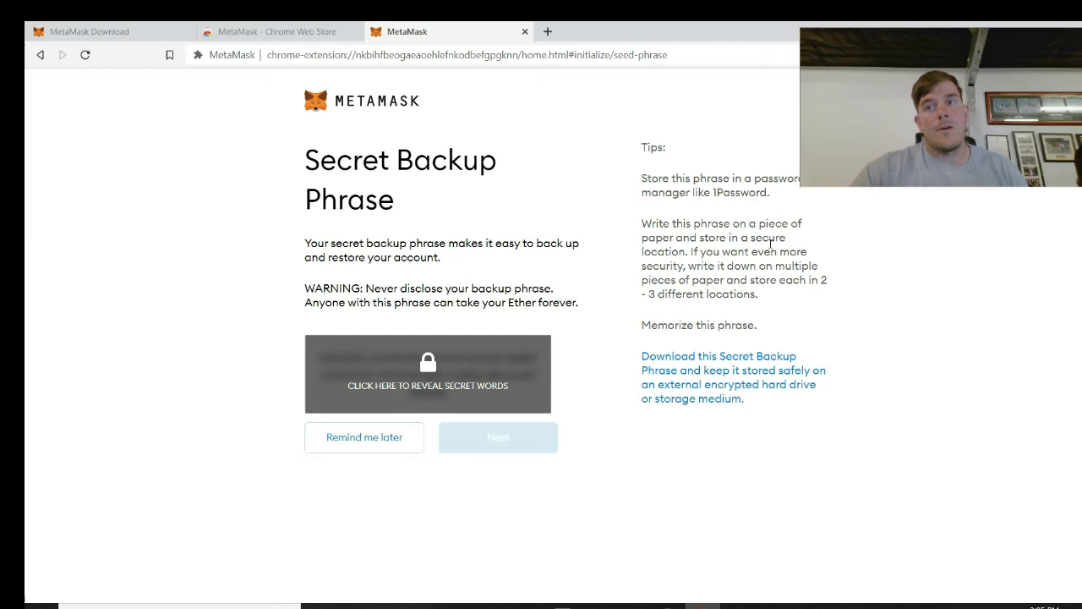
{"action": "mouse_move", "coordinate": [595, 265]}
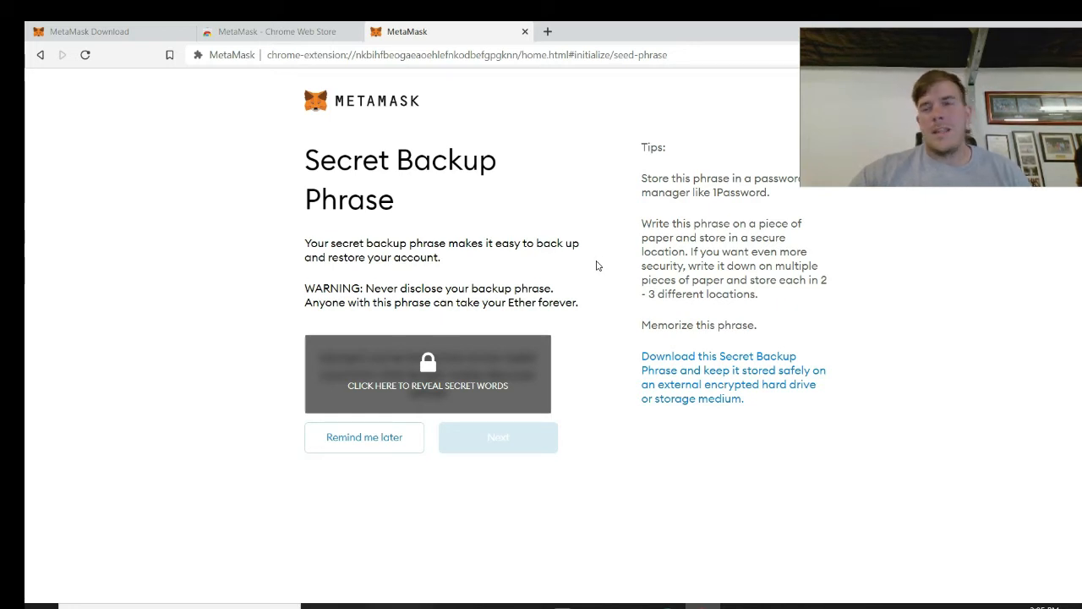
{"action": "mouse_move", "coordinate": [505, 120]}
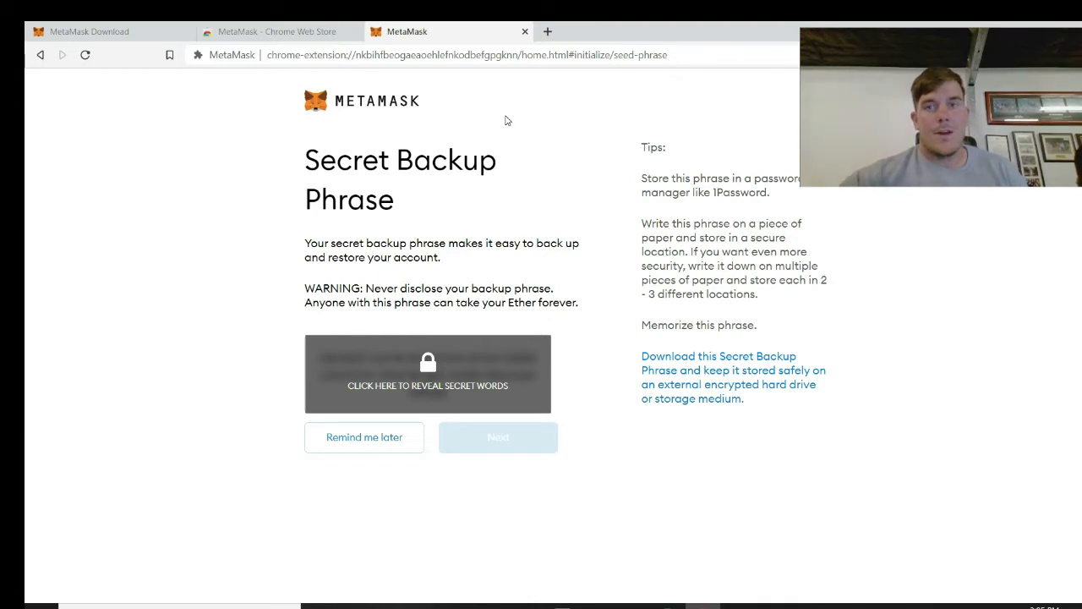
{"action": "mouse_move", "coordinate": [499, 387]}
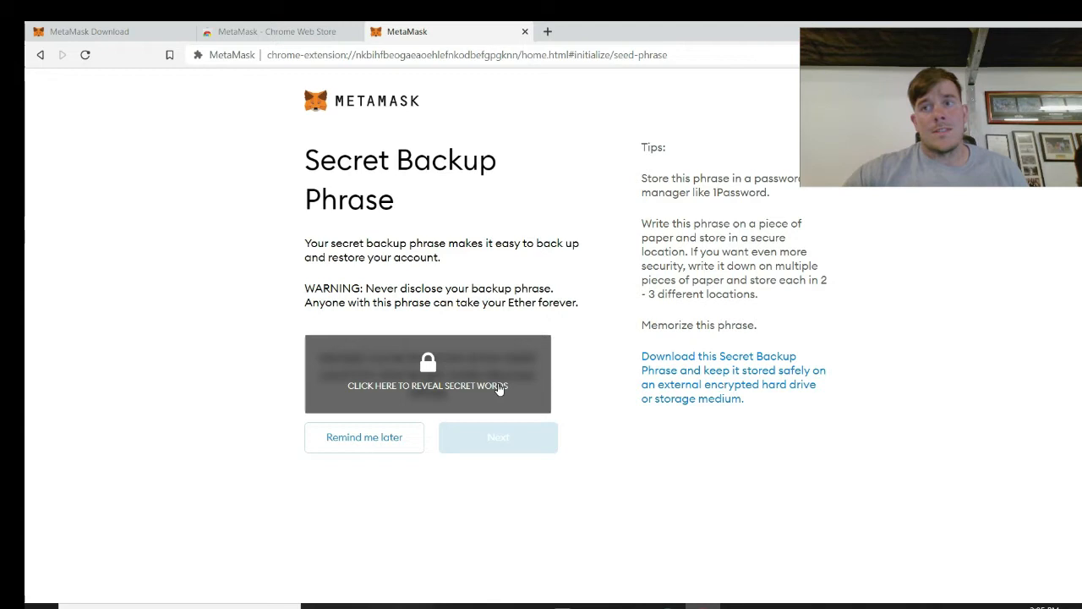
{"action": "mouse_move", "coordinate": [524, 369]}
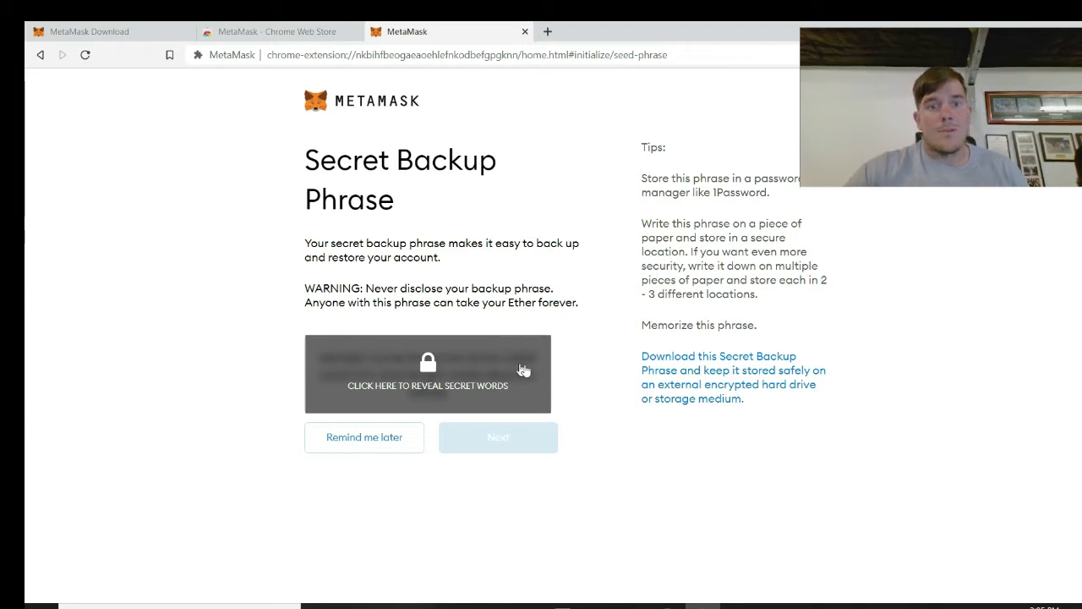
{"action": "mouse_move", "coordinate": [403, 369]}
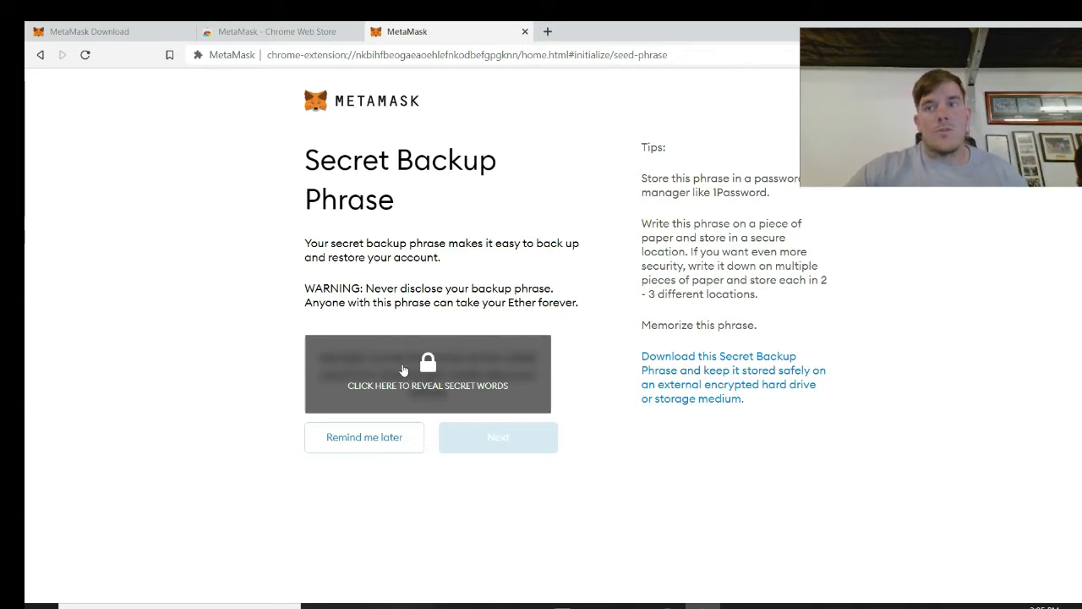
{"action": "mouse_move", "coordinate": [541, 382]}
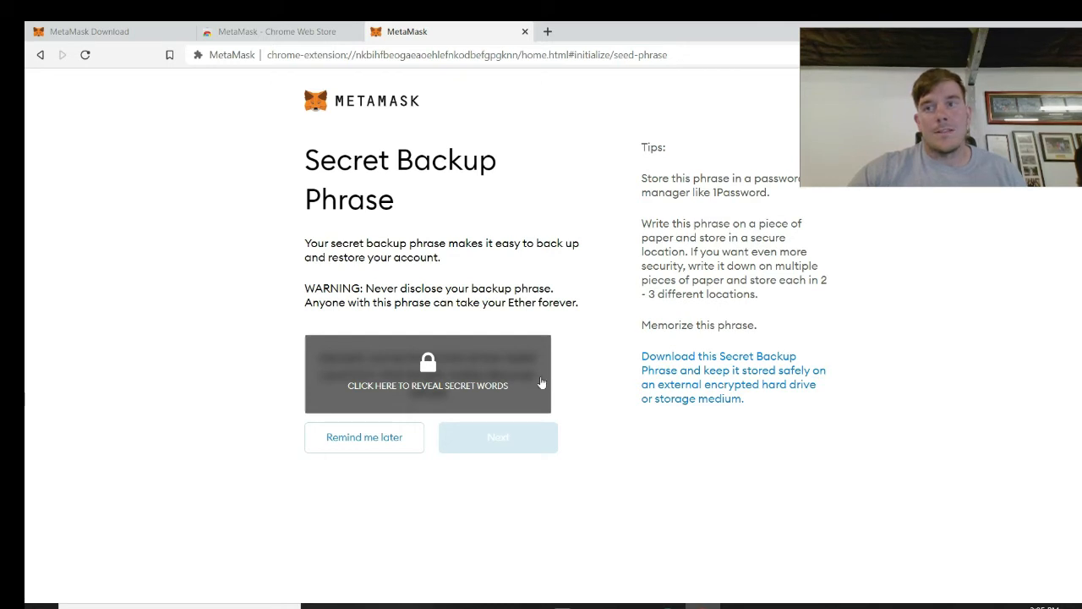
{"action": "mouse_move", "coordinate": [605, 311]}
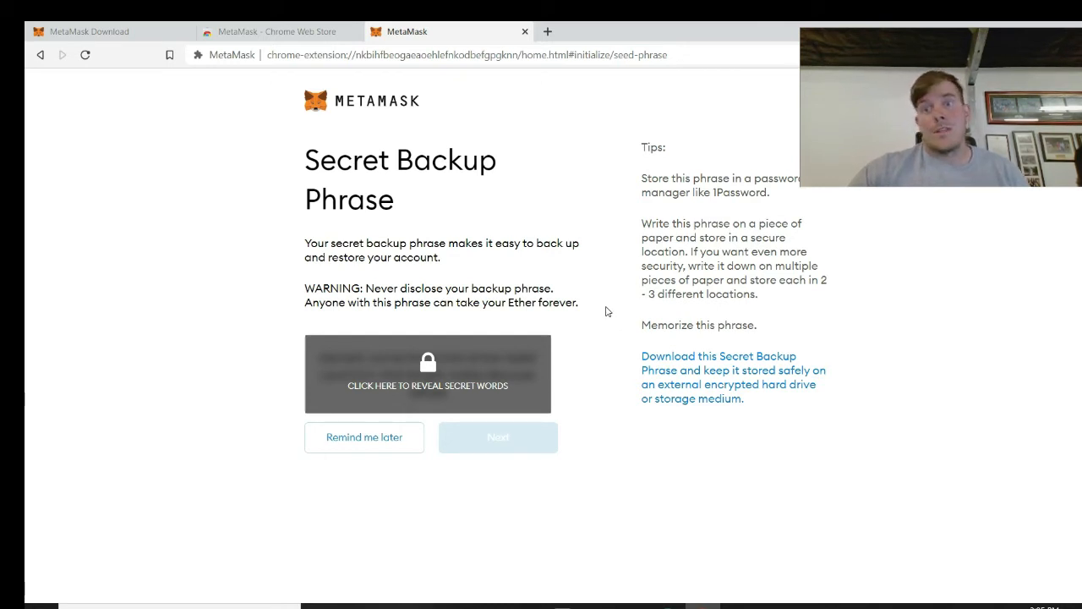
{"action": "mouse_move", "coordinate": [628, 250]}
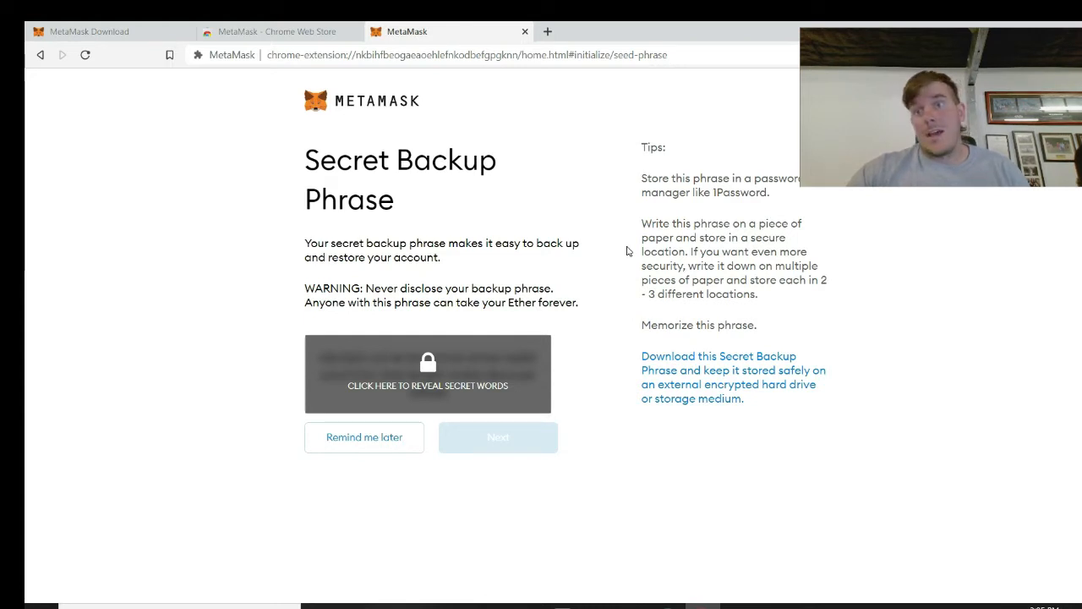
{"action": "mouse_move", "coordinate": [498, 330]}
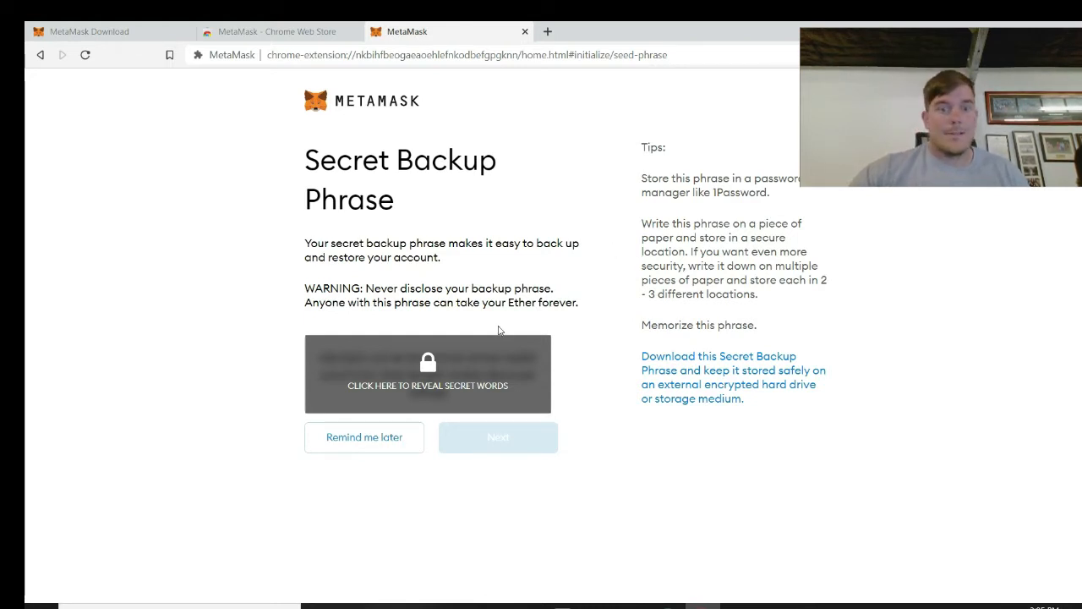
{"action": "mouse_move", "coordinate": [426, 364]}
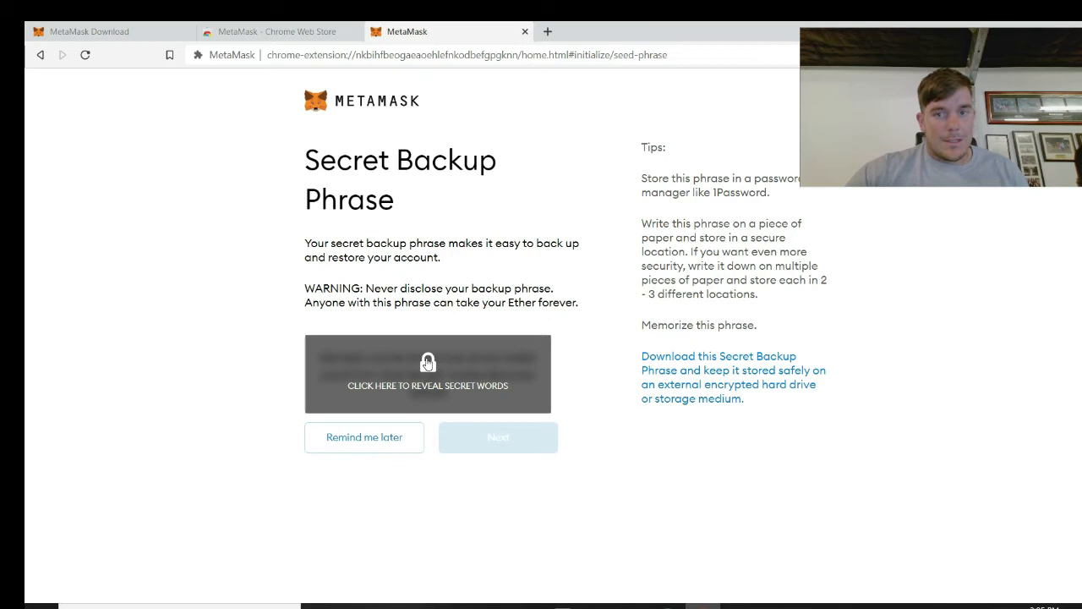
{"action": "left_click", "coordinate": [426, 374]}
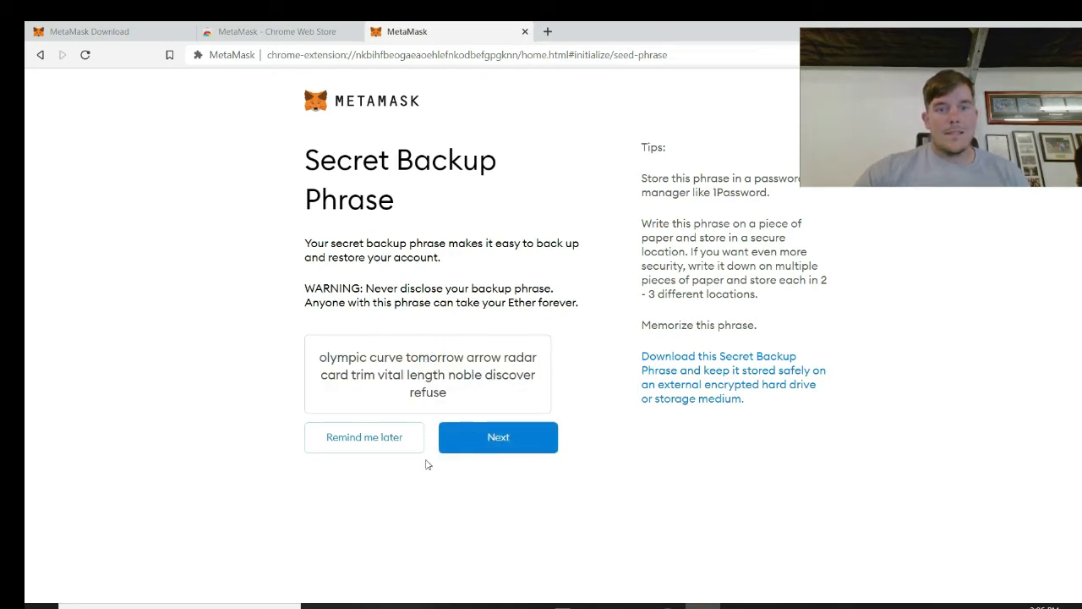
{"action": "mouse_move", "coordinate": [330, 392]}
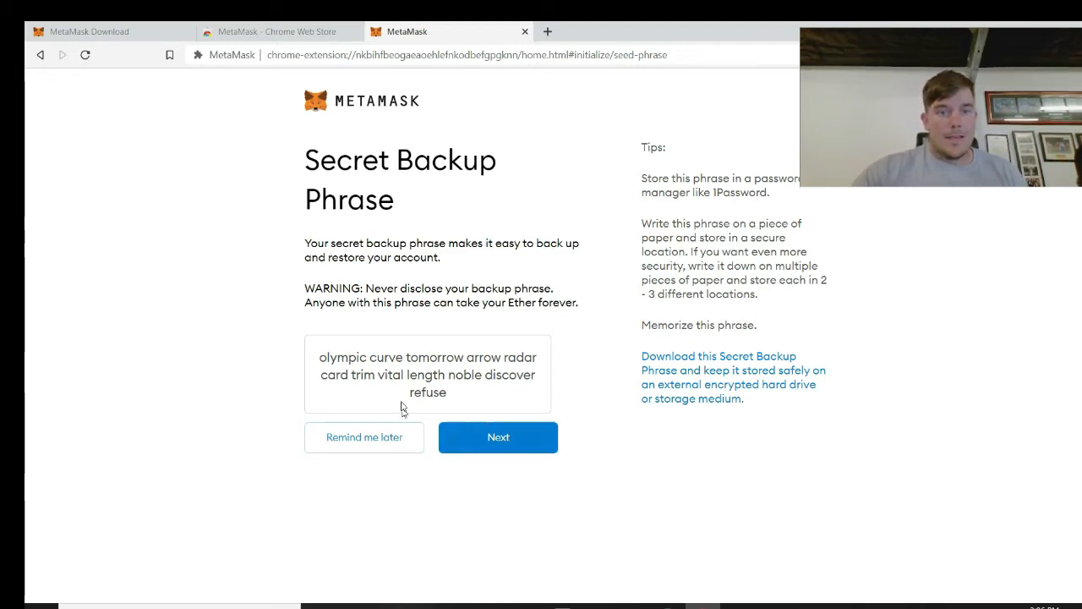
{"action": "left_click", "coordinate": [497, 436]}
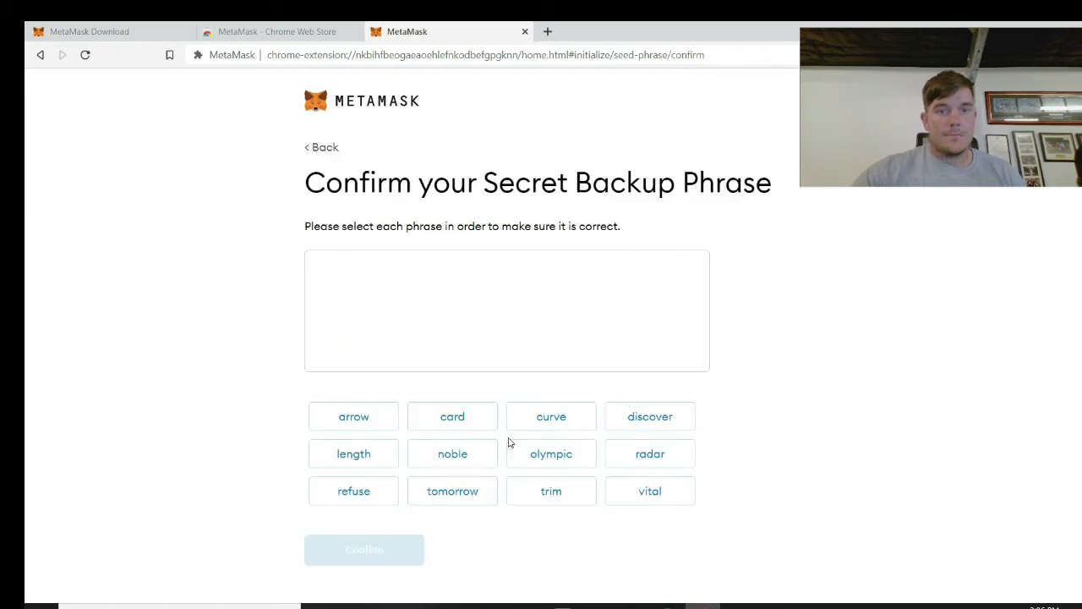
{"action": "mouse_move", "coordinate": [463, 274]}
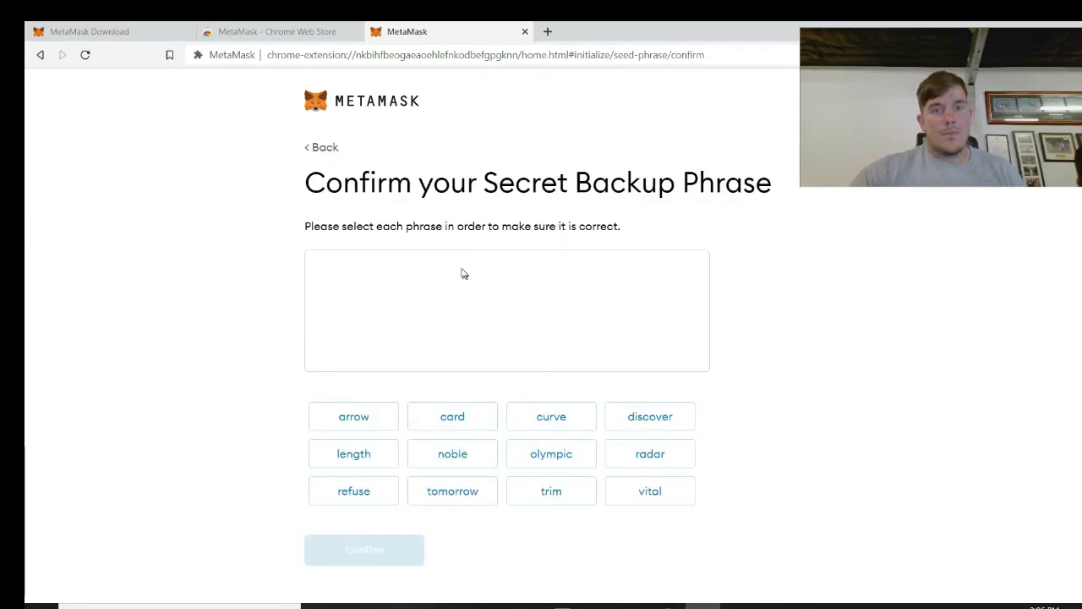
{"action": "mouse_move", "coordinate": [447, 294]}
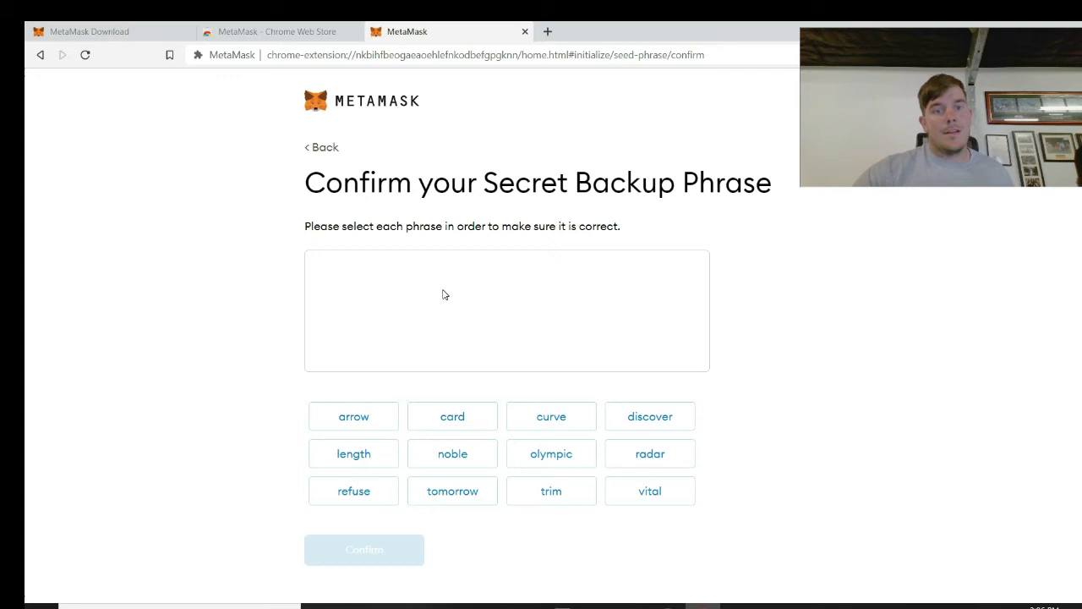
{"action": "mouse_move", "coordinate": [466, 342]}
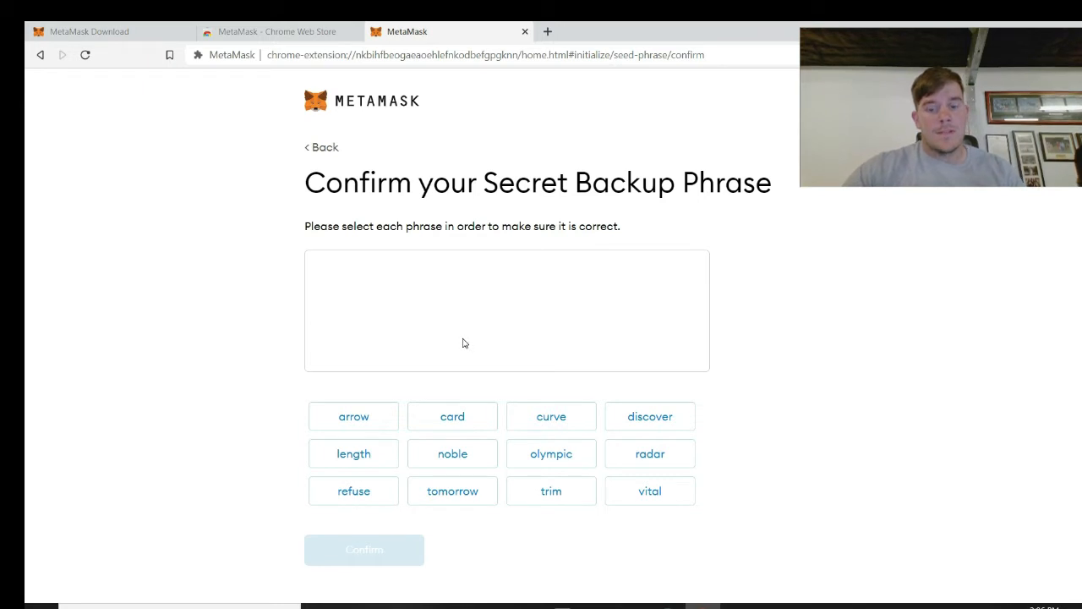
{"action": "mouse_move", "coordinate": [554, 439]}
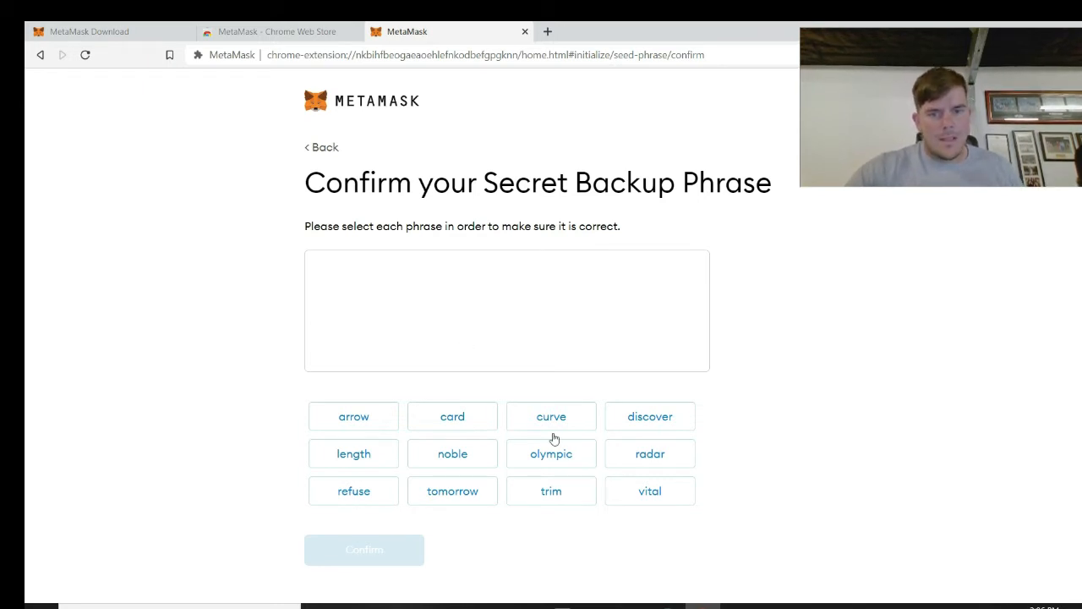
Rebuild the backup phrase in the correct word order and confirm it.
{"action": "left_click", "coordinate": [551, 453]}
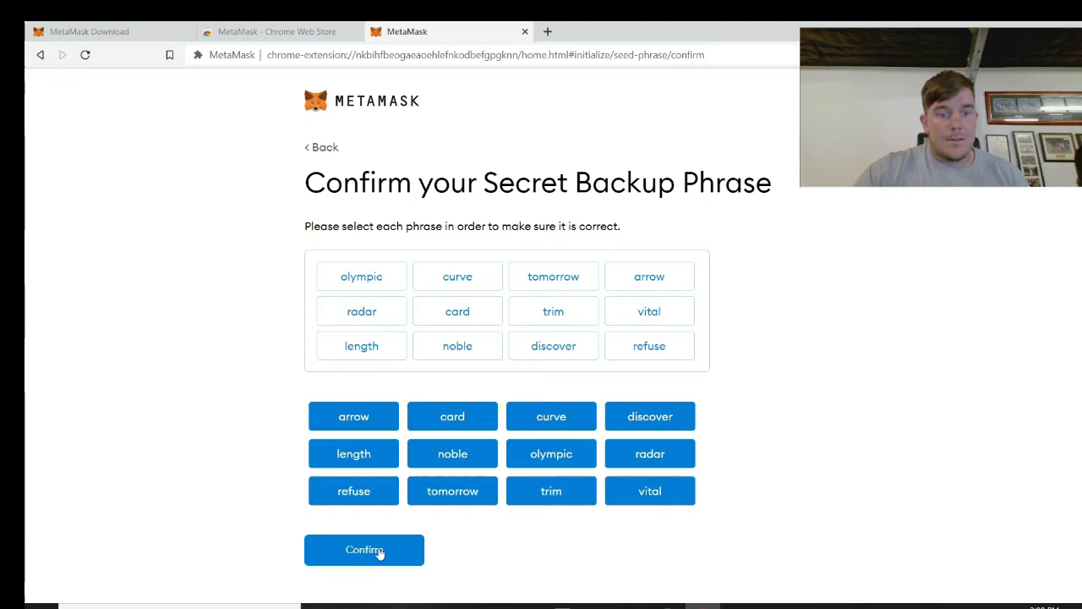
{"action": "left_click", "coordinate": [364, 550]}
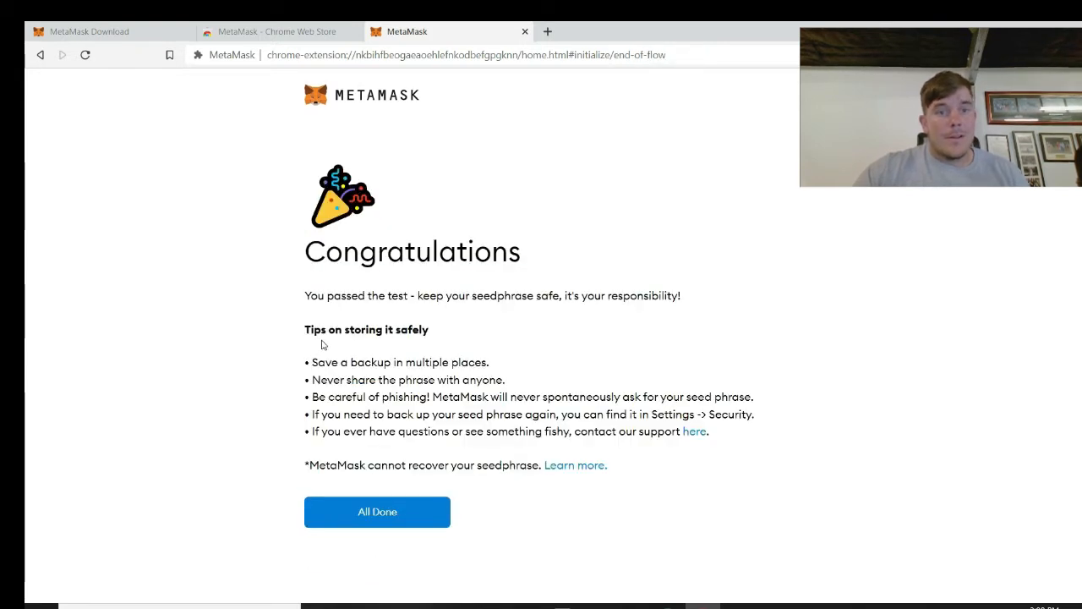
{"action": "mouse_move", "coordinate": [423, 542]}
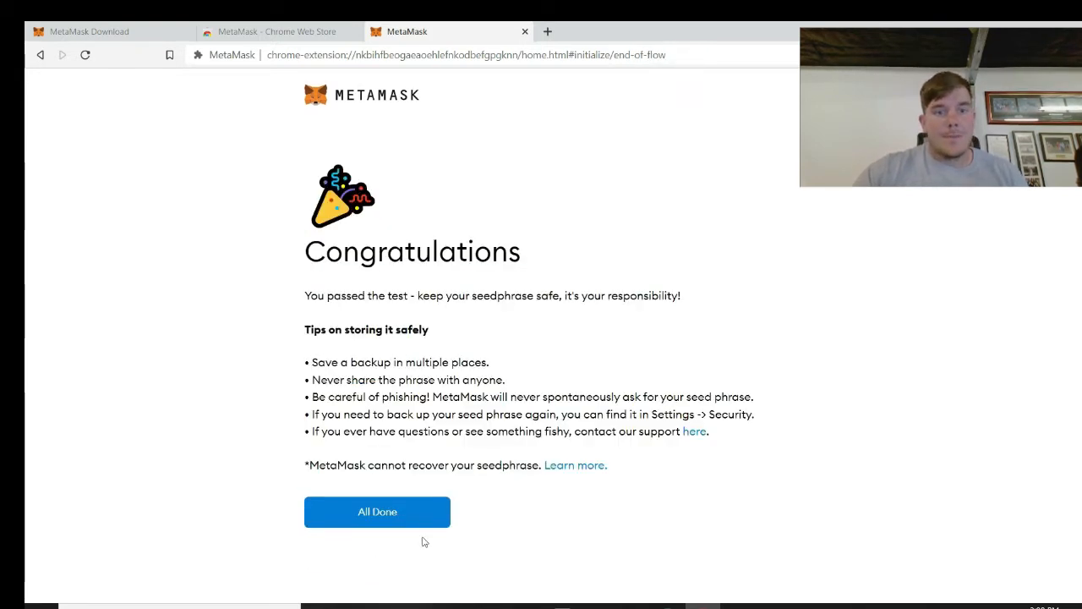
Finish setup with All Done and close the What's new popup, leaving Account 1 at 0 ETH.
{"action": "left_click", "coordinate": [375, 511]}
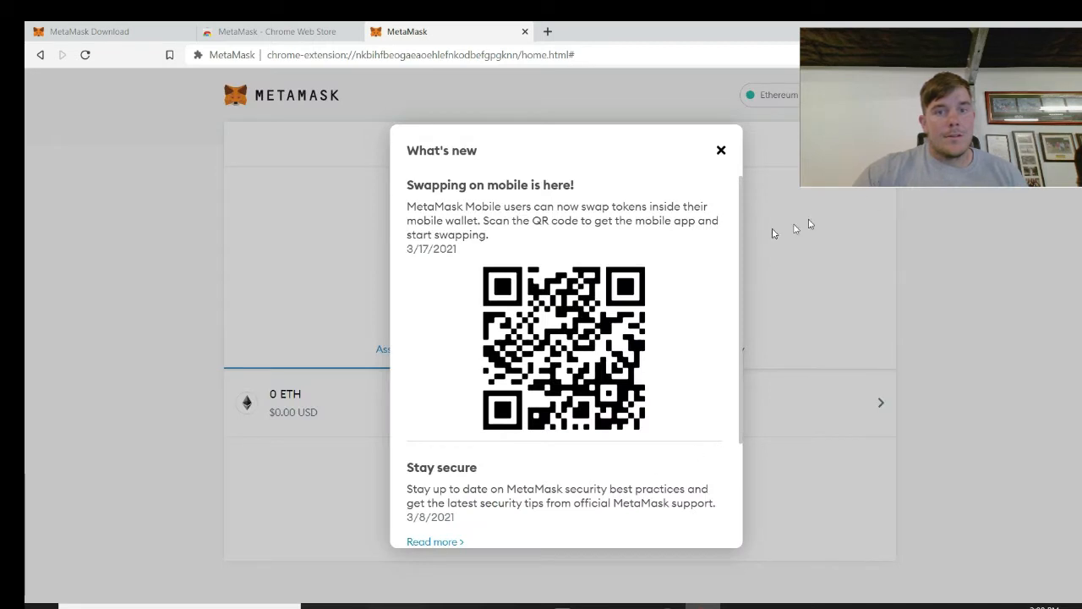
{"action": "scroll", "scroll_direction": "down", "scroll_amount": 3}
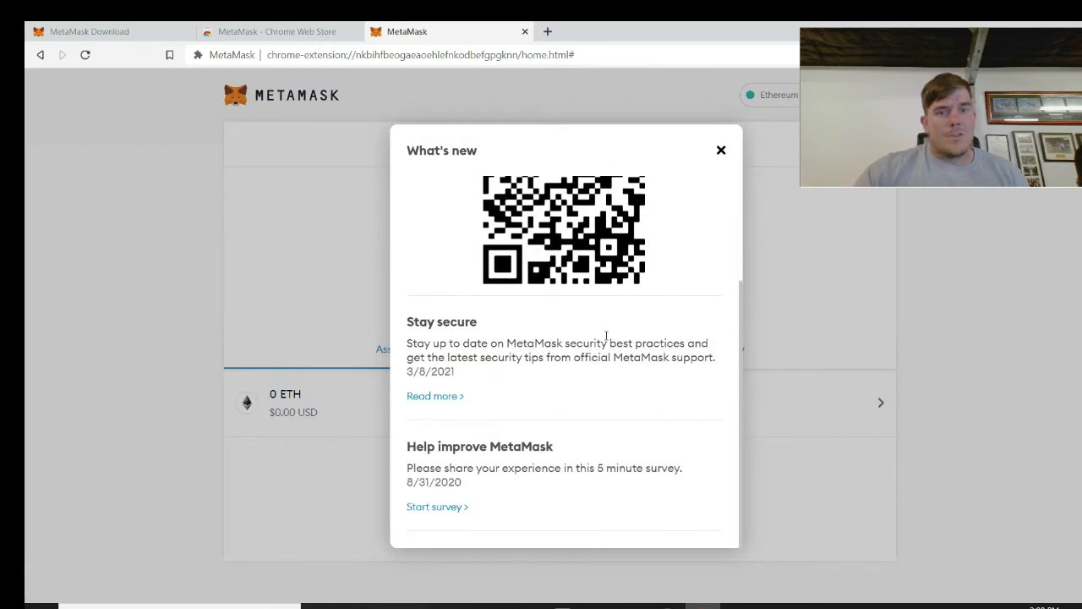
{"action": "scroll", "scroll_direction": "up", "scroll_amount": 3}
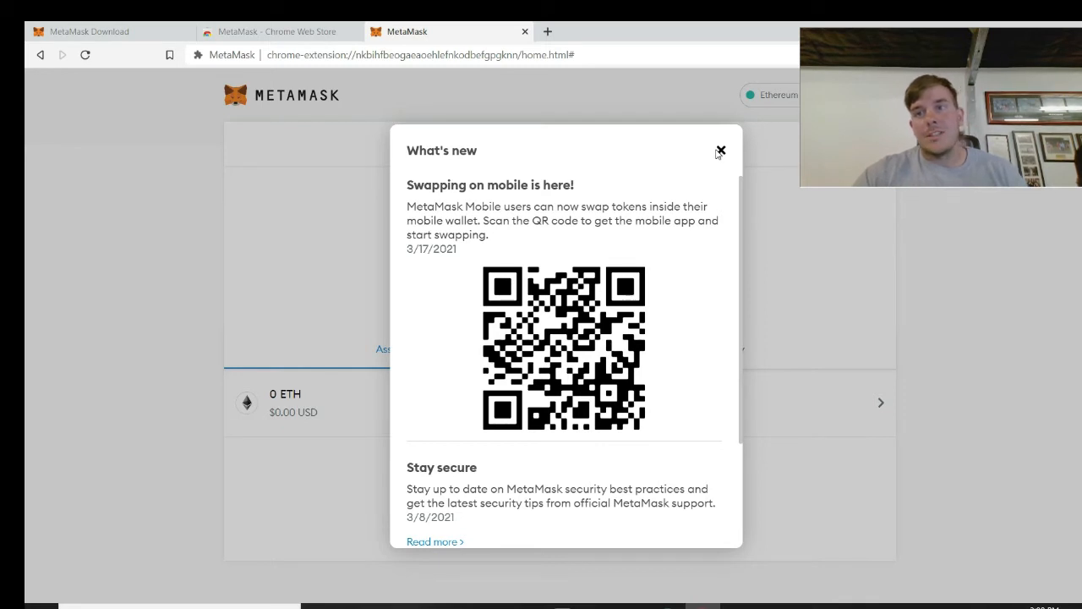
{"action": "mouse_move", "coordinate": [702, 142]}
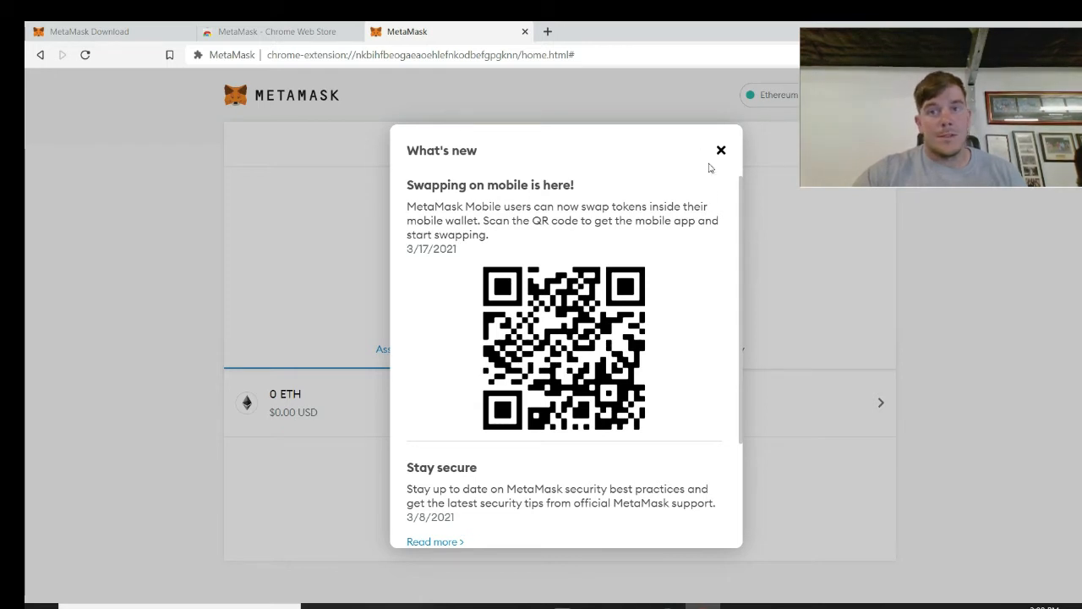
{"action": "left_click", "coordinate": [720, 148]}
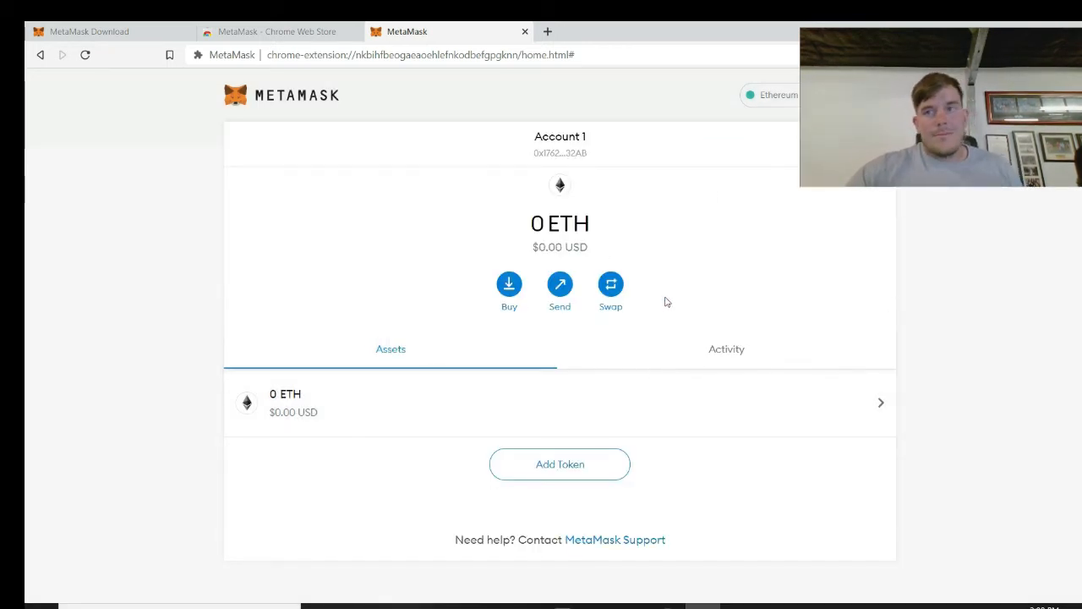
{"action": "mouse_move", "coordinate": [734, 247]}
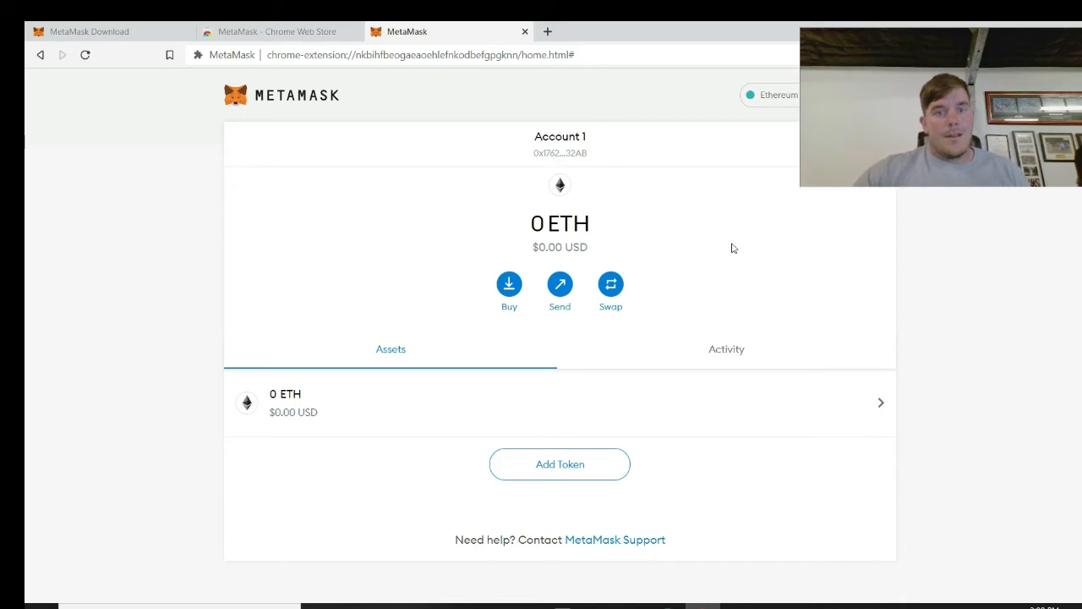
{"action": "mouse_move", "coordinate": [541, 294]}
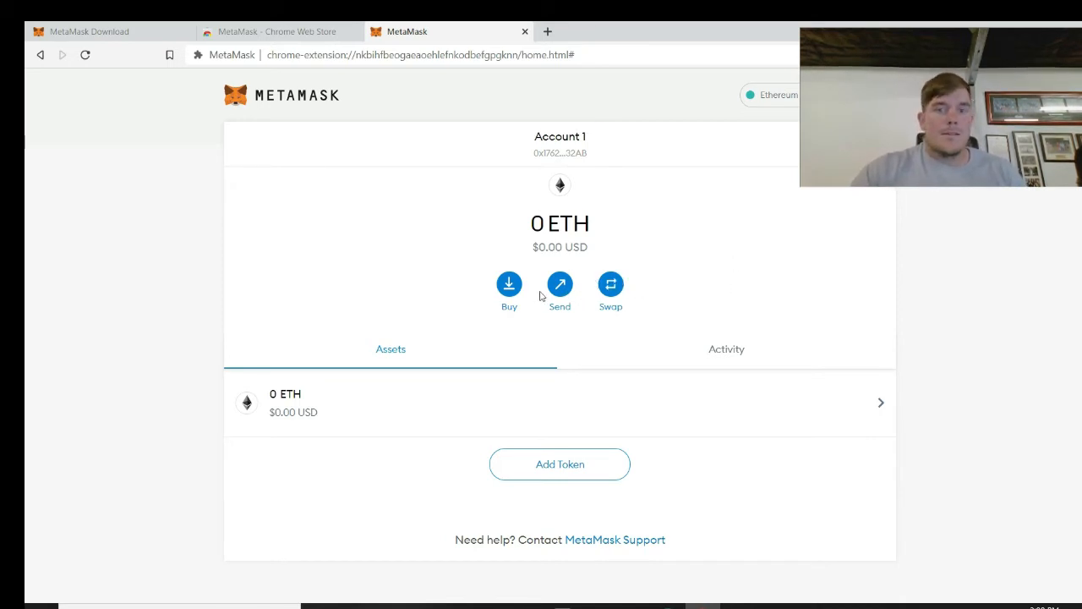
{"action": "mouse_move", "coordinate": [663, 291]}
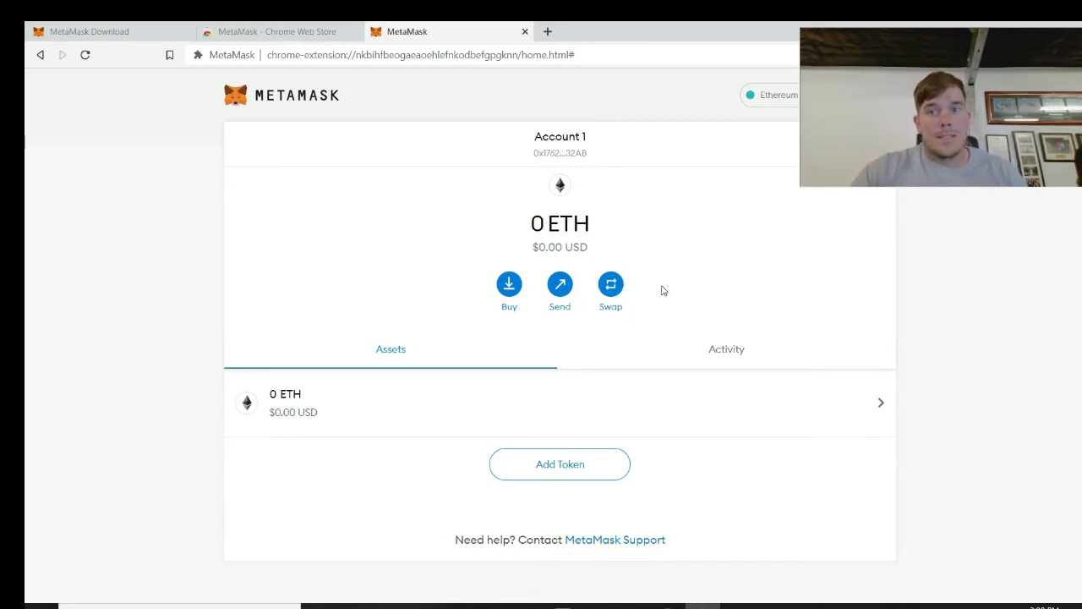
{"action": "mouse_move", "coordinate": [595, 242]}
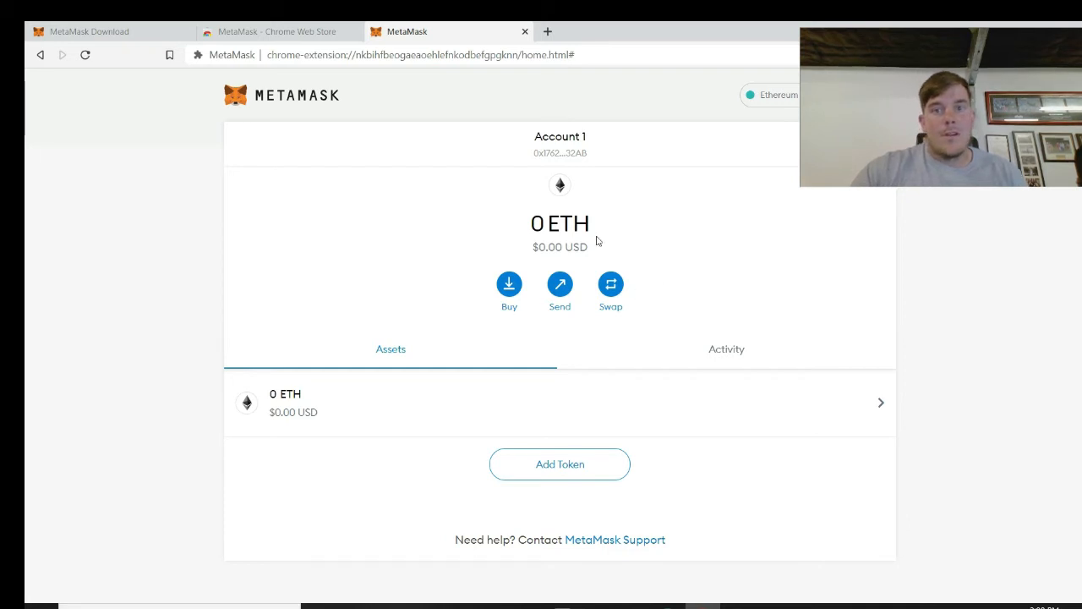
{"action": "mouse_move", "coordinate": [499, 569]}
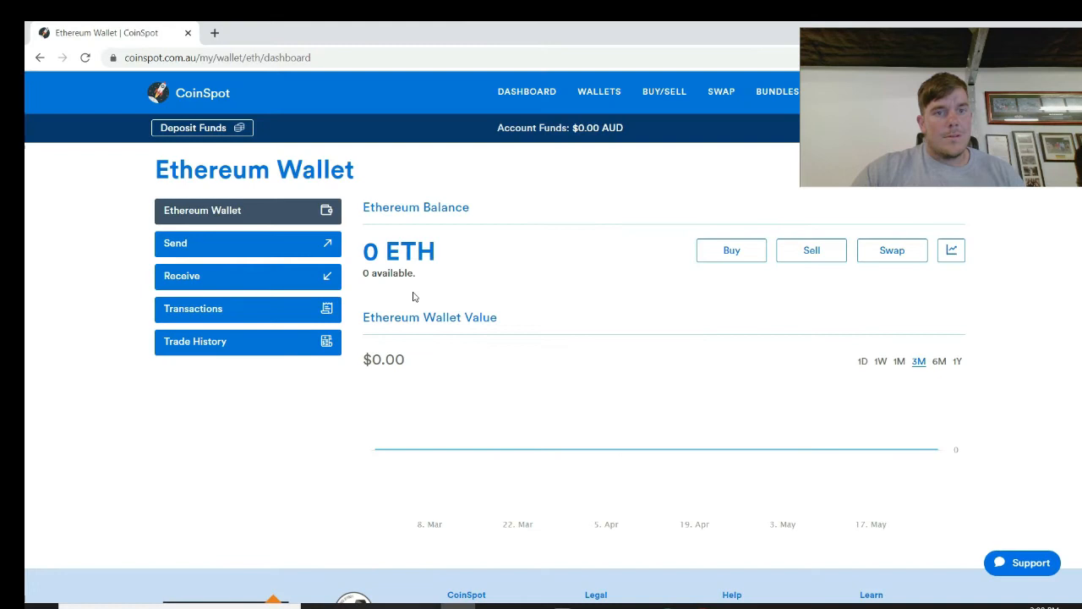
{"action": "mouse_move", "coordinate": [406, 307]}
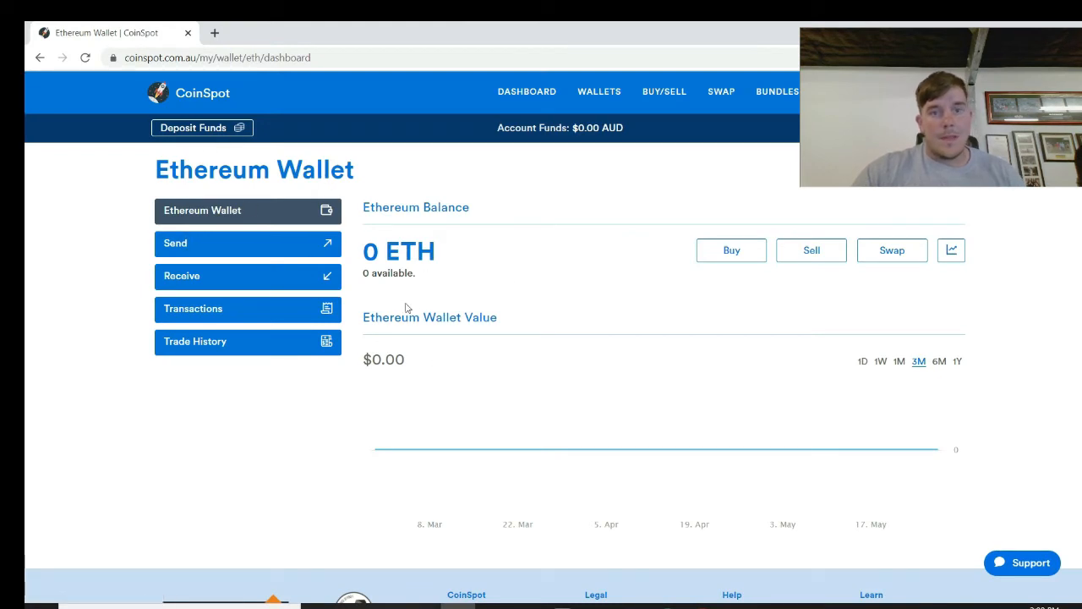
{"action": "mouse_move", "coordinate": [346, 320]}
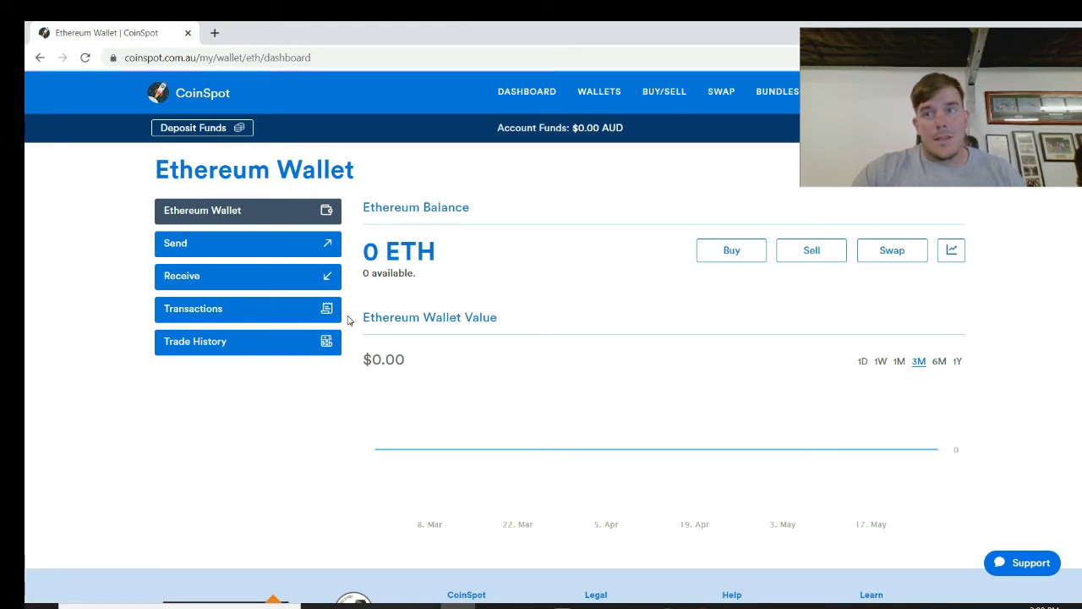
{"action": "mouse_move", "coordinate": [558, 249]}
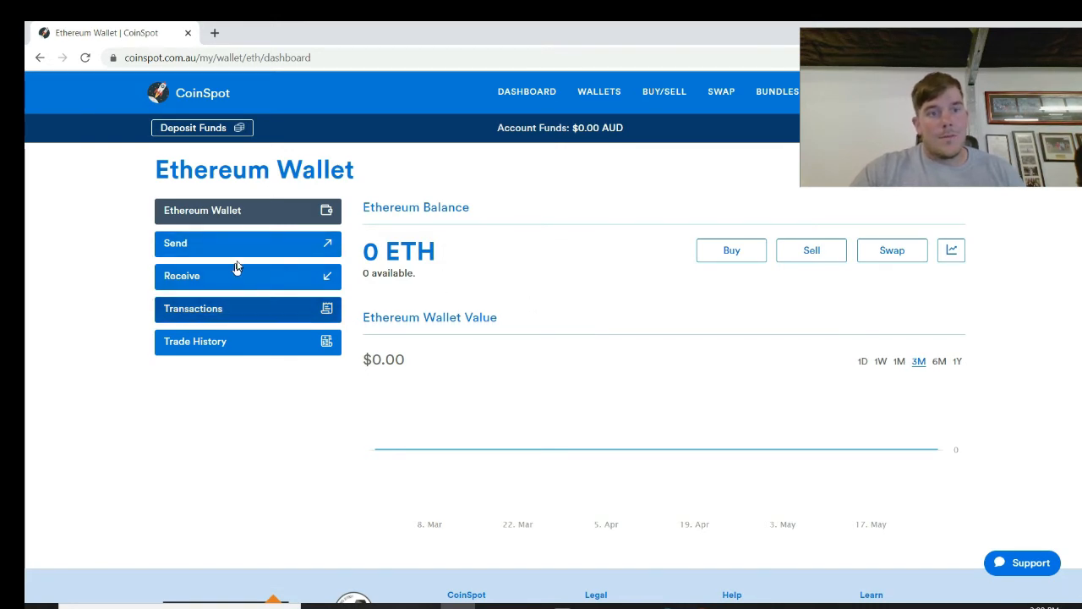
Start a send from CoinSpot's Ethereum wallet, focus the Amount field, and return to MetaMask.
{"action": "left_click", "coordinate": [247, 243]}
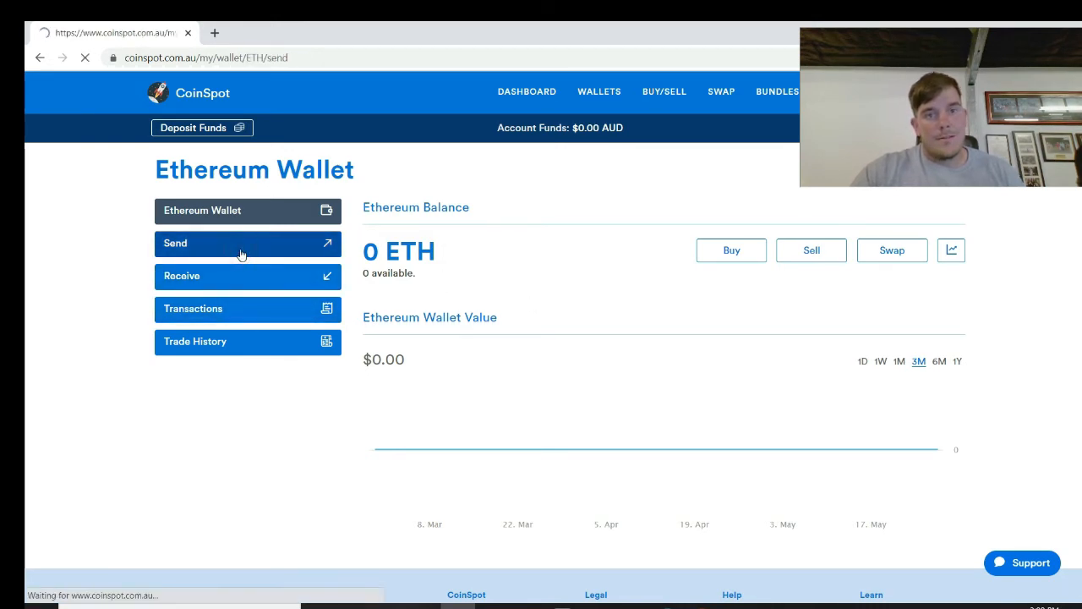
{"action": "left_click", "coordinate": [241, 243]}
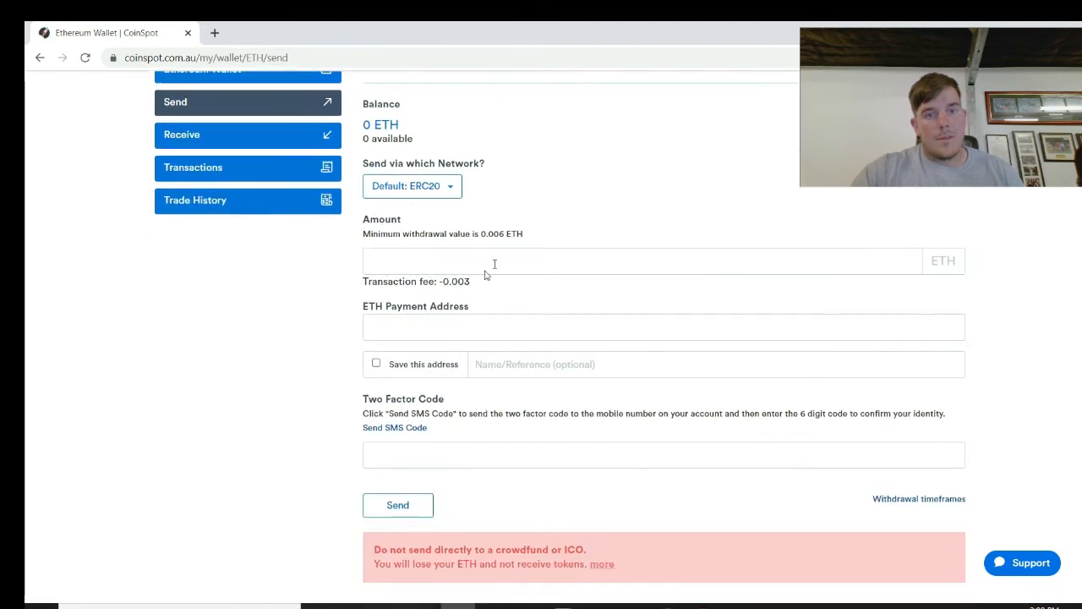
{"action": "left_click", "coordinate": [405, 30]}
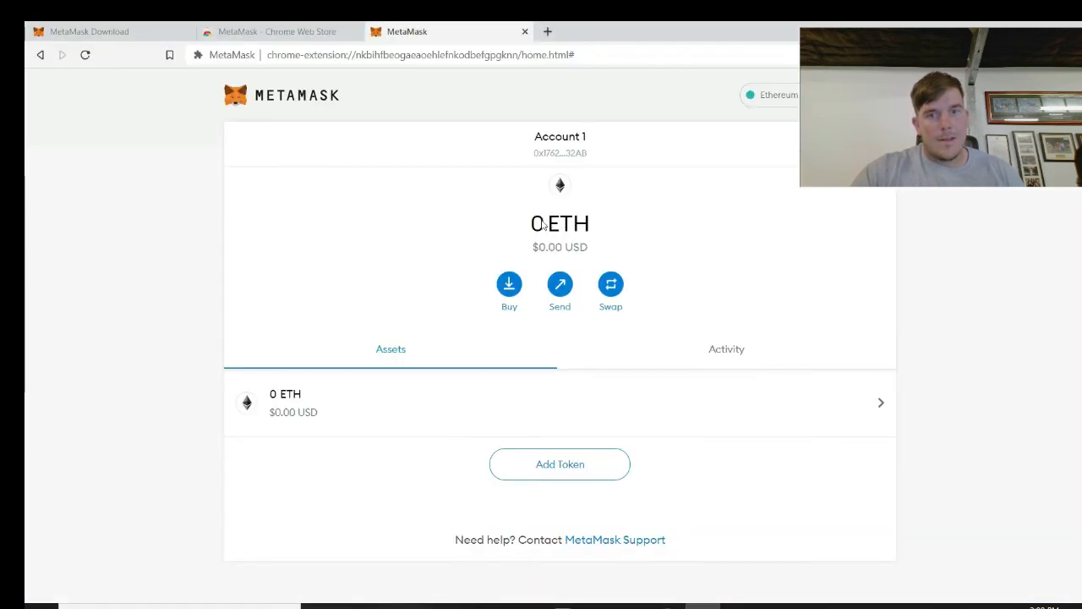
{"action": "mouse_move", "coordinate": [560, 152]}
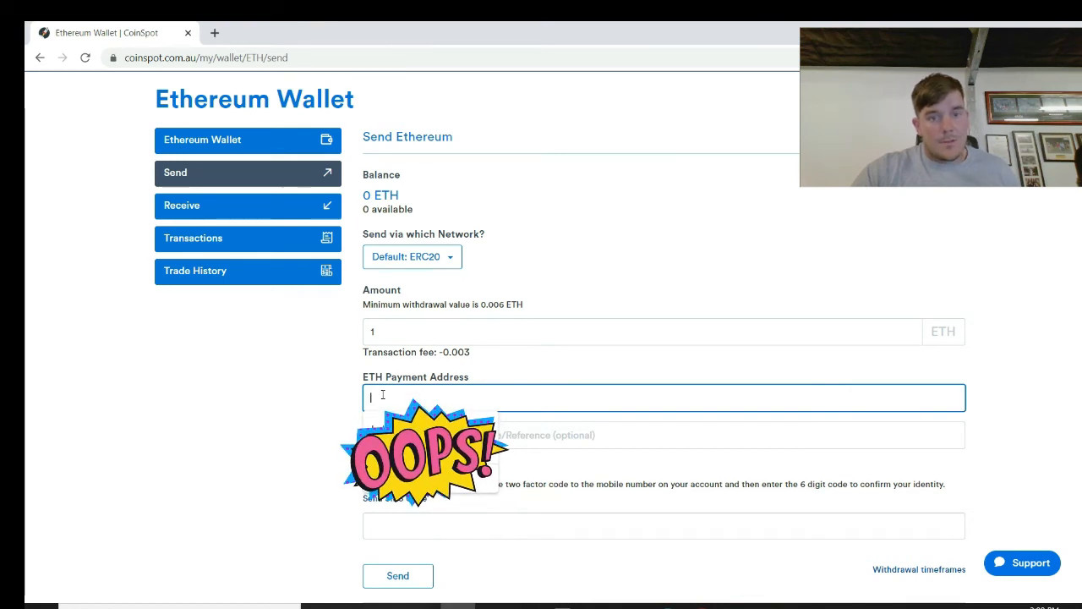
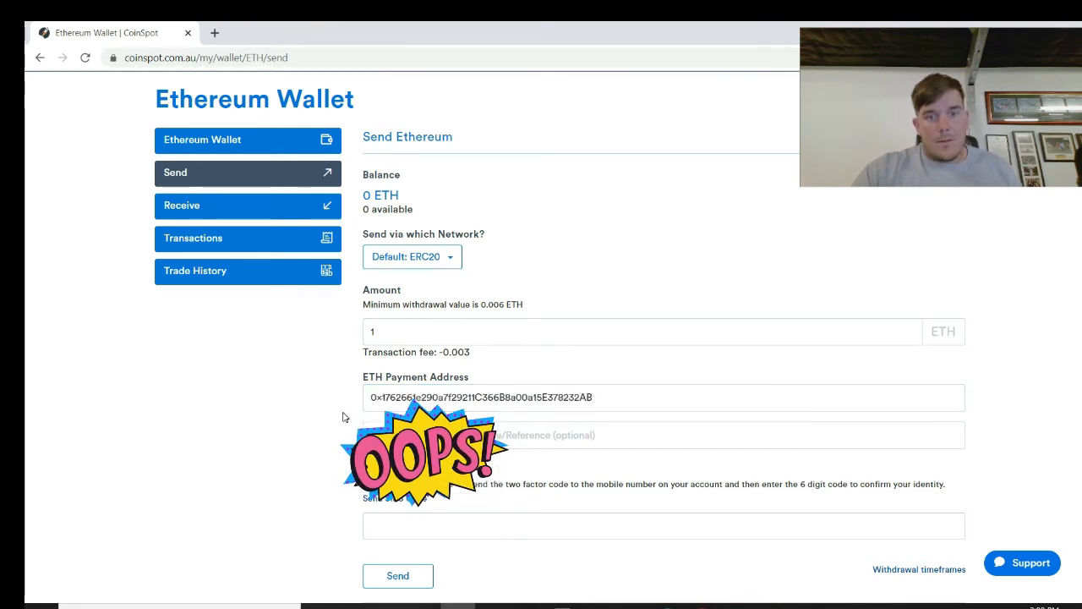
{"action": "left_click", "coordinate": [375, 434]}
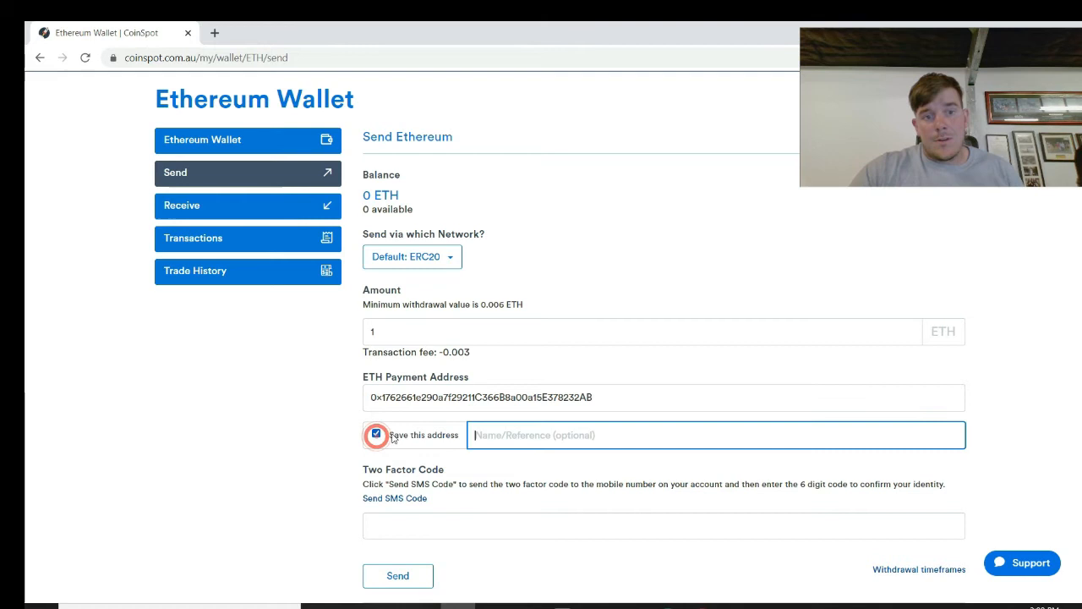
{"action": "type", "text": "my"}
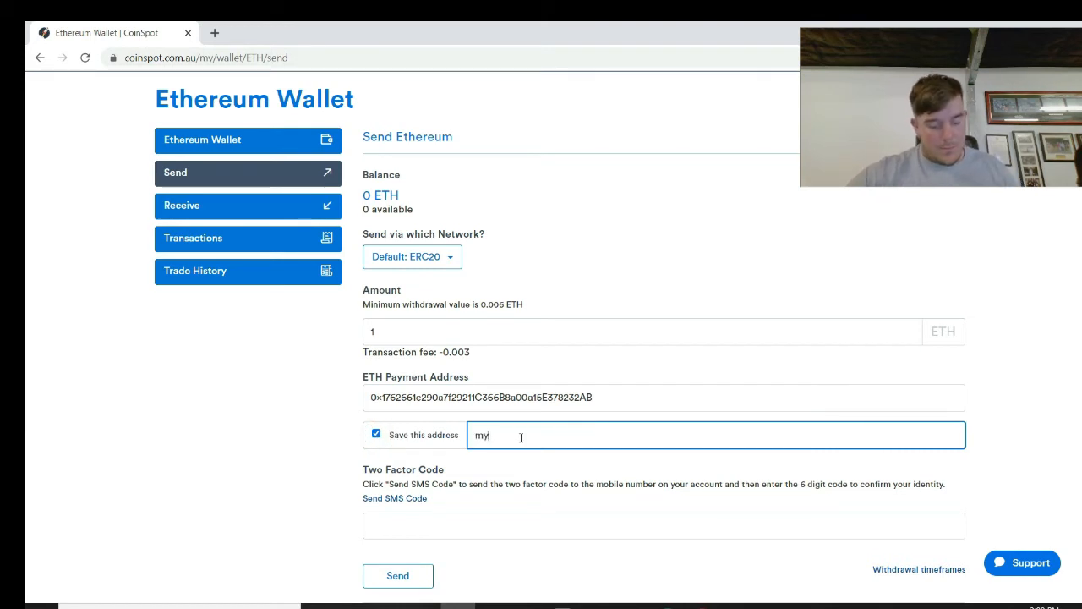
{"action": "type", "text": "metmask"}
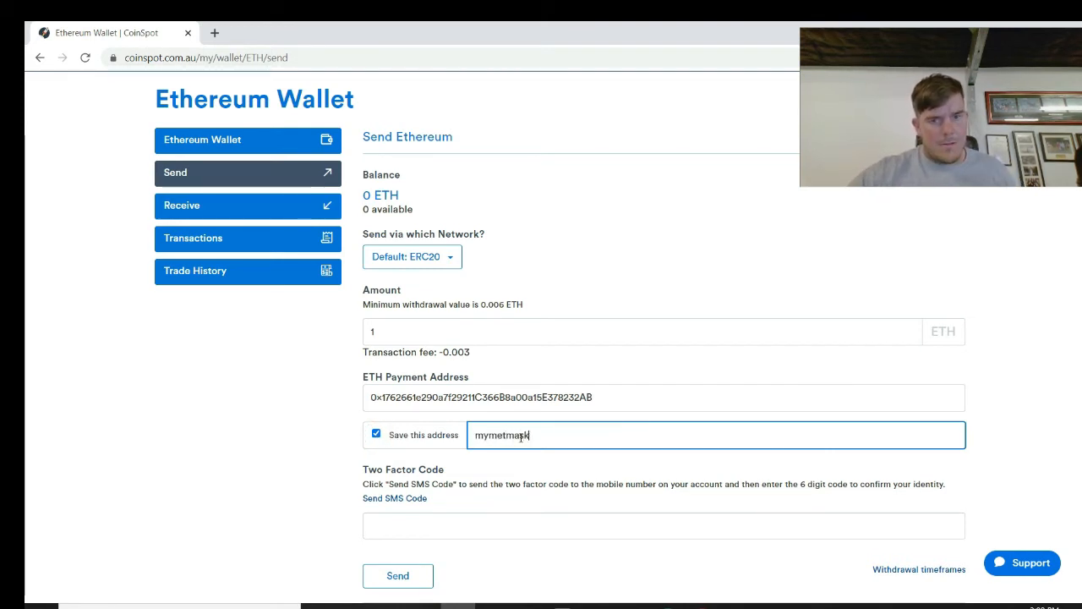
{"action": "type", "text": "eth"}
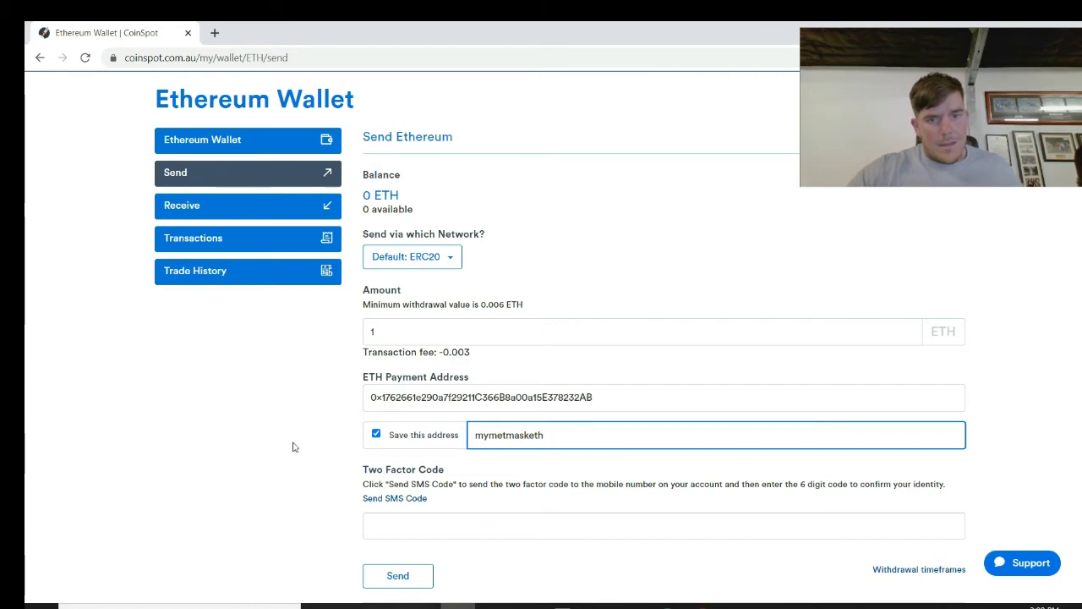
{"action": "scroll", "scroll_direction": "down", "scroll_amount": 3}
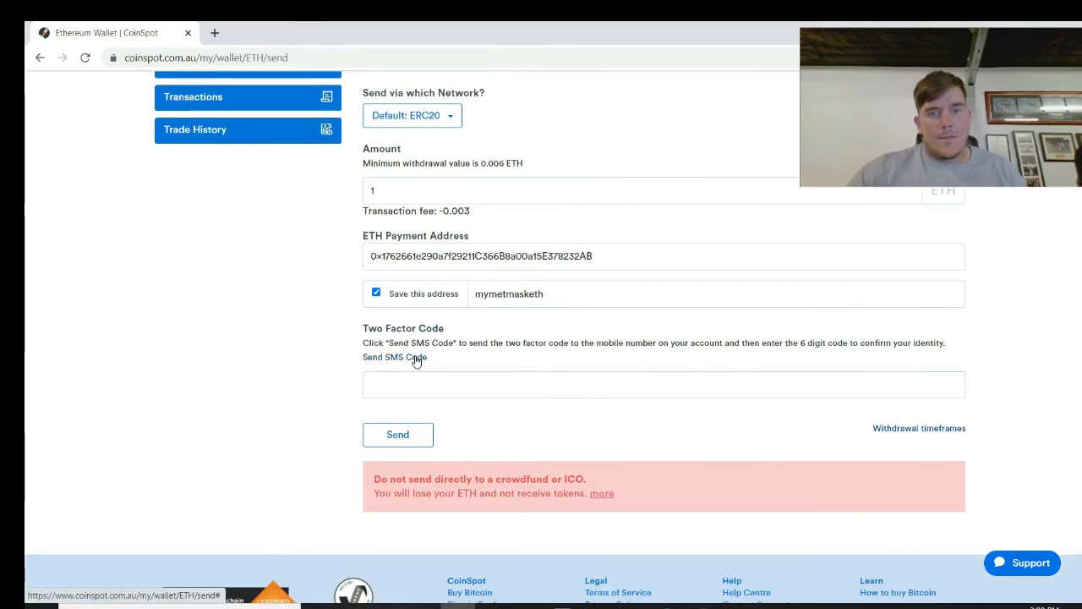
{"action": "left_click", "coordinate": [395, 356]}
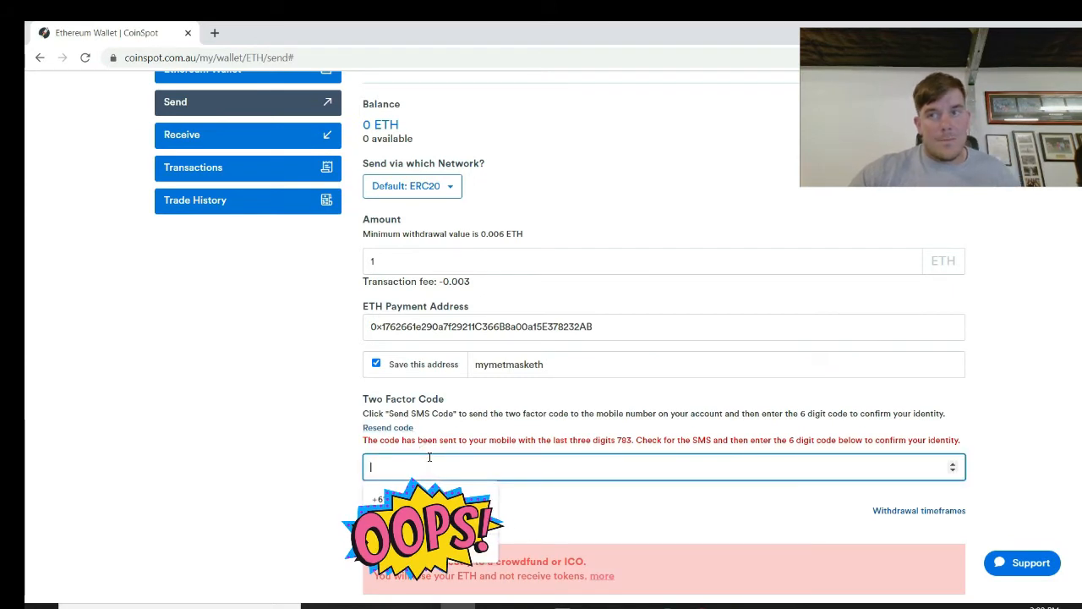
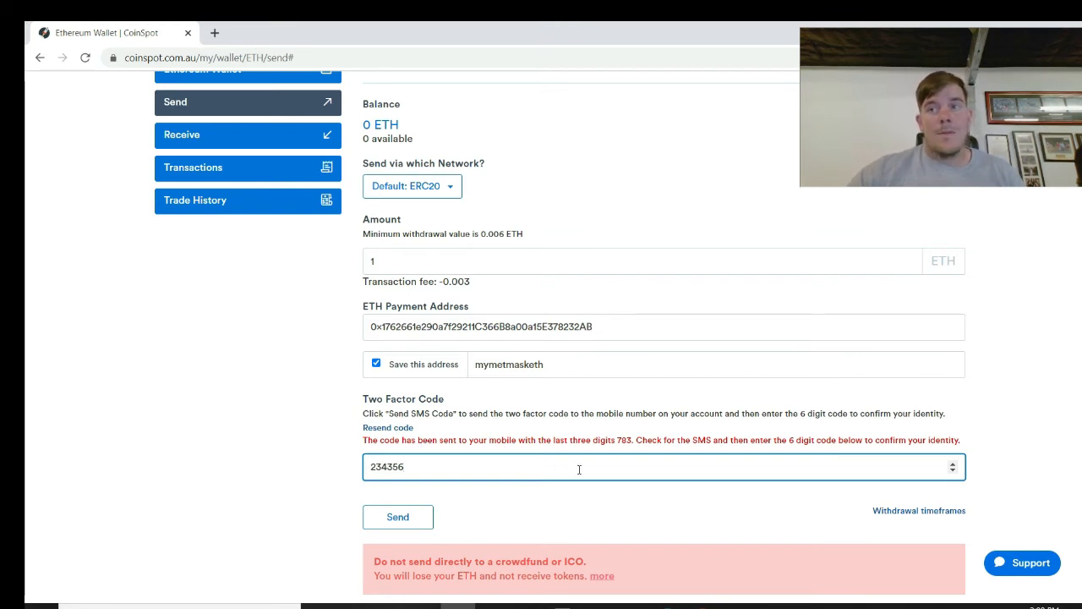
{"action": "mouse_move", "coordinate": [1014, 480]}
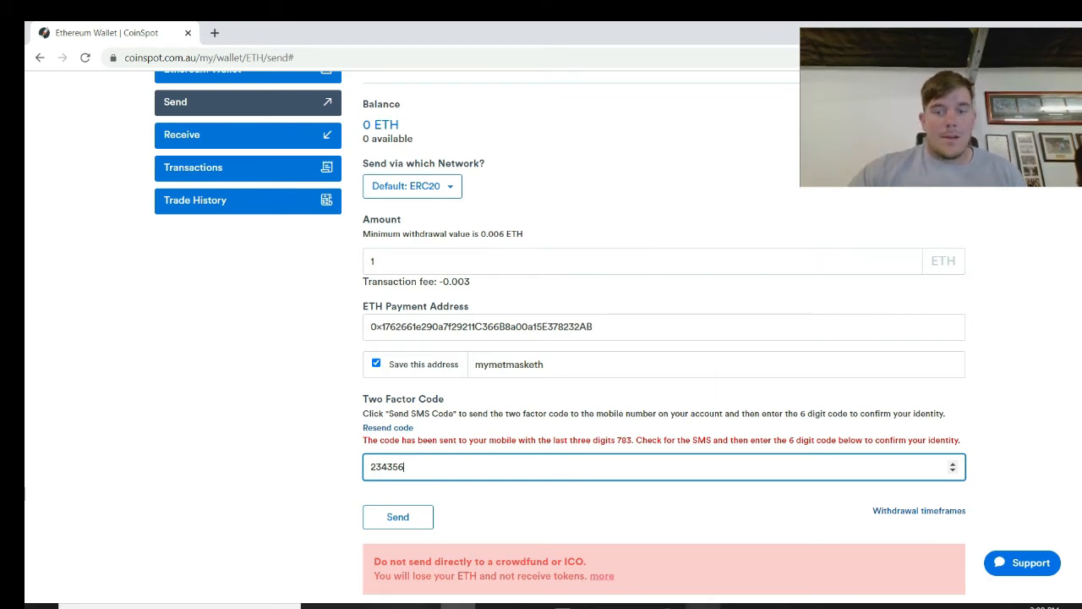
{"action": "left_click", "coordinate": [409, 30]}
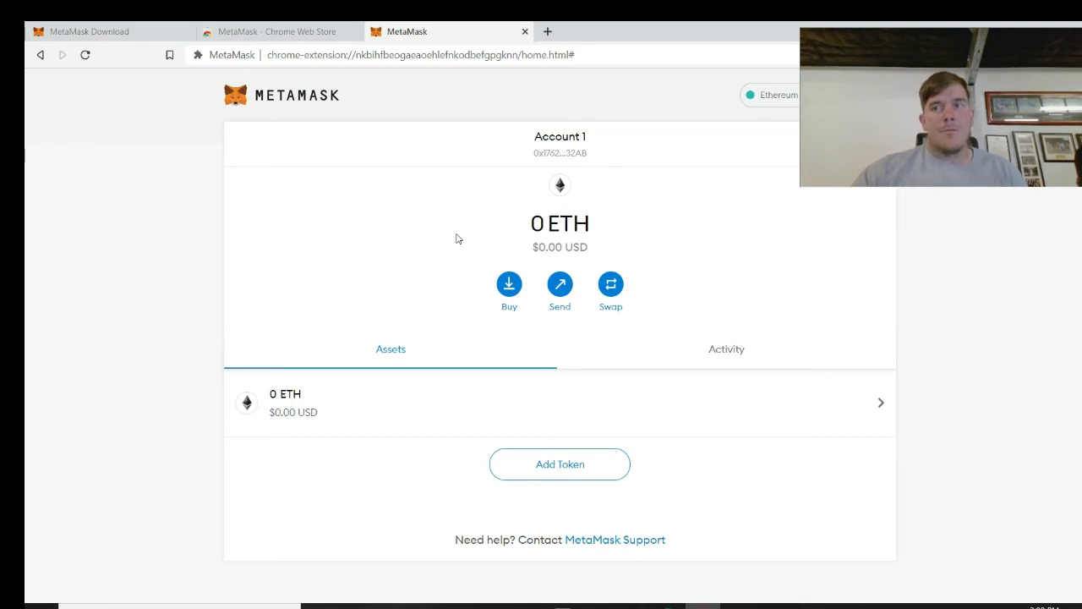
{"action": "mouse_move", "coordinate": [595, 181]}
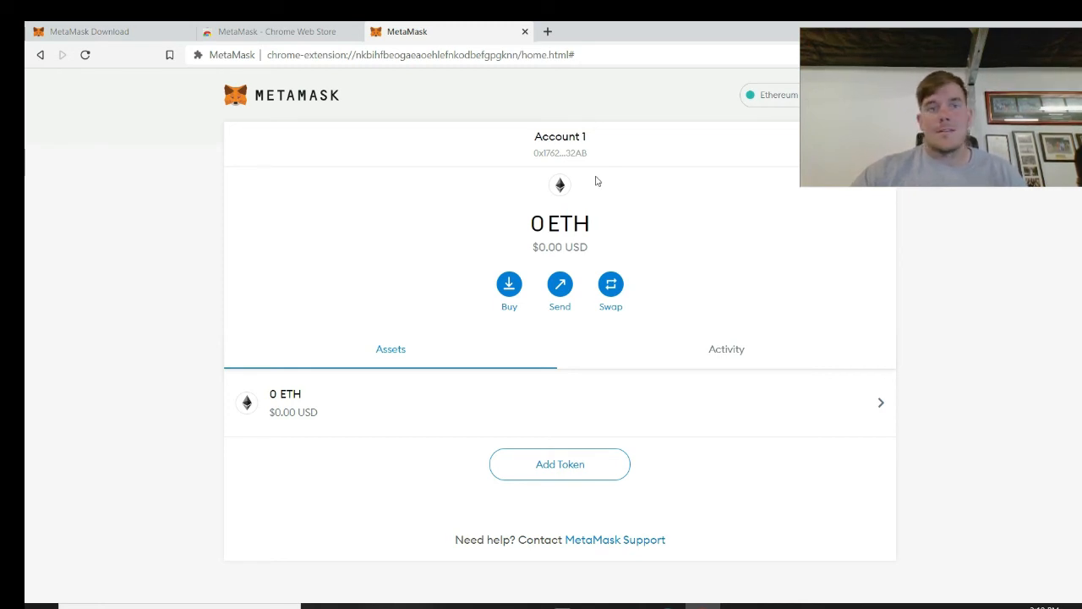
{"action": "mouse_move", "coordinate": [487, 196]}
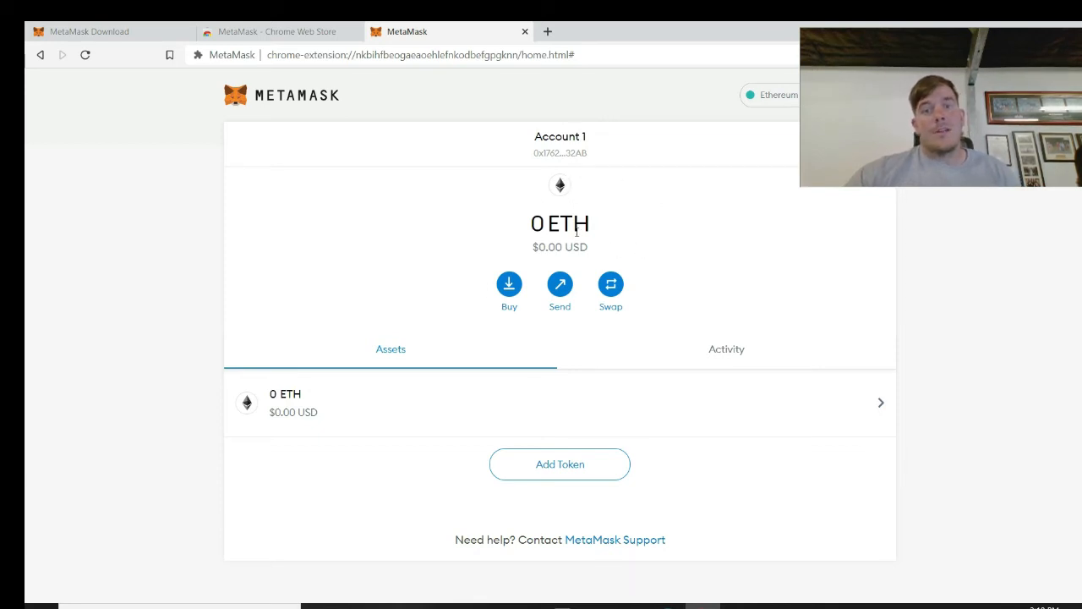
{"action": "mouse_move", "coordinate": [610, 284]}
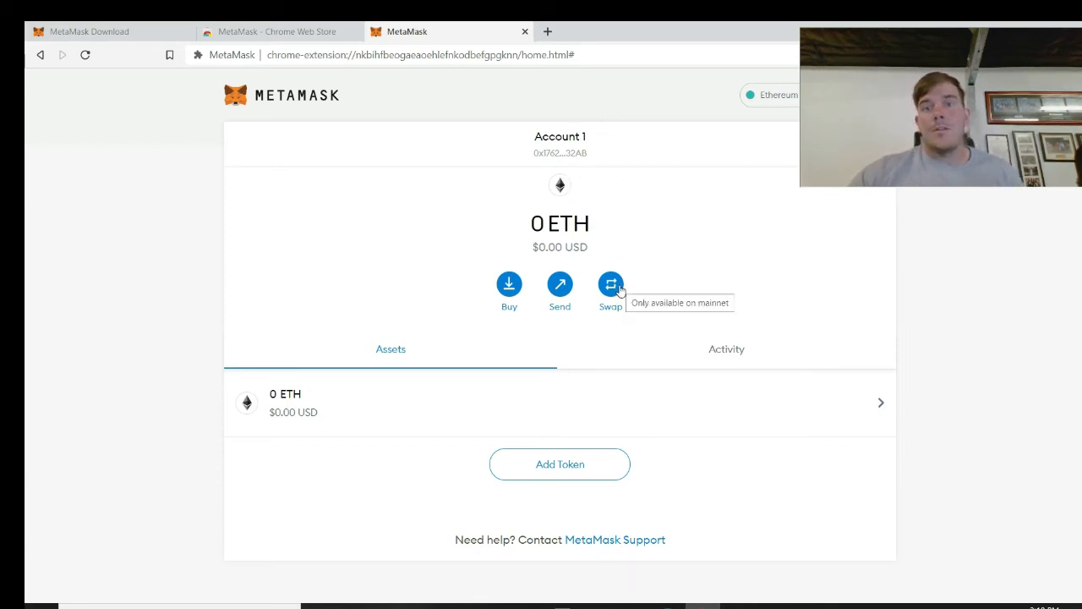
{"action": "mouse_move", "coordinate": [551, 436]}
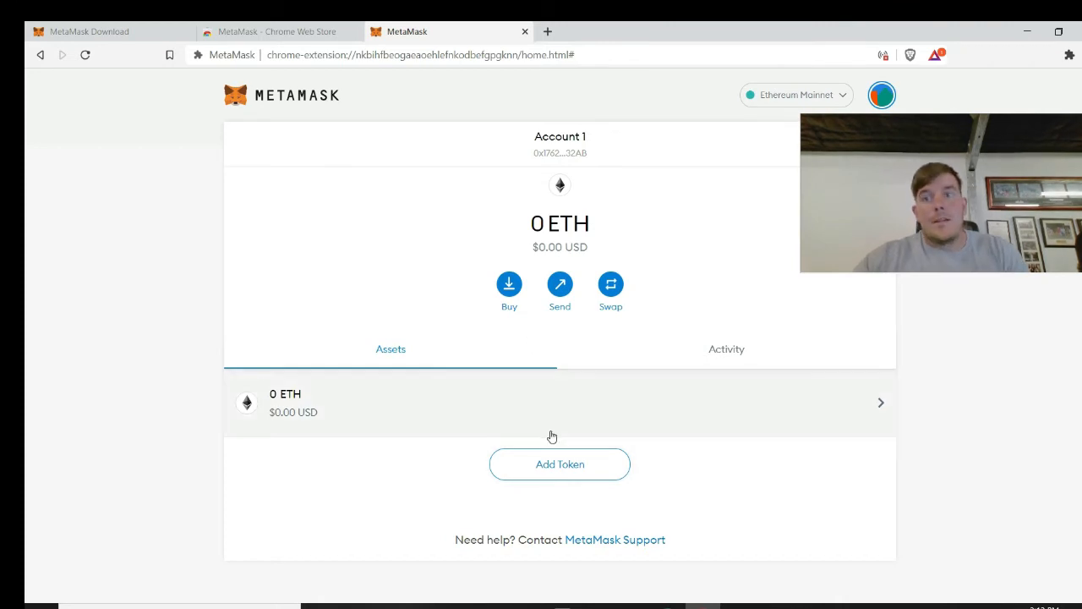
{"action": "mouse_move", "coordinate": [585, 448]}
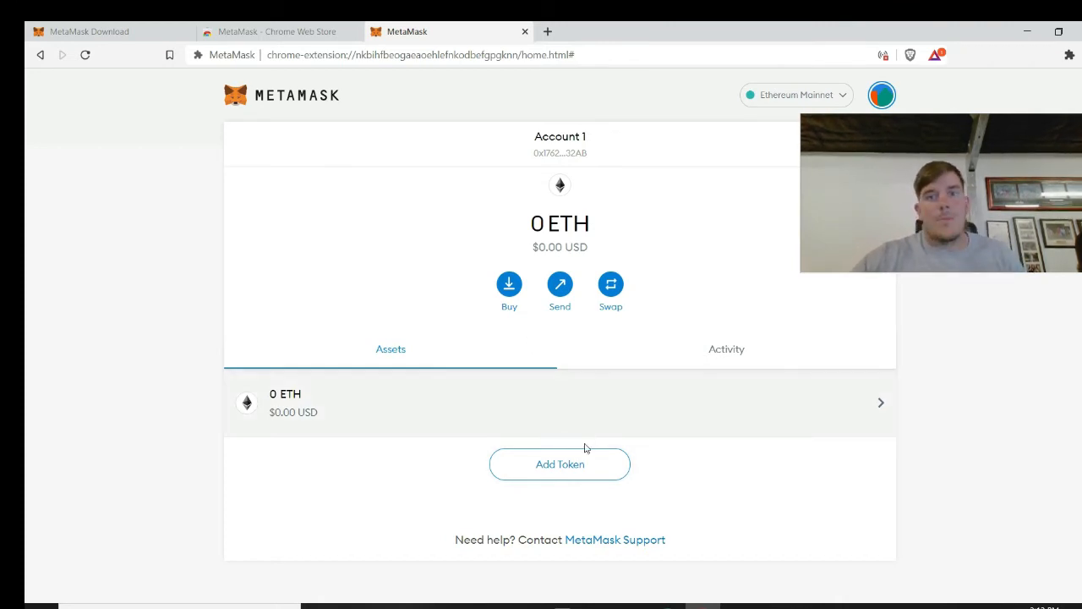
{"action": "mouse_move", "coordinate": [122, 118]}
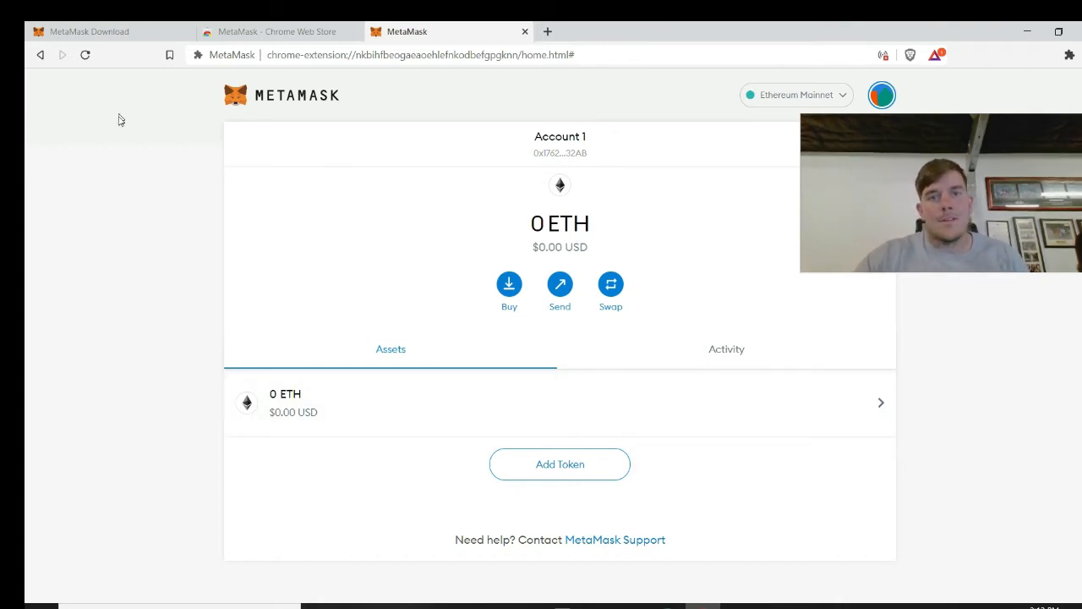
{"action": "mouse_move", "coordinate": [46, 190]}
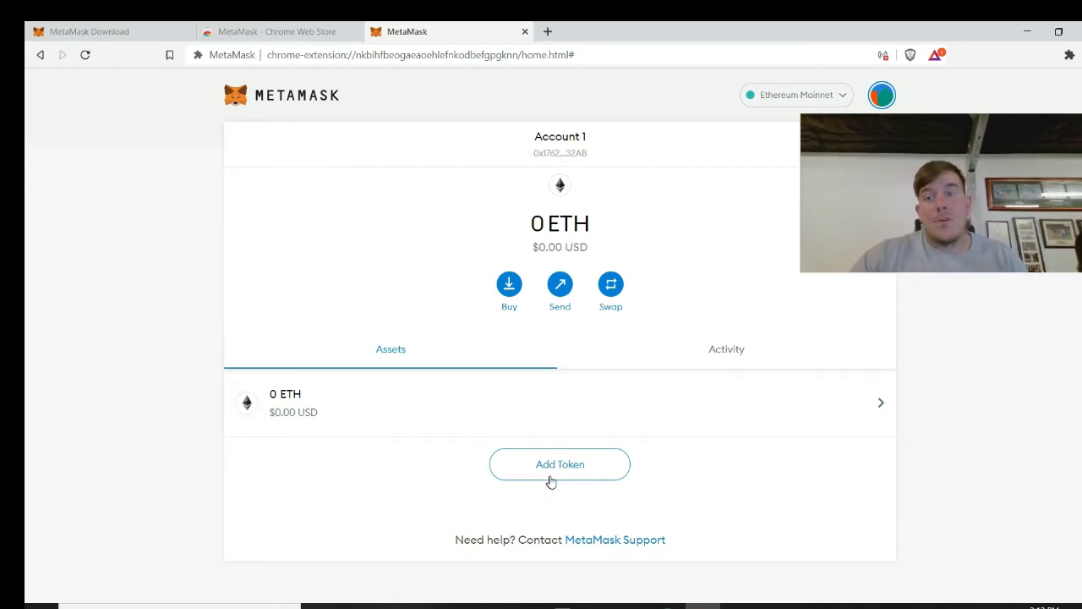
Add the Polymath (POLY) token found by searching 'pol', giving the wallet a 0 POLY balance.
{"action": "left_click", "coordinate": [560, 463]}
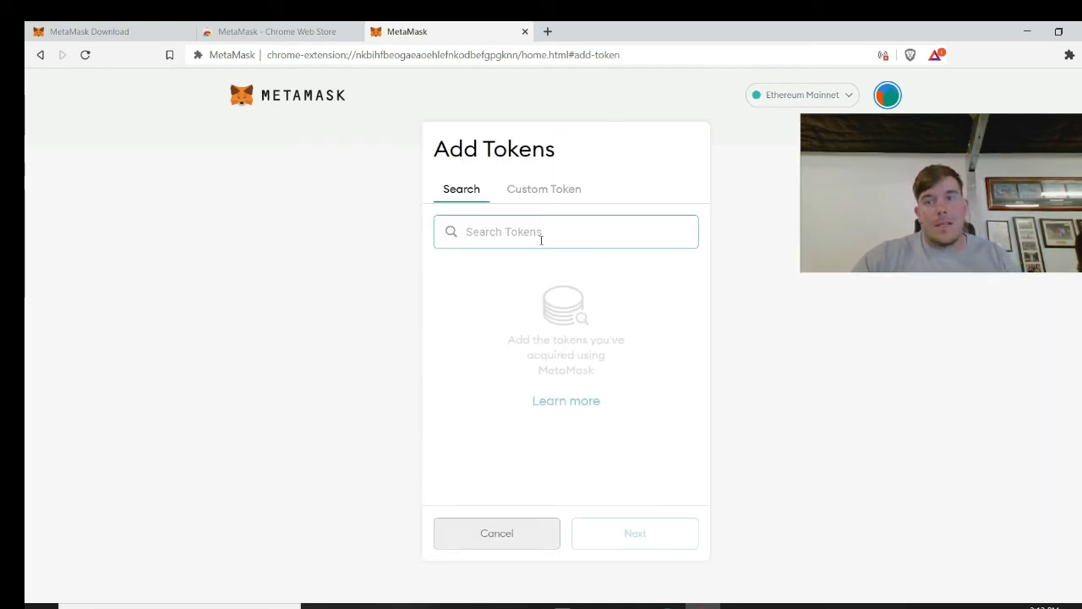
{"action": "type", "text": "pol"}
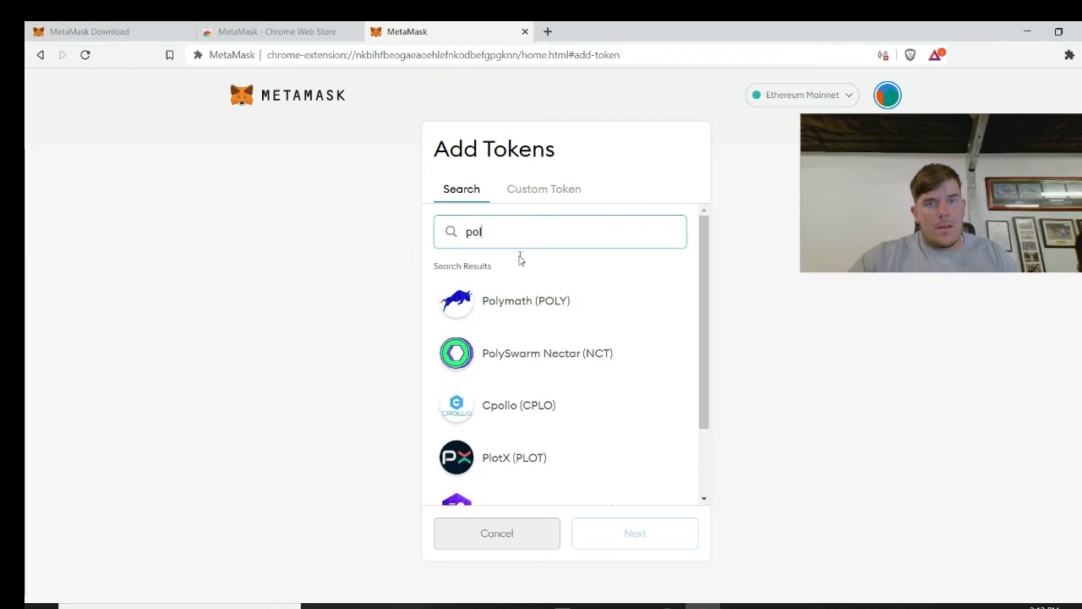
{"action": "left_click", "coordinate": [559, 301]}
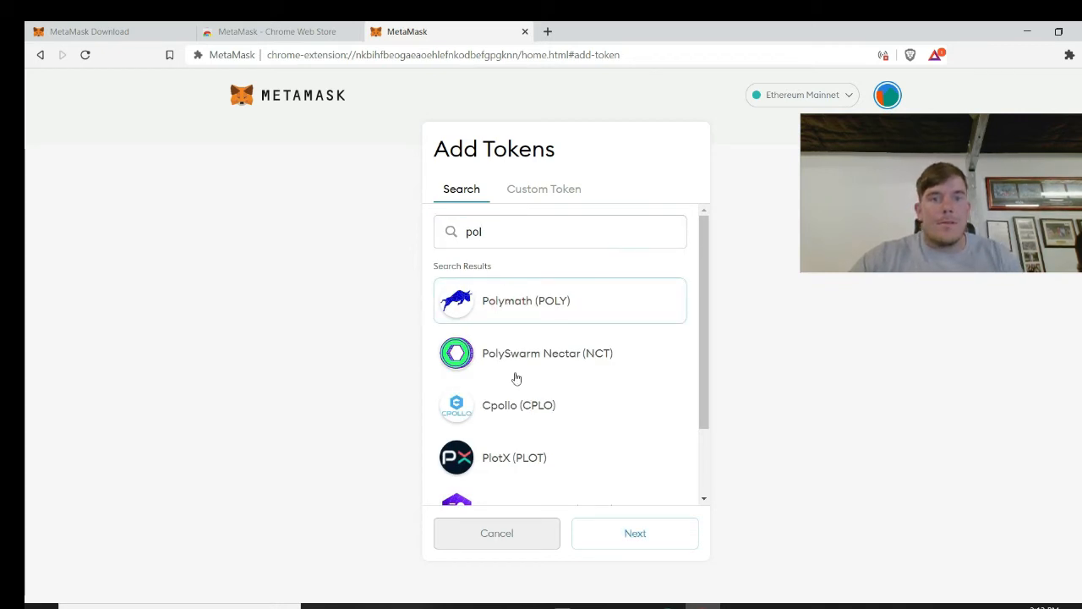
{"action": "left_click", "coordinate": [636, 533]}
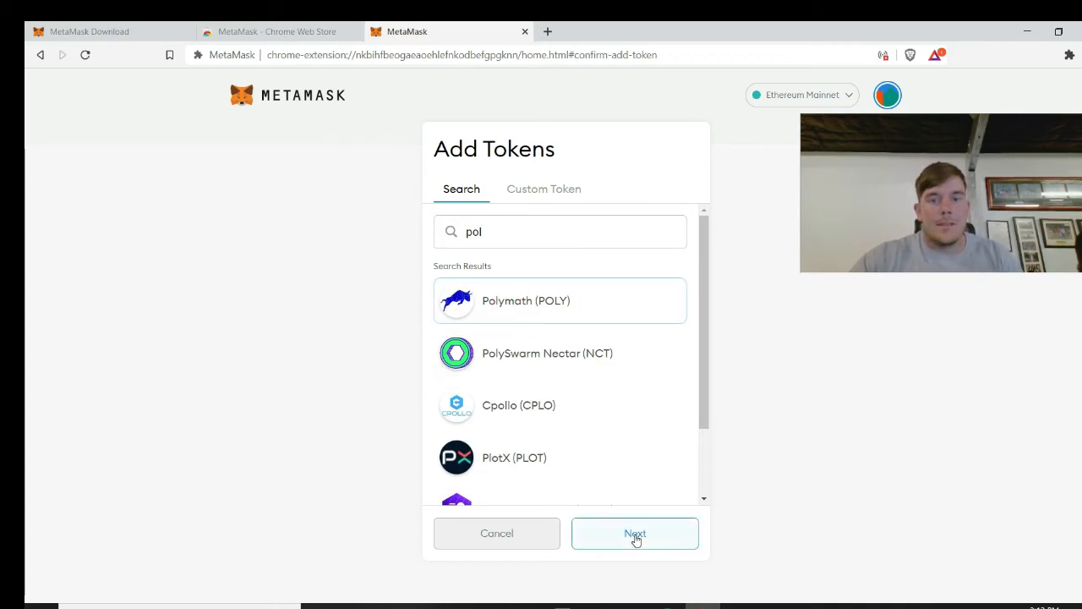
{"action": "left_click", "coordinate": [636, 534]}
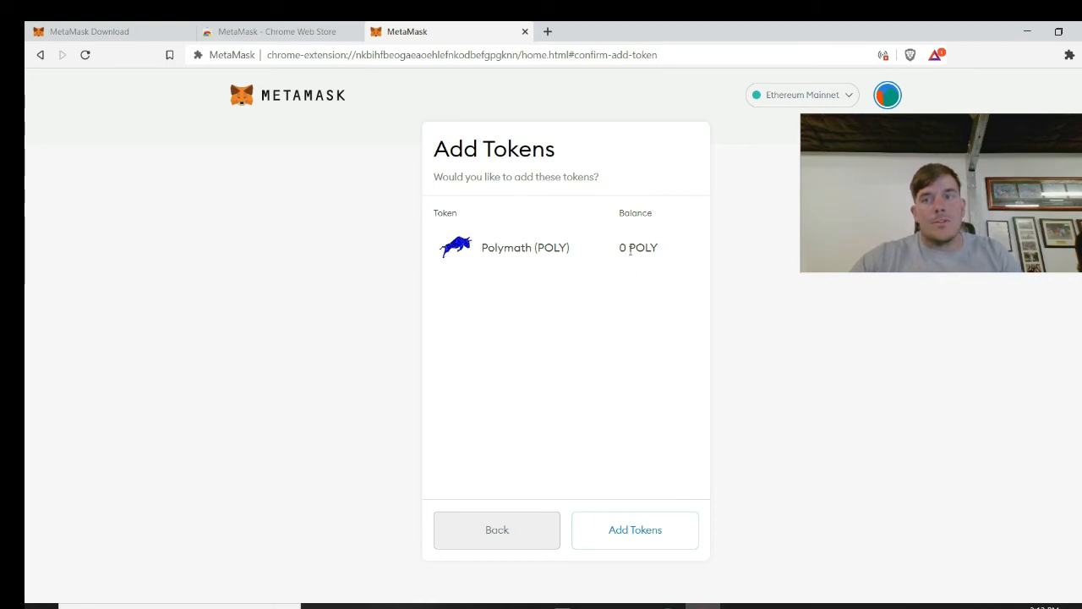
{"action": "mouse_move", "coordinate": [677, 373]}
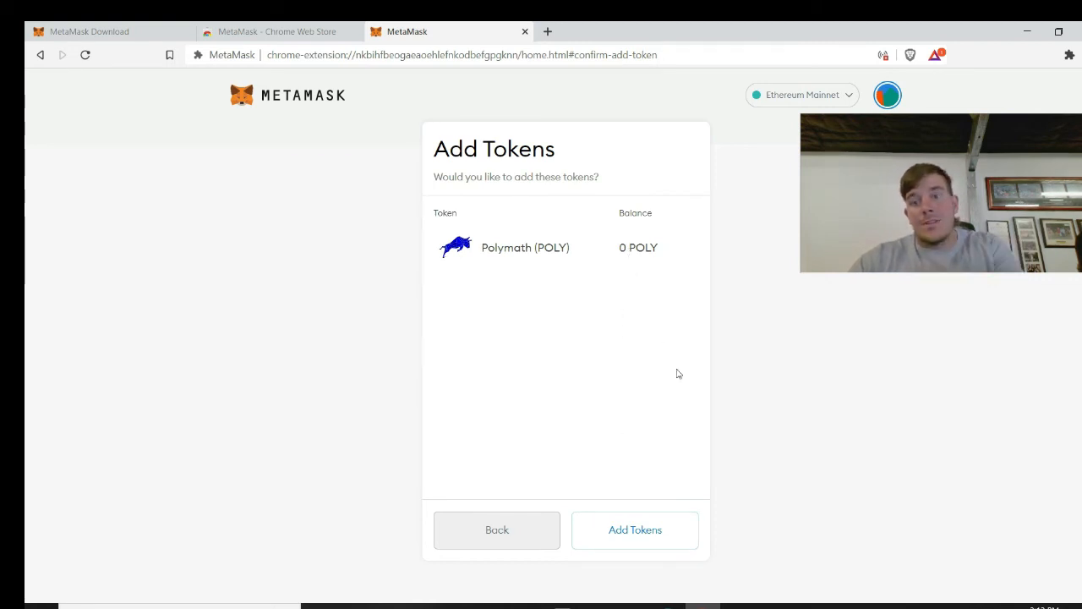
{"action": "mouse_move", "coordinate": [535, 348]}
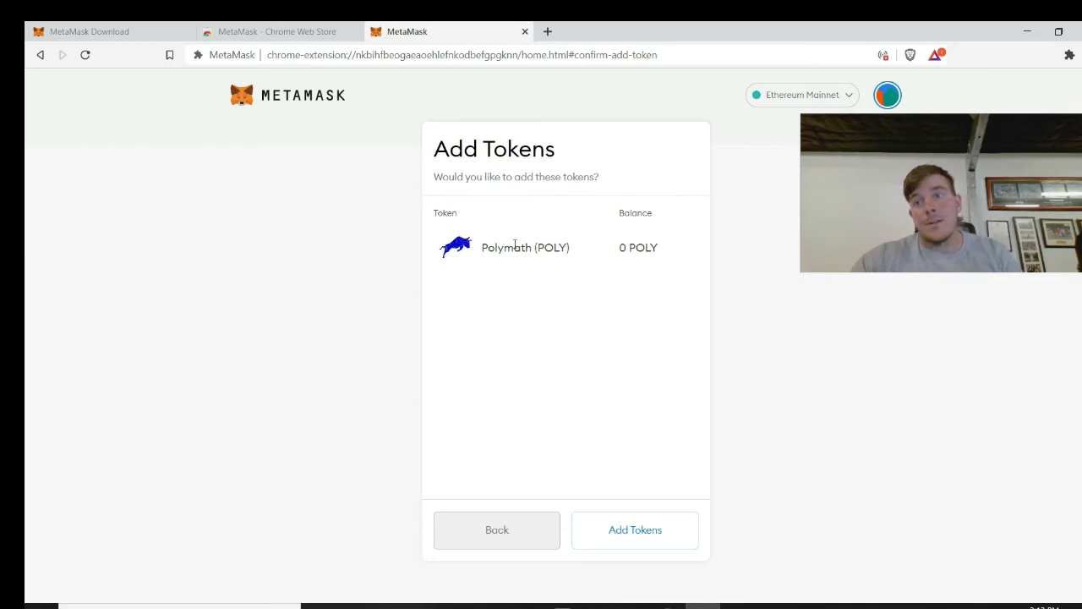
{"action": "mouse_move", "coordinate": [629, 516]}
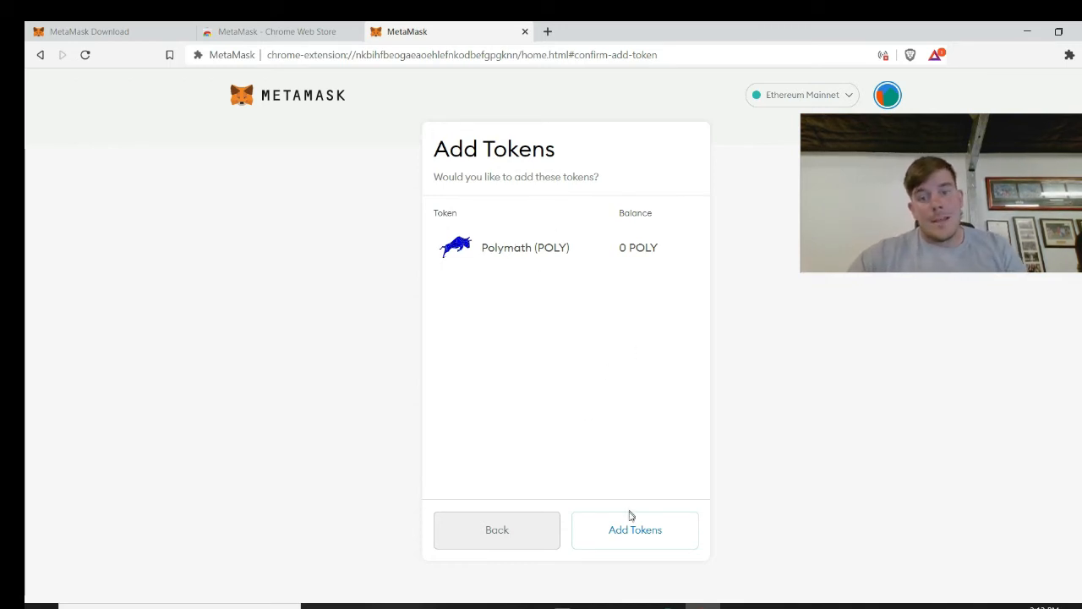
{"action": "left_click", "coordinate": [635, 529]}
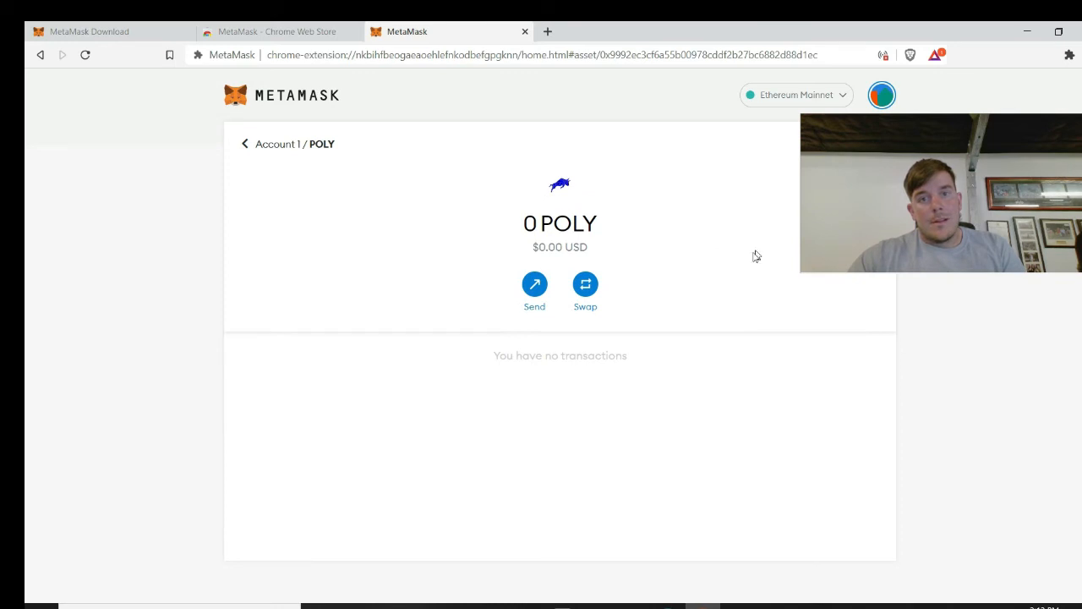
{"action": "mouse_move", "coordinate": [786, 149]}
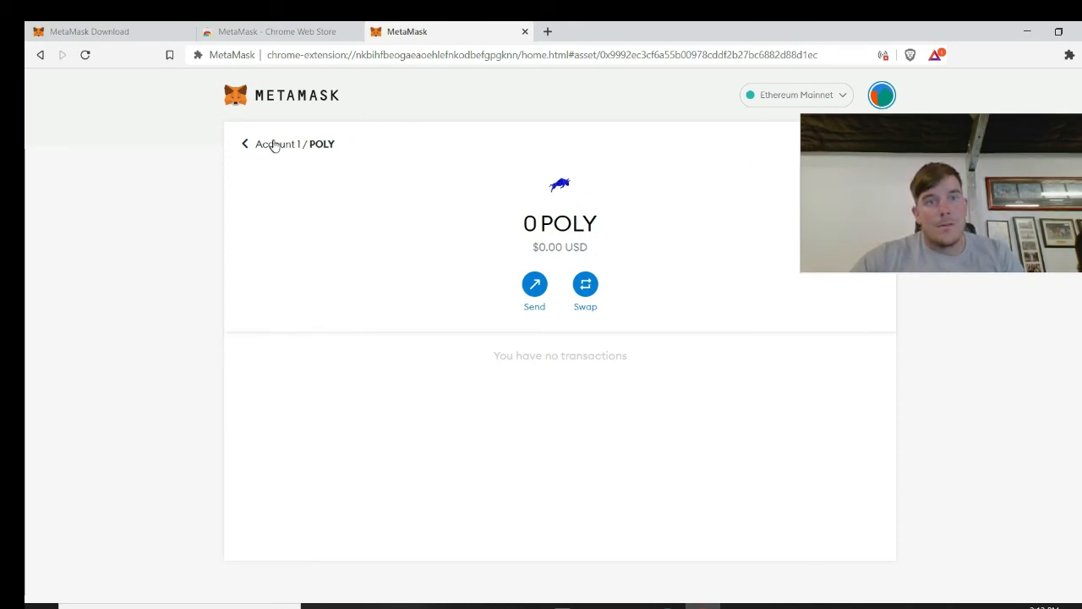
Return to the Account 1 overview, now listing 0 ETH and 0 POLY.
{"action": "left_click", "coordinate": [245, 144]}
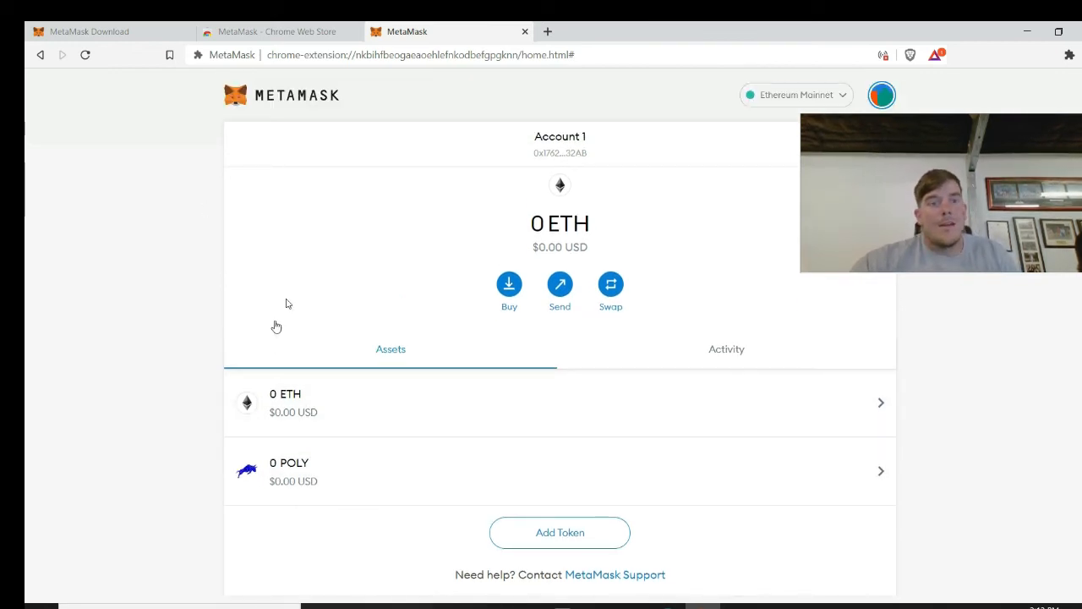
{"action": "mouse_move", "coordinate": [389, 284]}
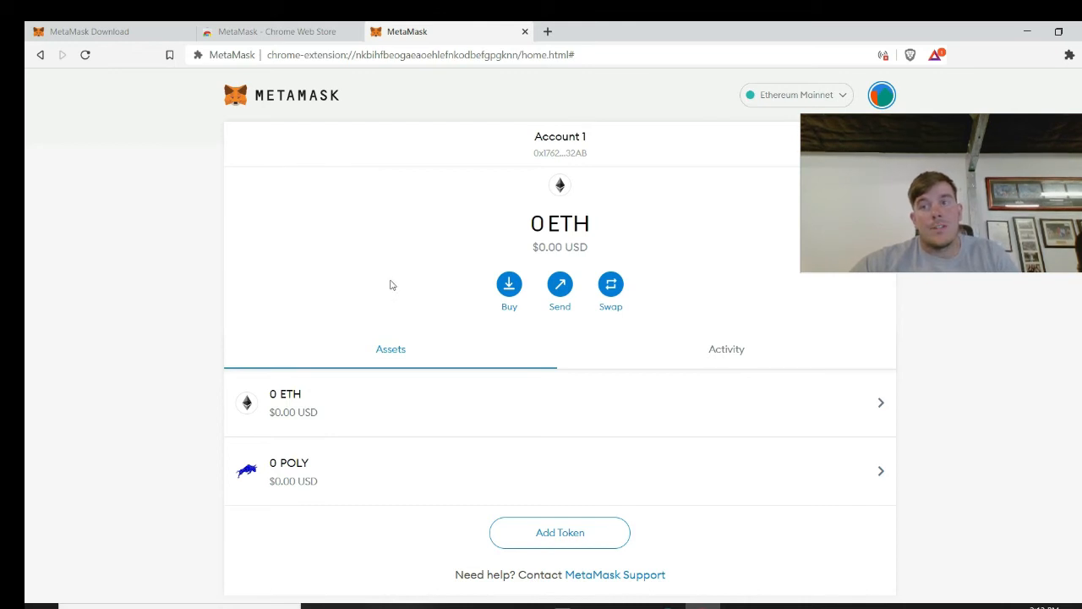
{"action": "mouse_move", "coordinate": [484, 413]}
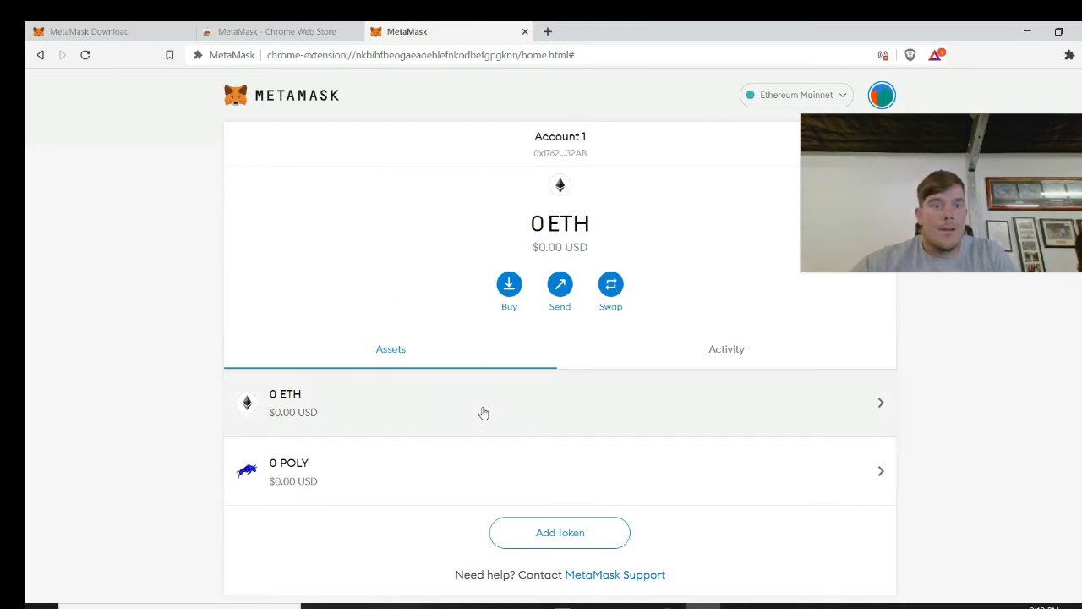
{"action": "mouse_move", "coordinate": [407, 281]}
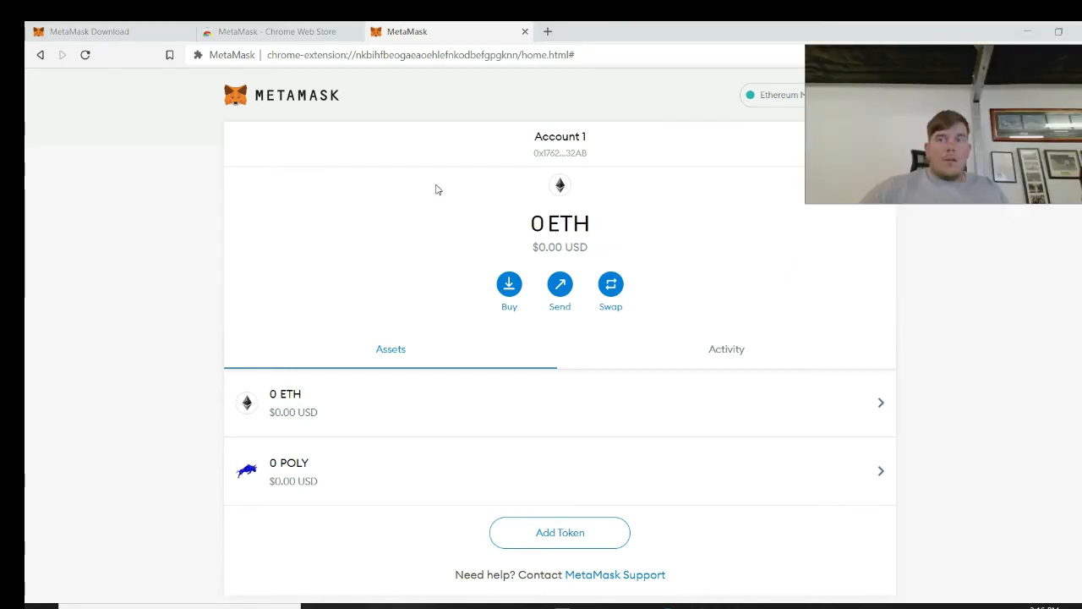
{"action": "mouse_move", "coordinate": [462, 233]}
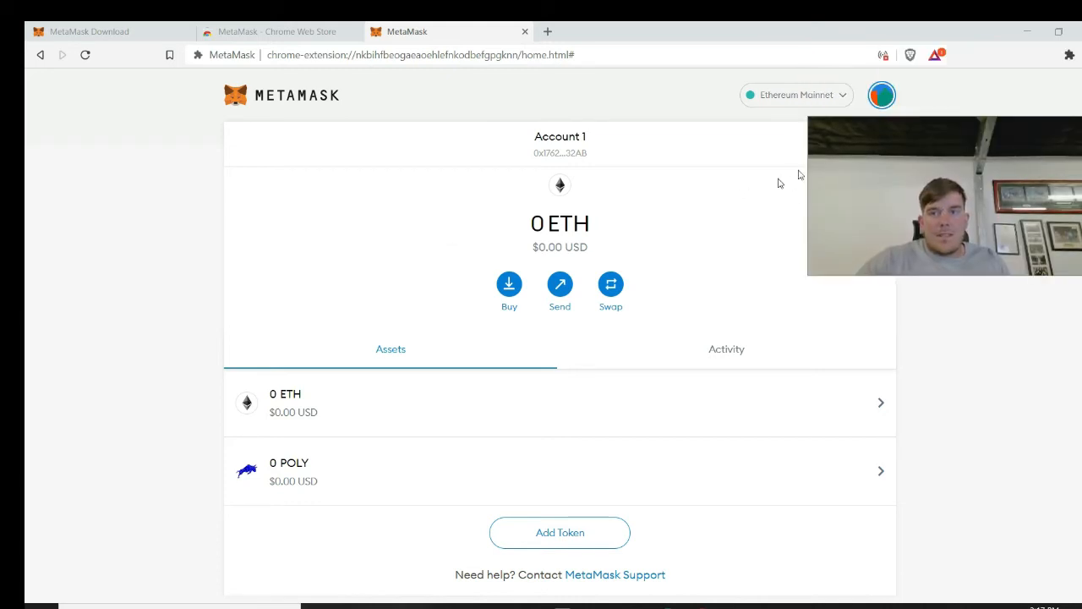
{"action": "mouse_move", "coordinate": [870, 122]}
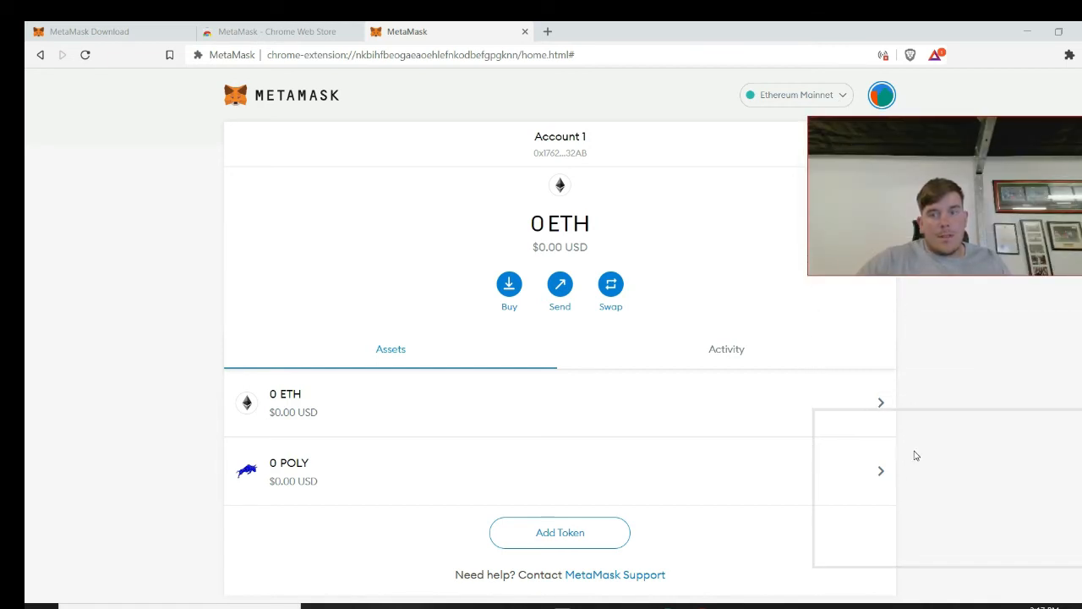
{"action": "left_click", "coordinate": [795, 95]}
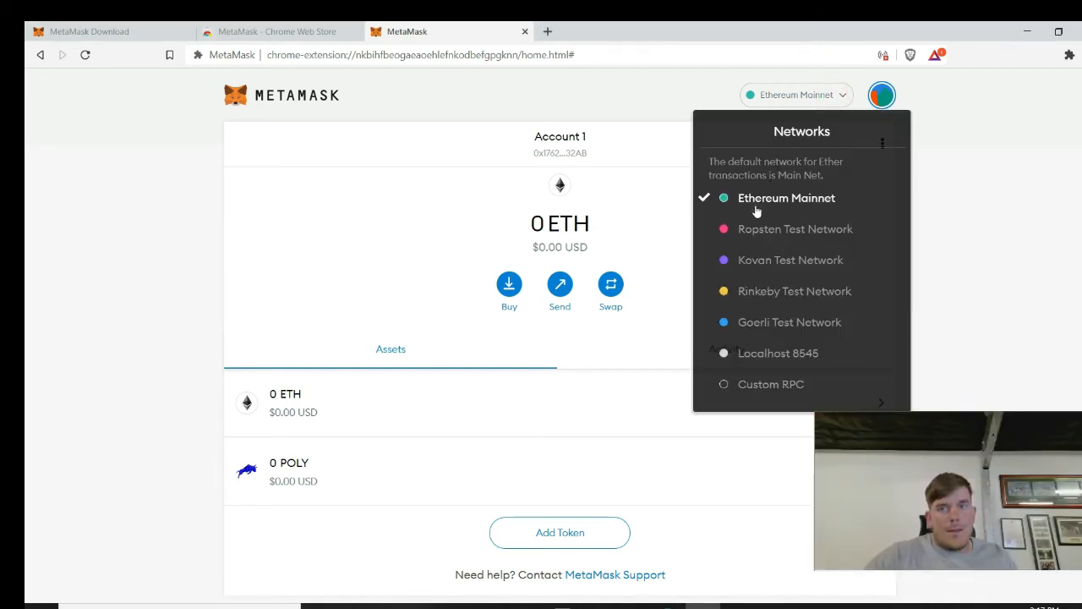
{"action": "mouse_move", "coordinate": [870, 203]}
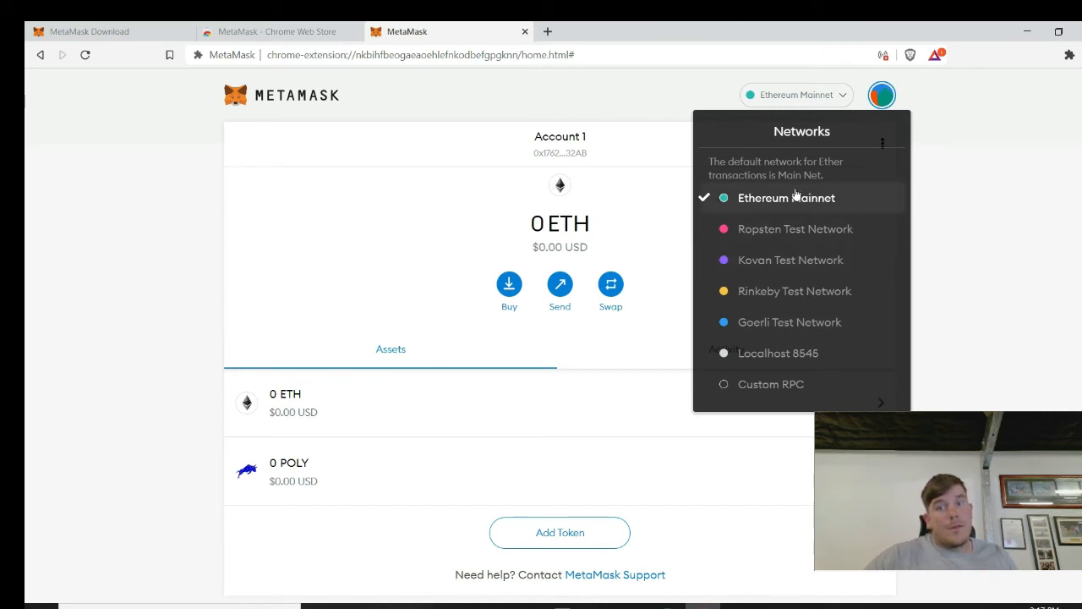
{"action": "left_click", "coordinate": [980, 182]}
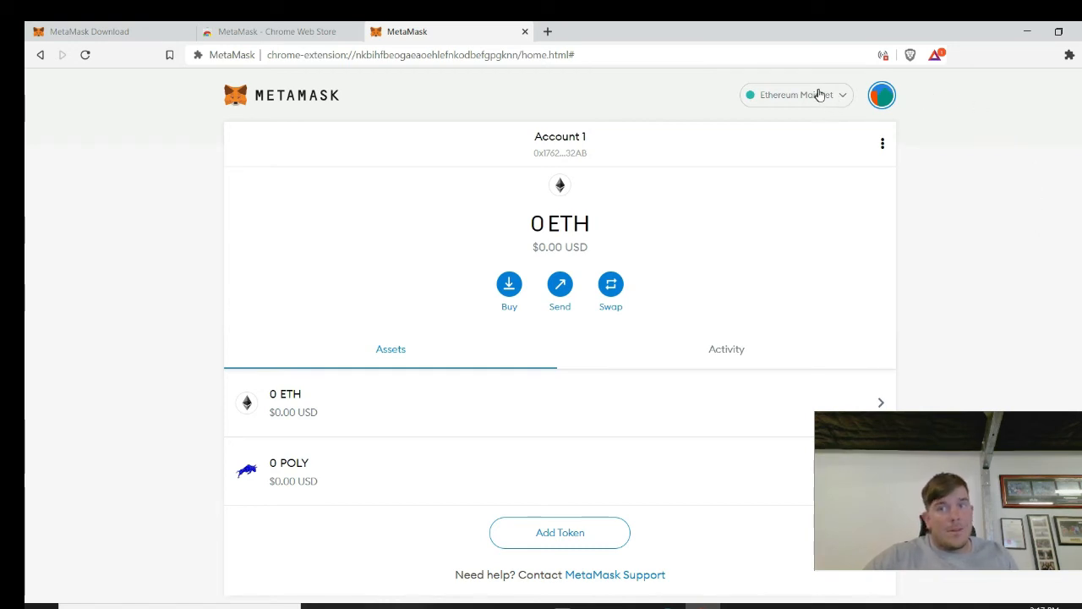
Read the Smart Chain mainnet parameters in the Binance Academy guide.
{"action": "left_click", "coordinate": [110, 31]}
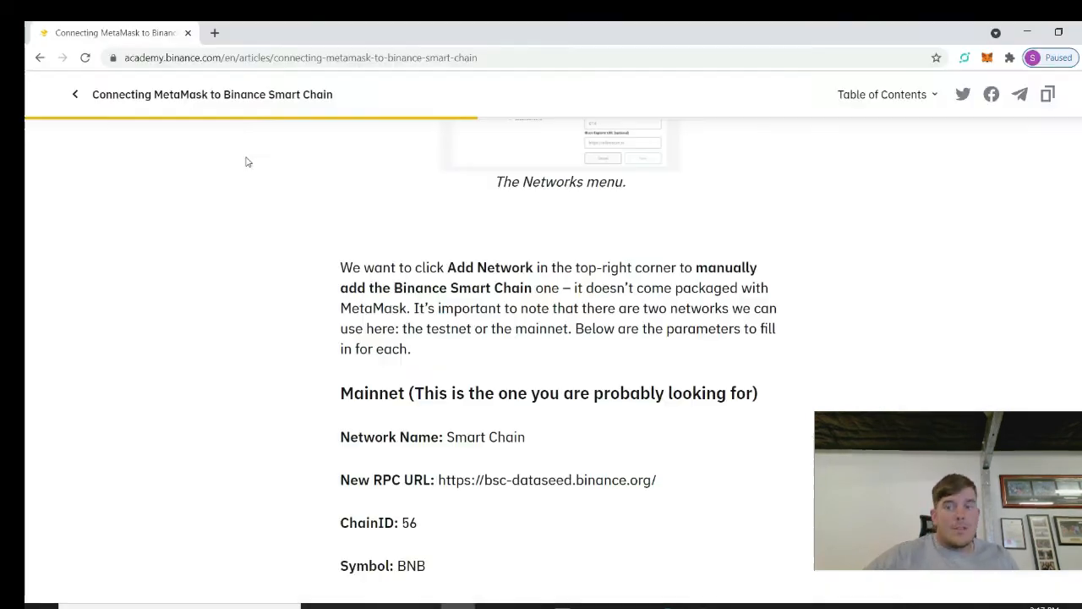
{"action": "mouse_move", "coordinate": [264, 178]}
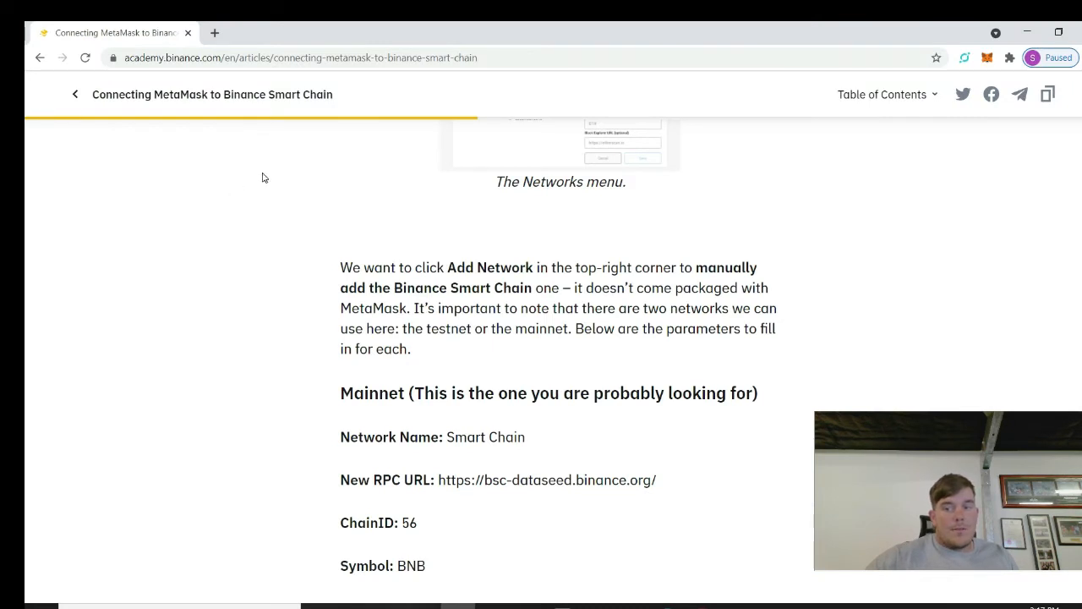
{"action": "mouse_move", "coordinate": [247, 141]}
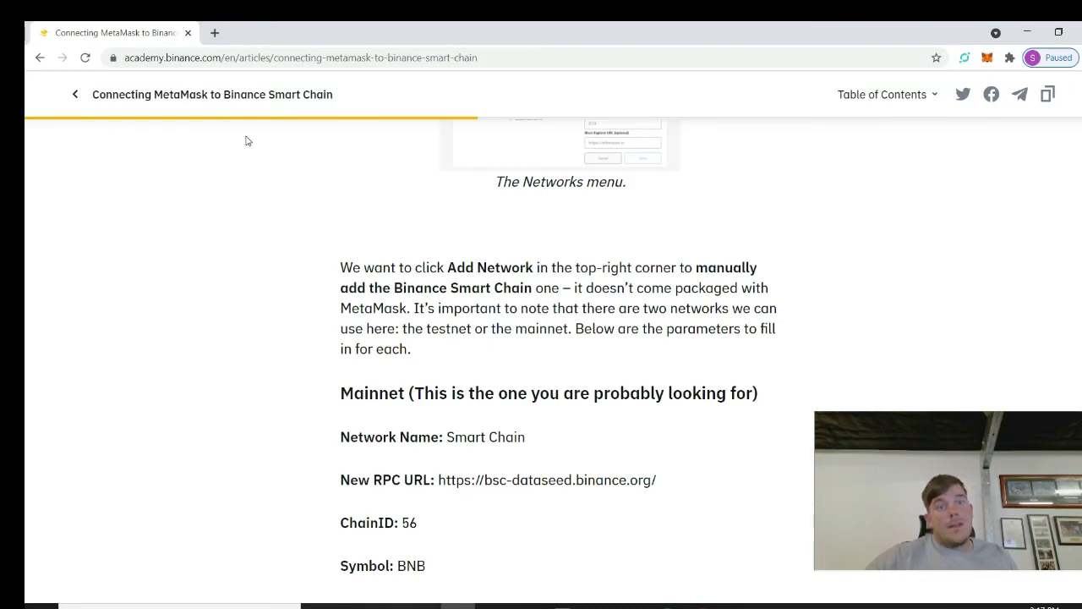
{"action": "mouse_move", "coordinate": [307, 159]}
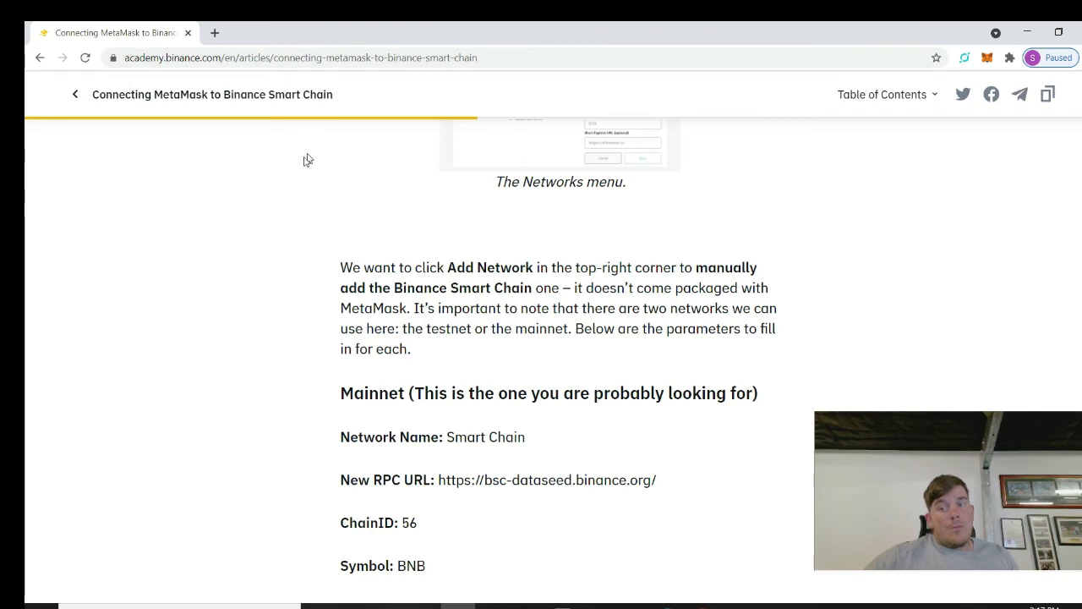
{"action": "scroll", "scroll_direction": "up", "scroll_amount": 3}
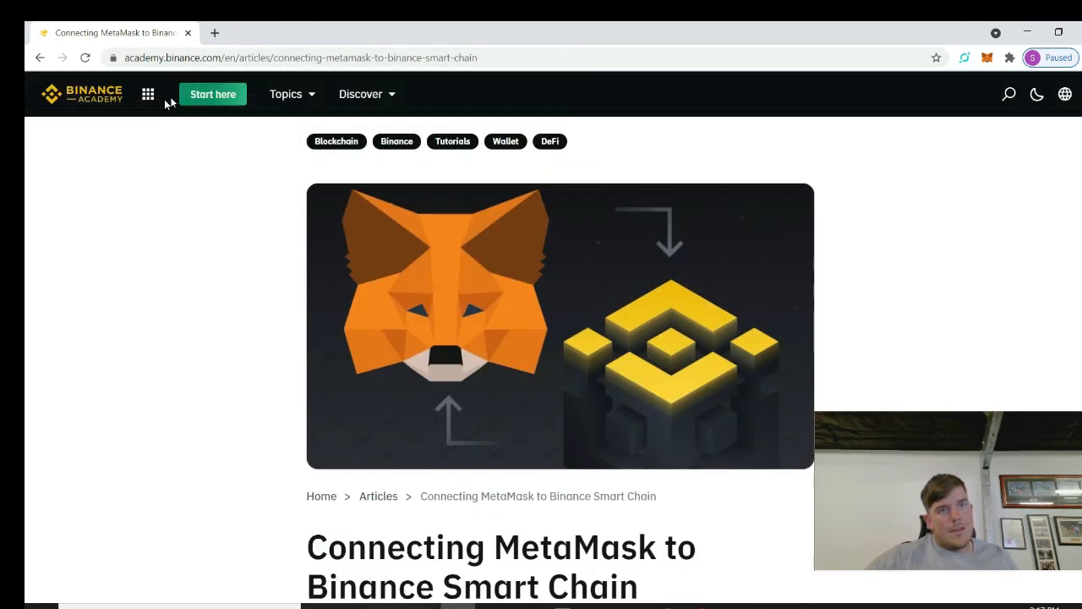
{"action": "mouse_move", "coordinate": [166, 308]}
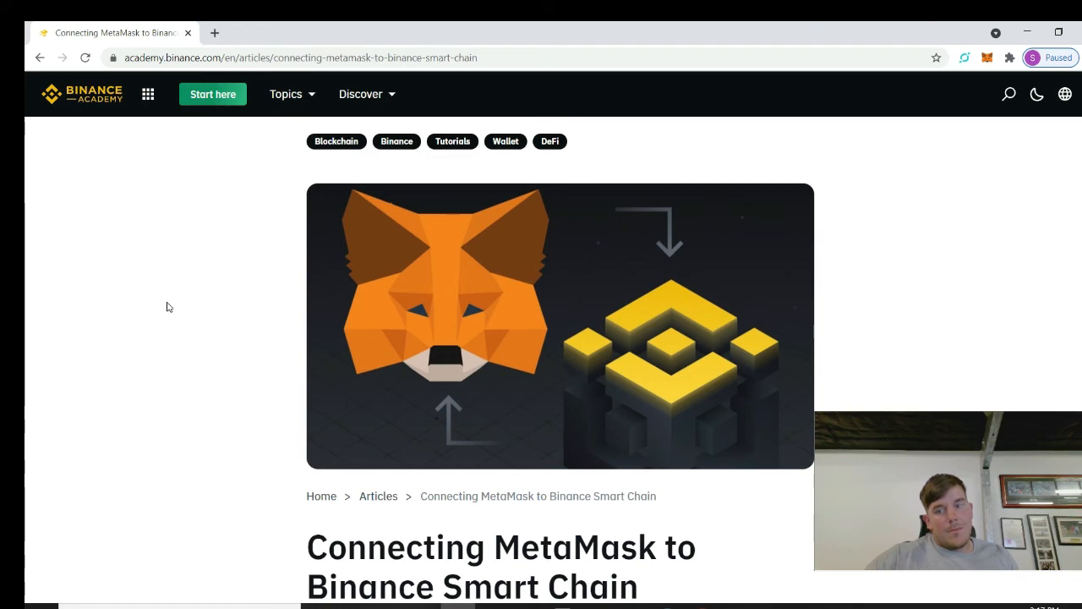
{"action": "mouse_move", "coordinate": [526, 406]}
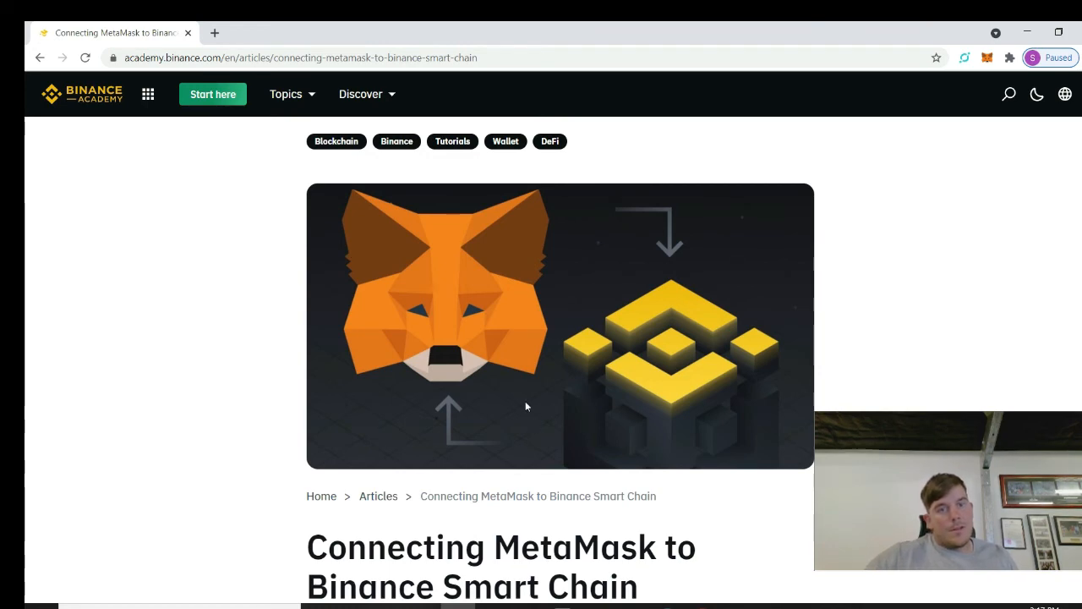
{"action": "scroll", "scroll_direction": "down", "scroll_amount": 3}
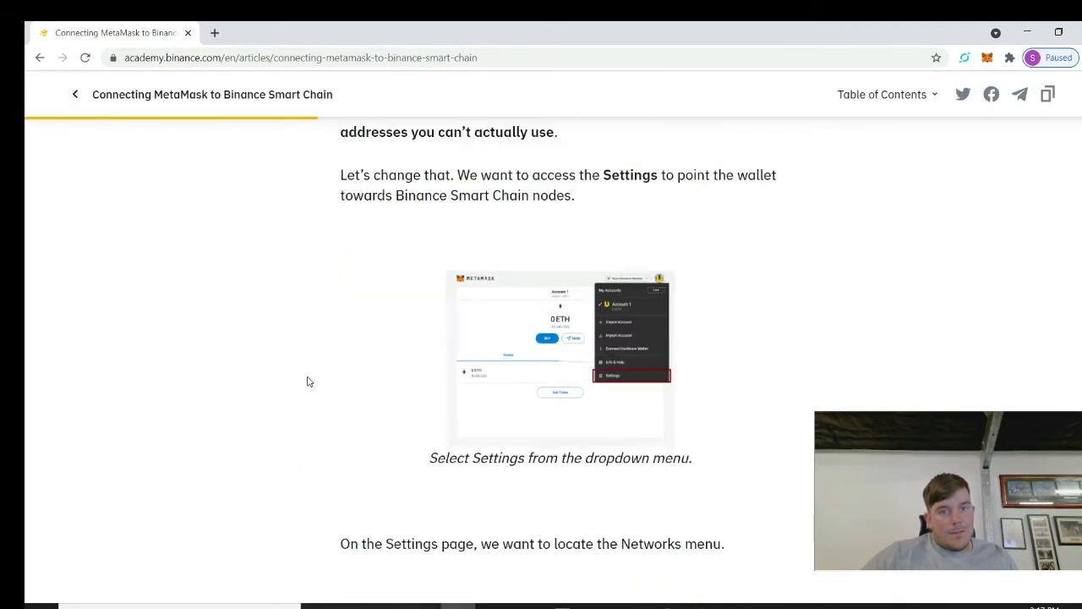
{"action": "scroll", "scroll_direction": "down", "scroll_amount": 3}
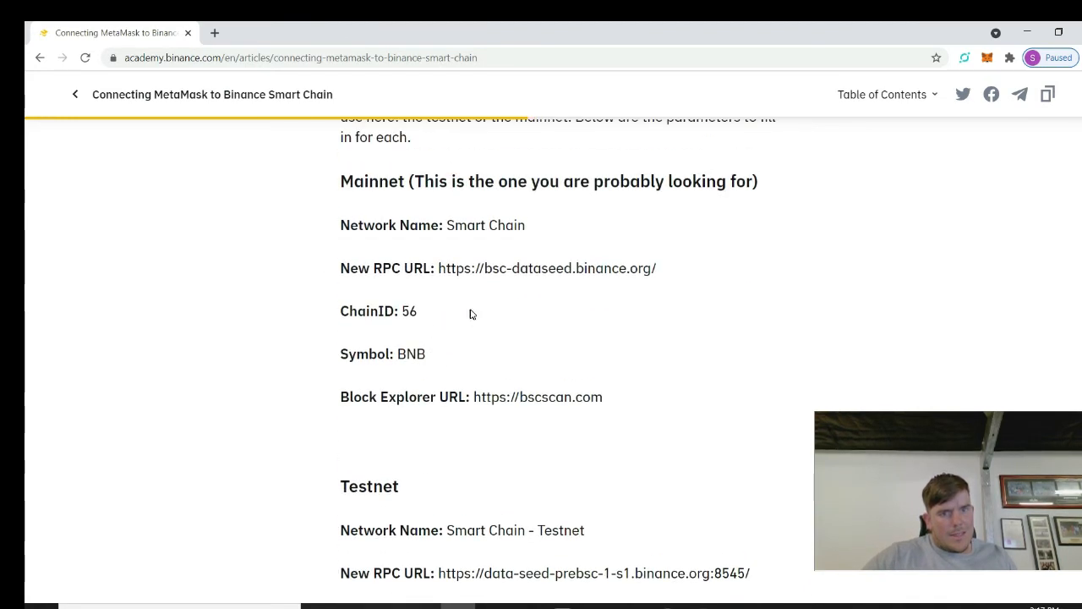
{"action": "scroll", "scroll_direction": "up", "scroll_amount": 3}
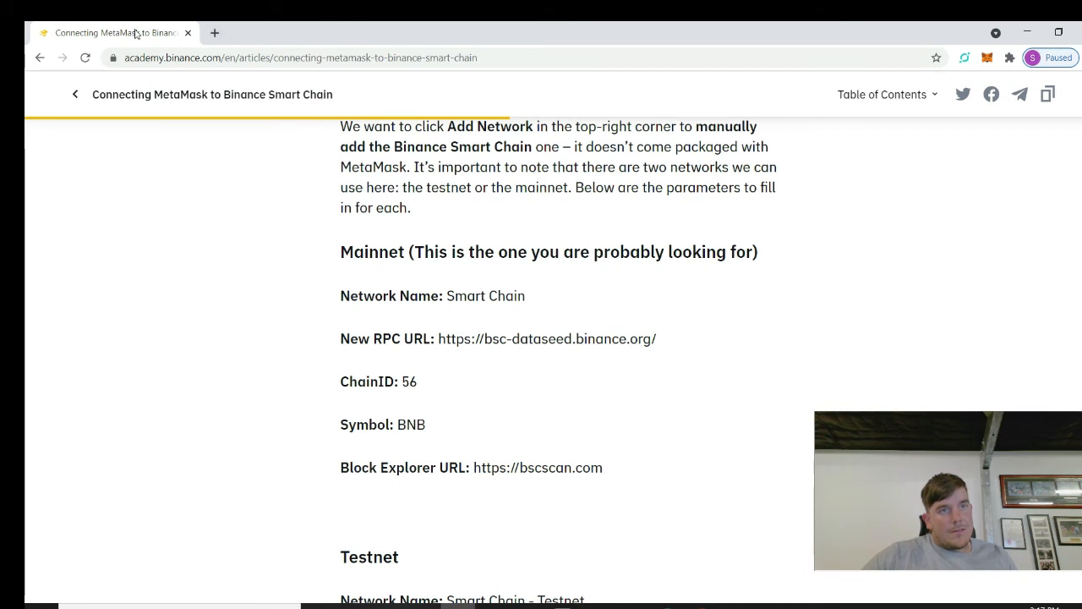
{"action": "mouse_move", "coordinate": [118, 32]}
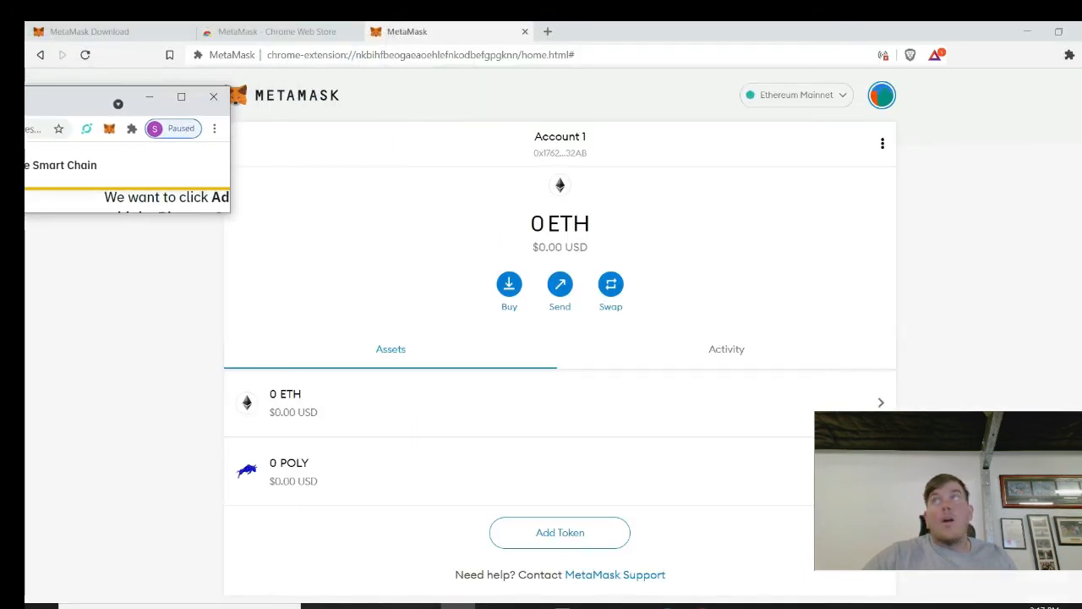
Back in MetaMask, start adding a Custom RPC network from the networks list.
{"action": "left_click", "coordinate": [213, 97]}
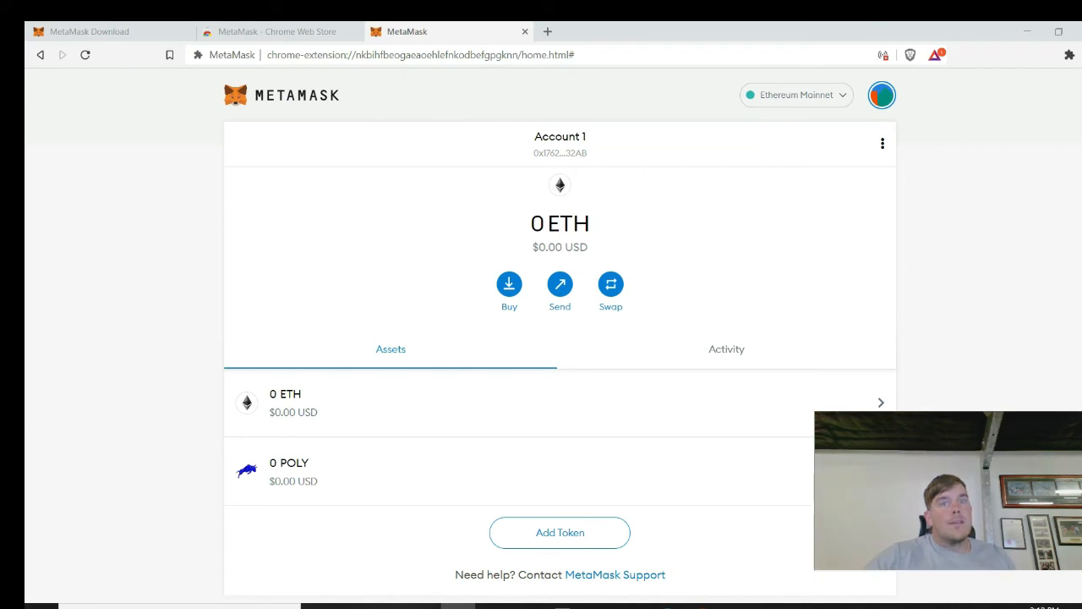
{"action": "mouse_move", "coordinate": [648, 230]}
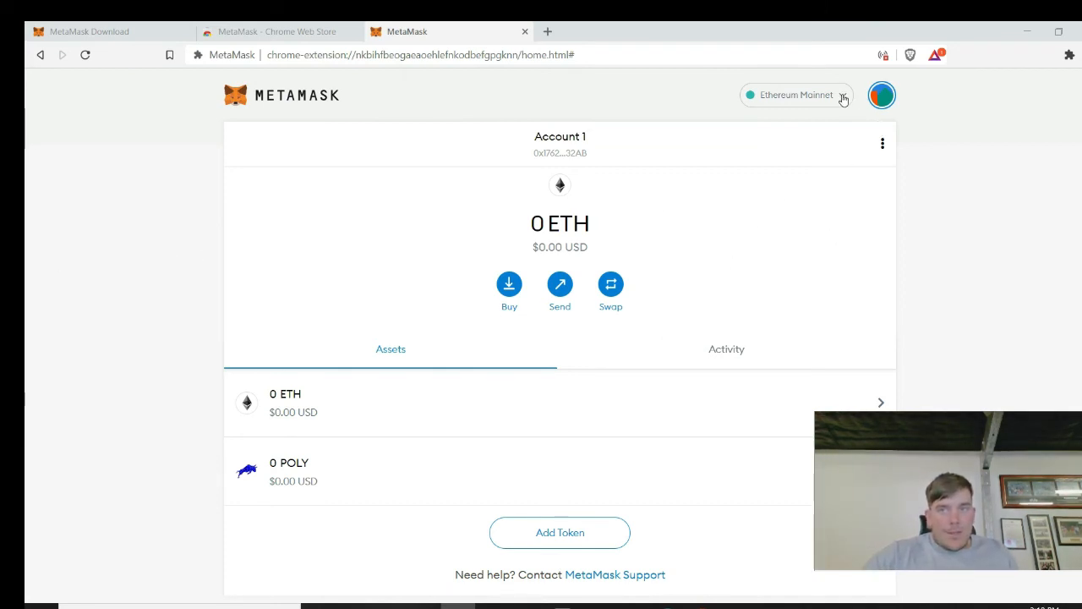
{"action": "left_click", "coordinate": [795, 95]}
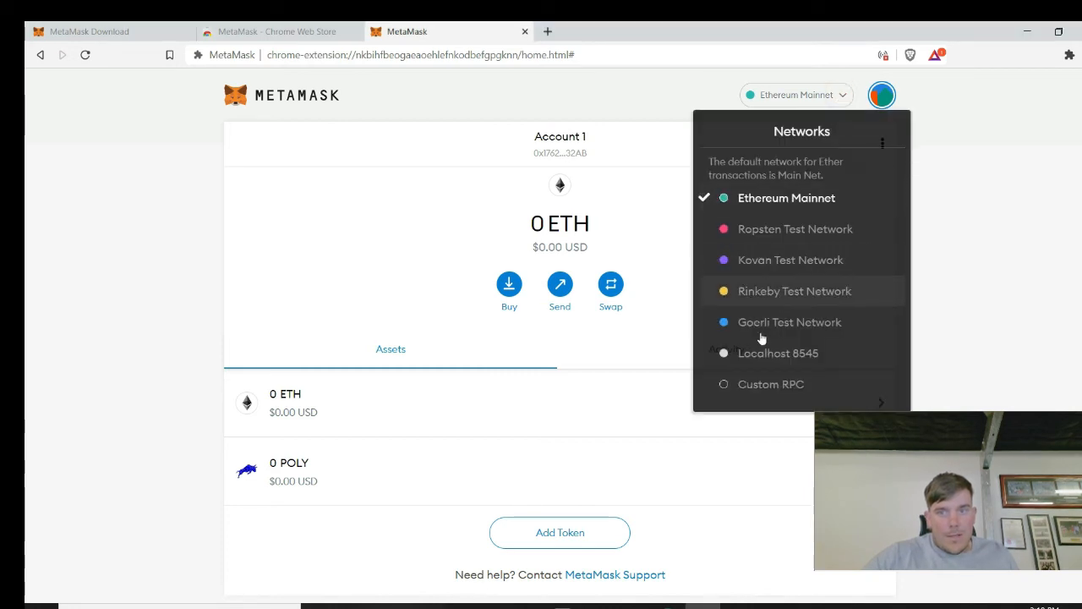
{"action": "left_click", "coordinate": [771, 384]}
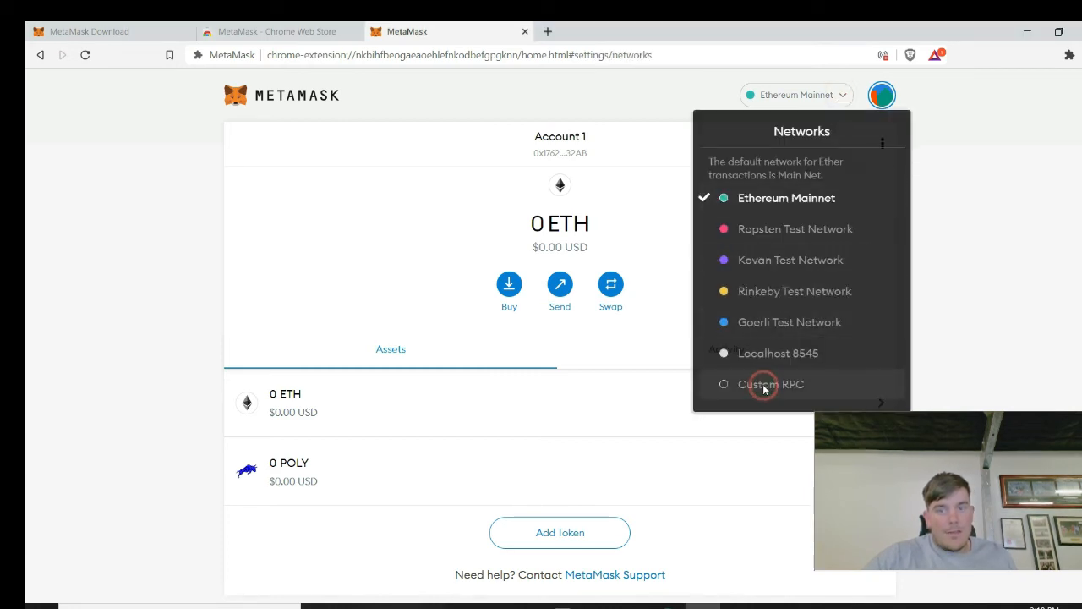
Name the new network 'Binance Smart Chain'.
{"action": "left_click", "coordinate": [771, 384]}
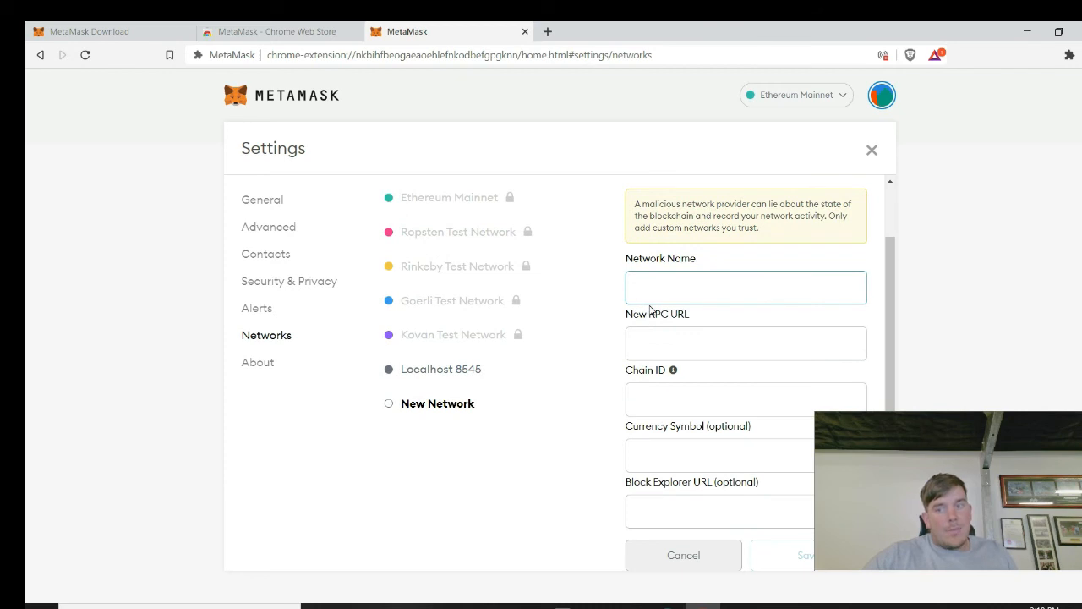
{"action": "mouse_move", "coordinate": [1006, 185]}
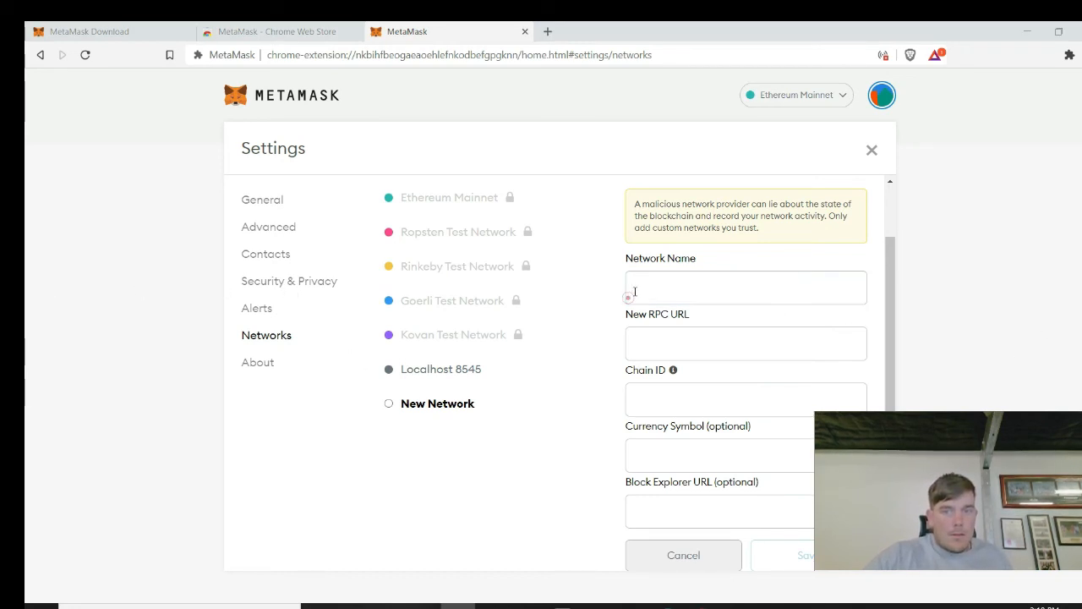
{"action": "type", "text": "Smart Chain"}
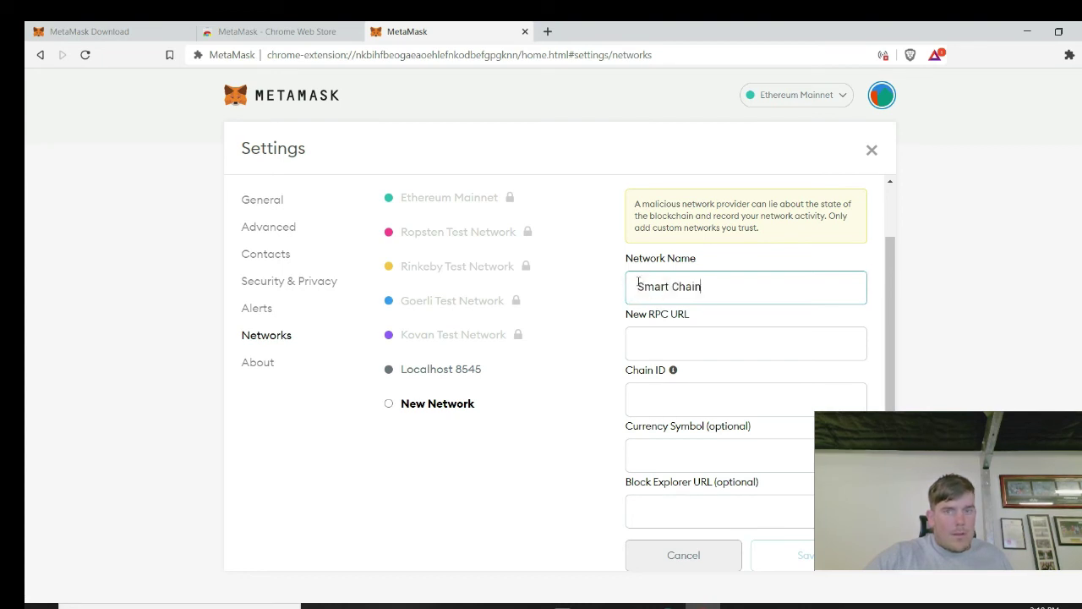
{"action": "type", "text": "B"}
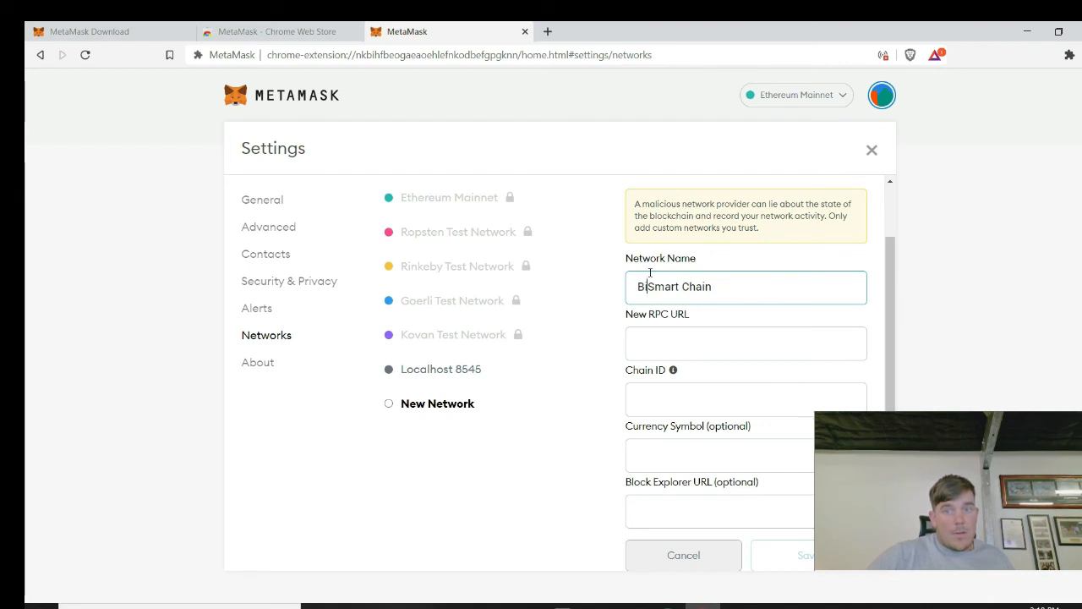
{"action": "type", "text": "inance"}
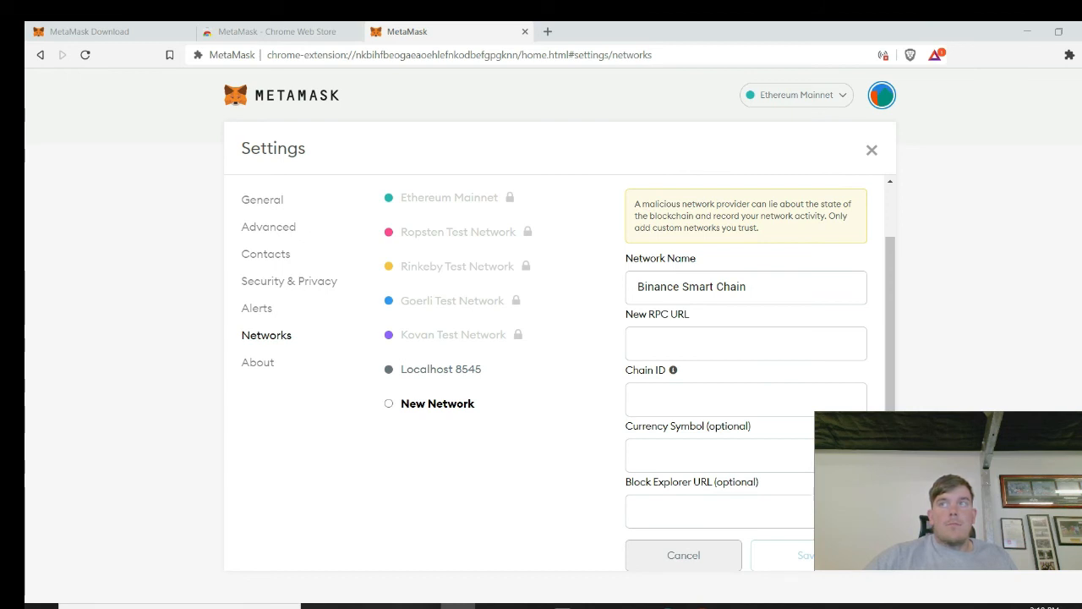
{"action": "mouse_move", "coordinate": [967, 322]}
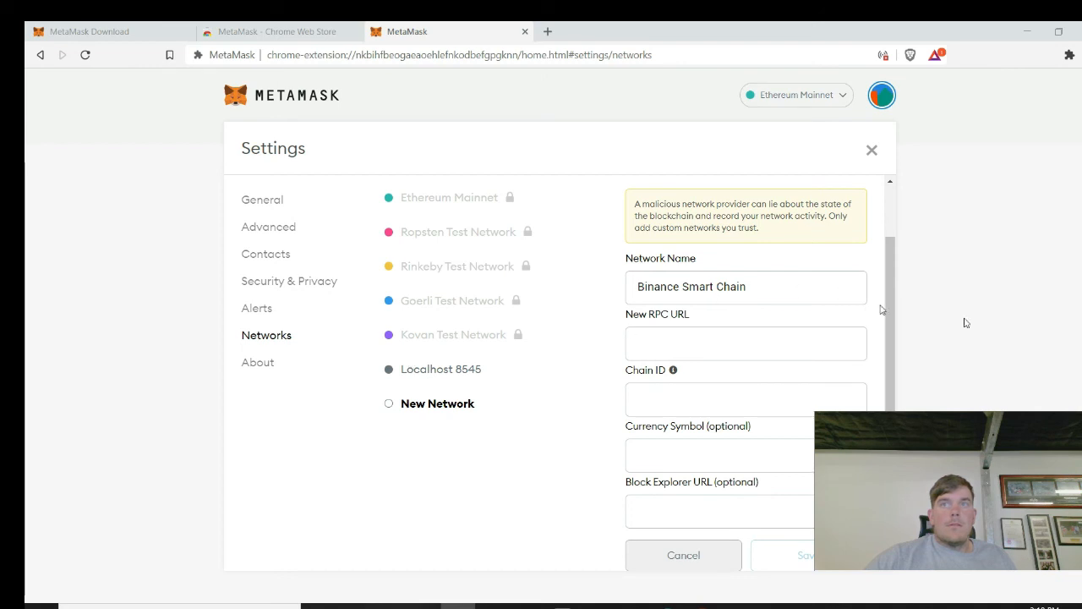
{"action": "left_click", "coordinate": [744, 342]}
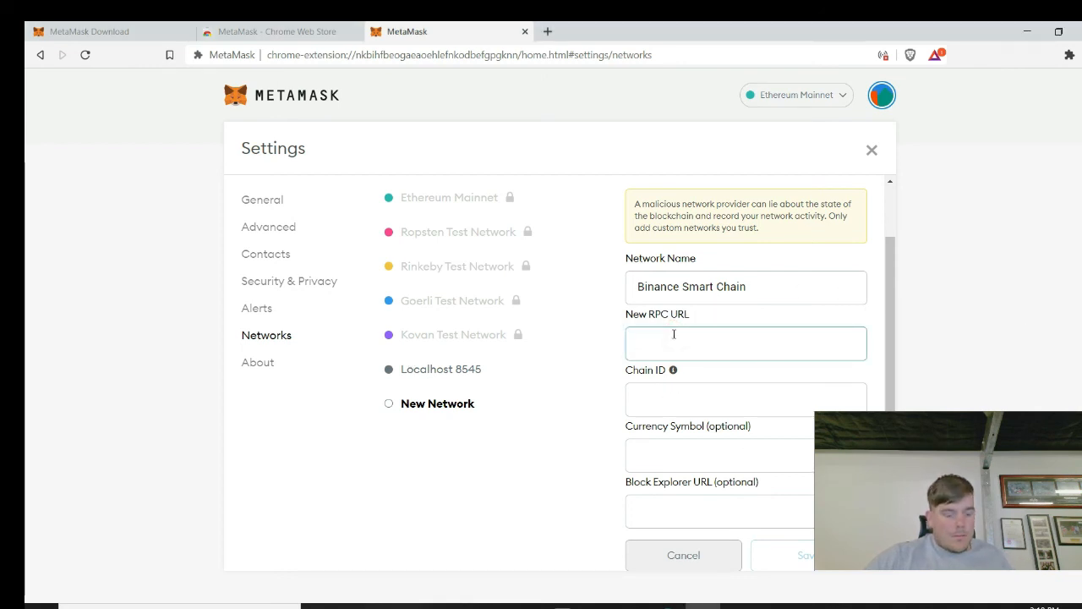
{"action": "type", "text": "https://bsc-dataseed.binance.org/"}
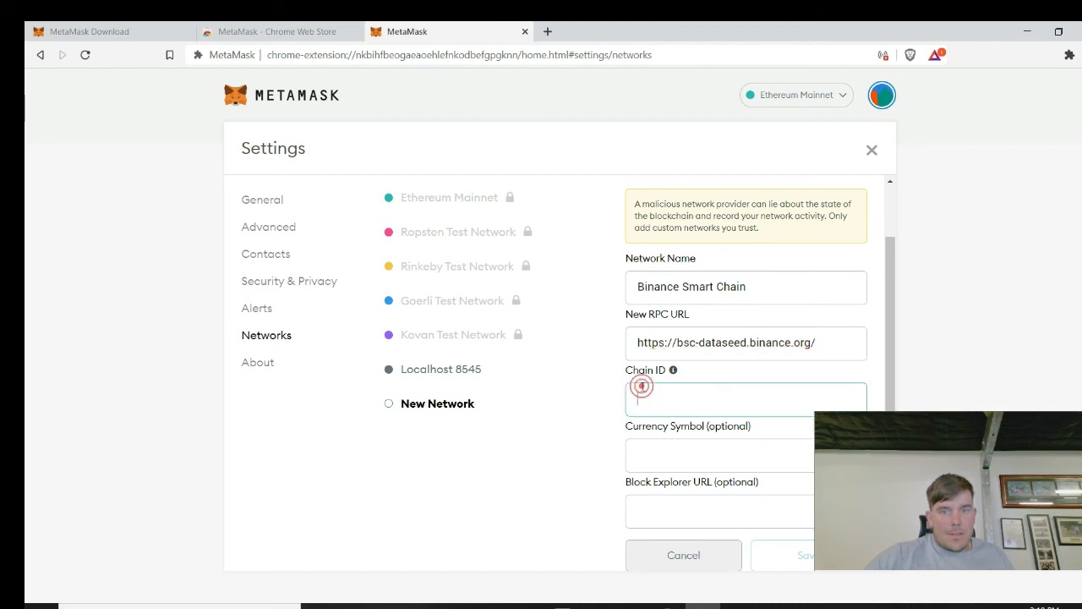
{"action": "type", "text": "56"}
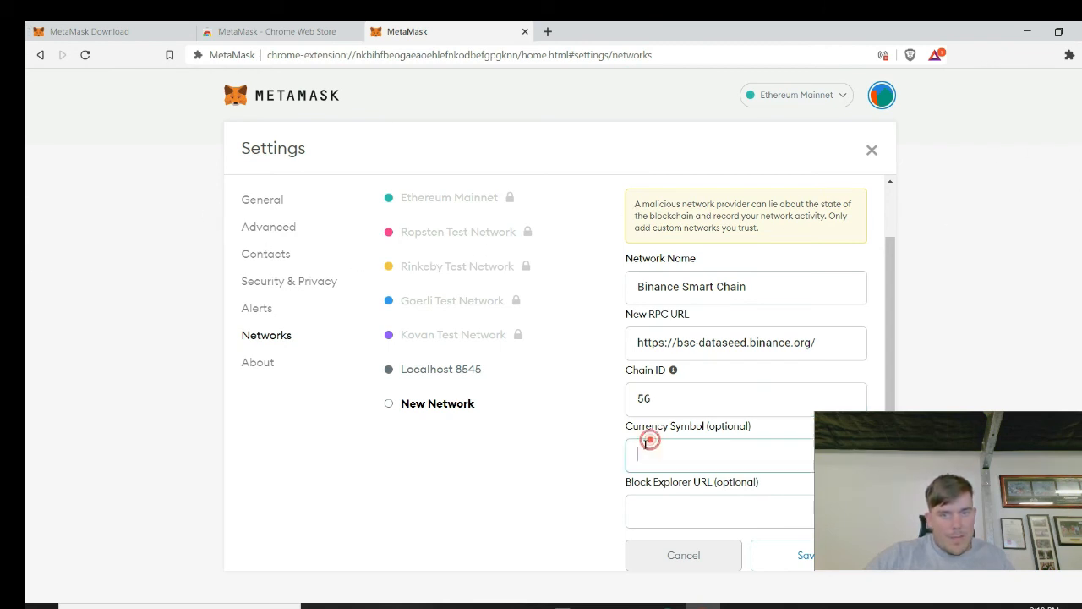
{"action": "type", "text": "BNB"}
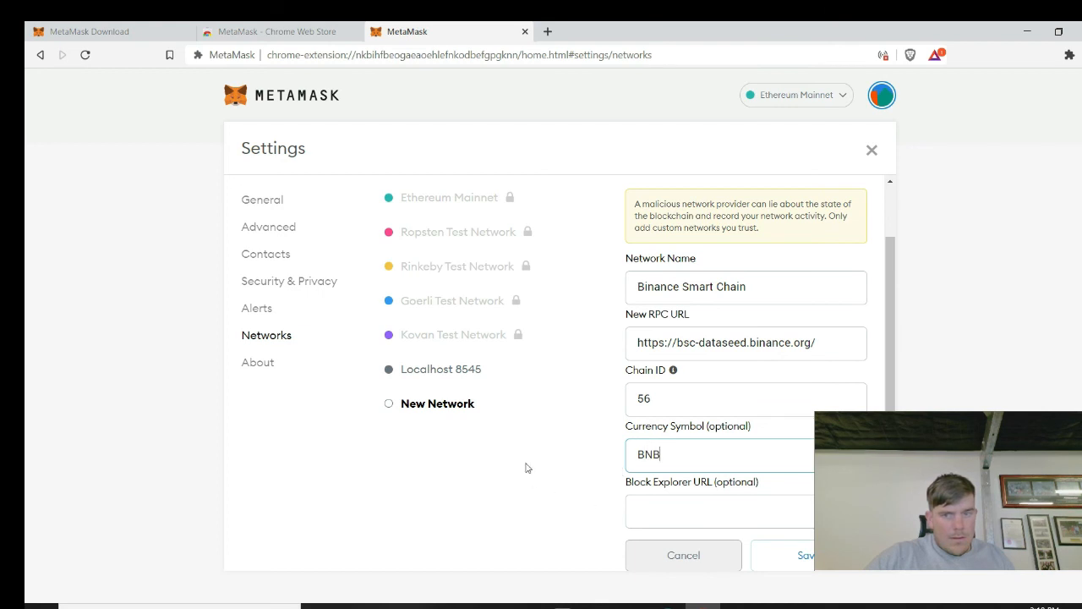
{"action": "scroll", "scroll_direction": "down", "scroll_amount": 3}
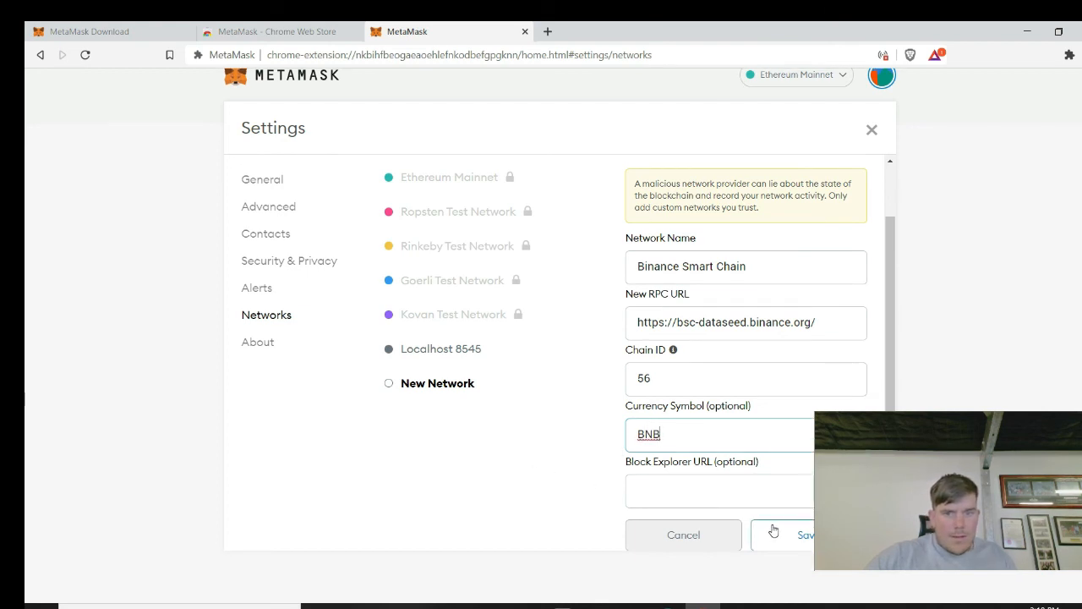
Save Binance Smart Chain and return to the wallet home showing 0 BNB.
{"action": "left_click", "coordinate": [803, 534]}
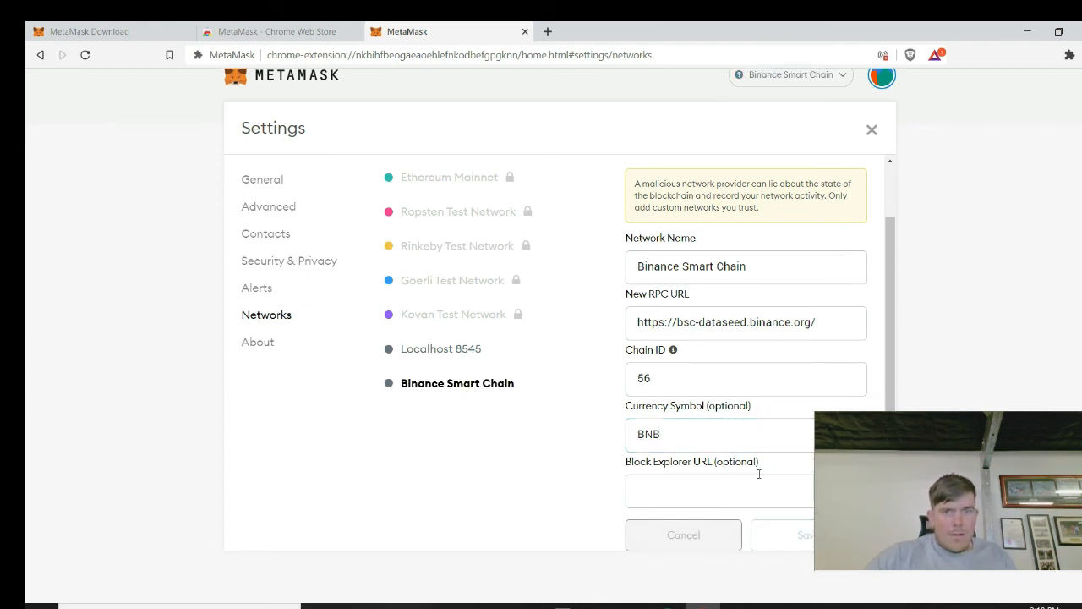
{"action": "scroll", "scroll_direction": "up", "scroll_amount": 3}
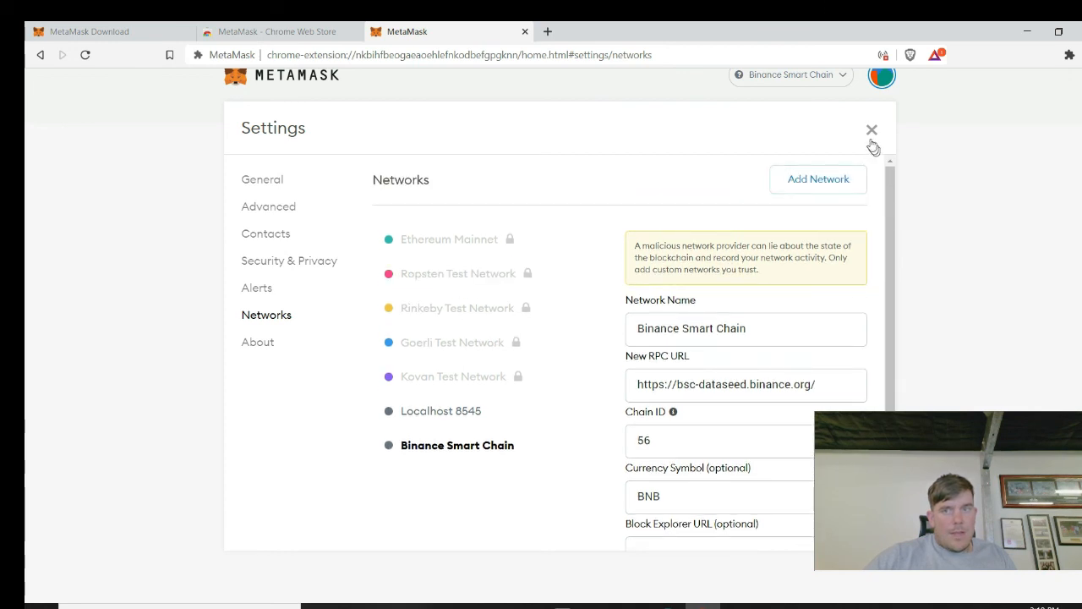
{"action": "left_click", "coordinate": [872, 130]}
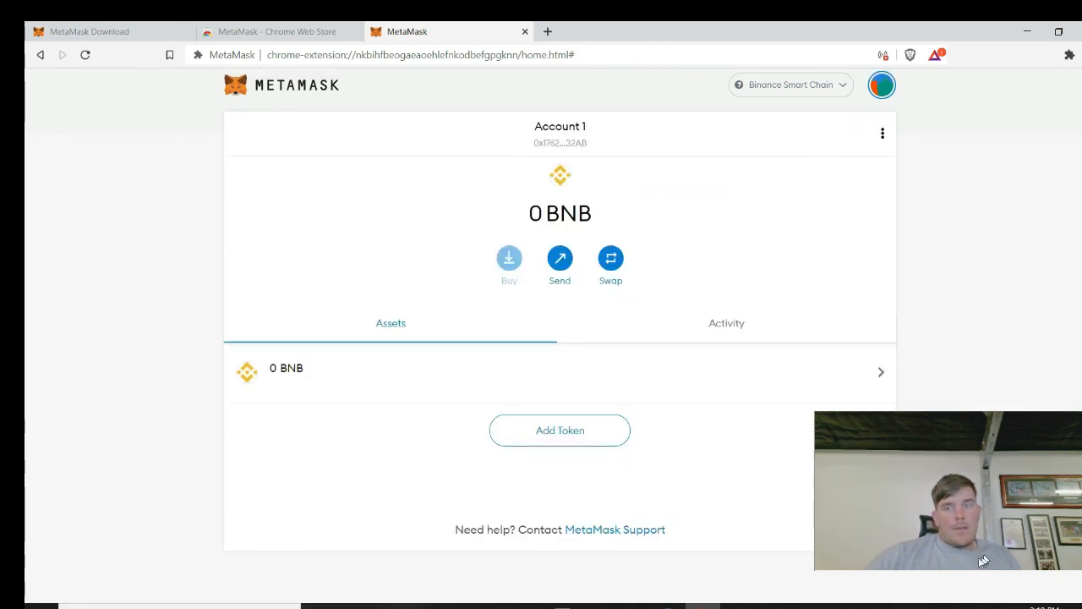
{"action": "mouse_move", "coordinate": [595, 202]}
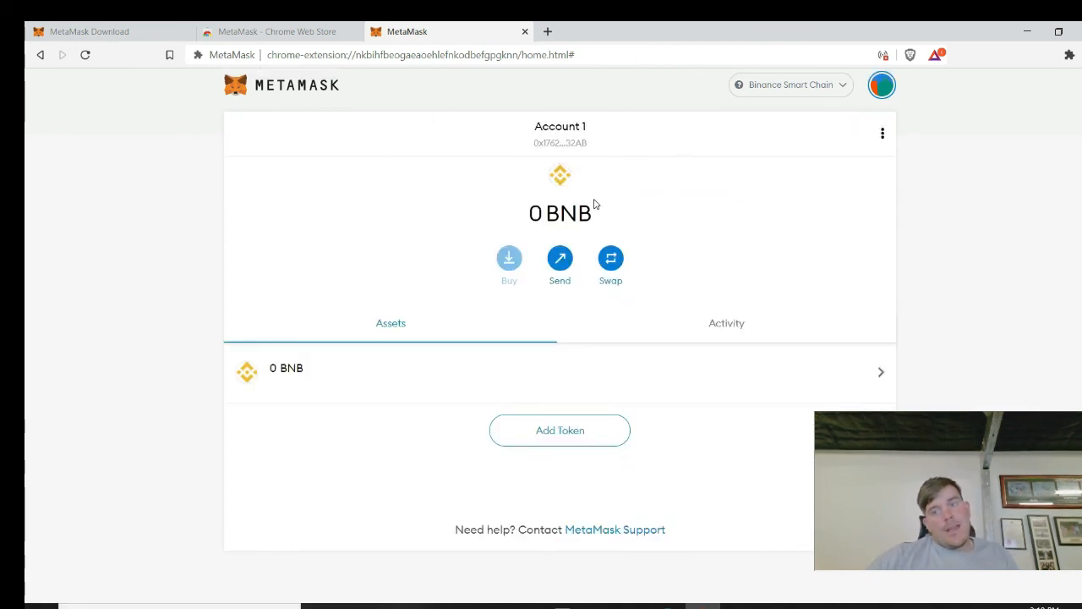
{"action": "mouse_move", "coordinate": [636, 260]}
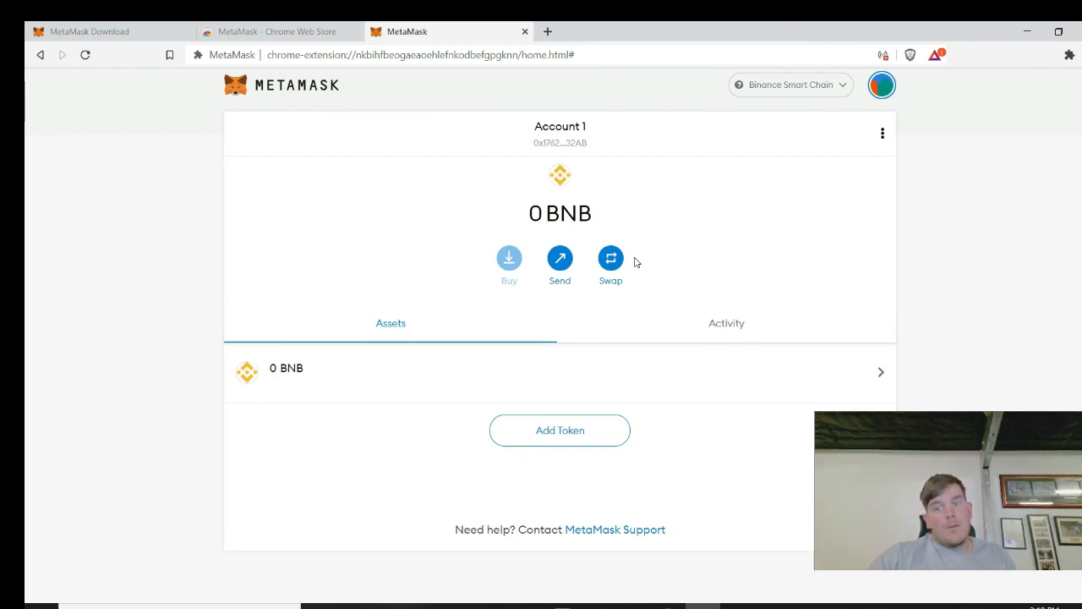
{"action": "mouse_move", "coordinate": [792, 103]}
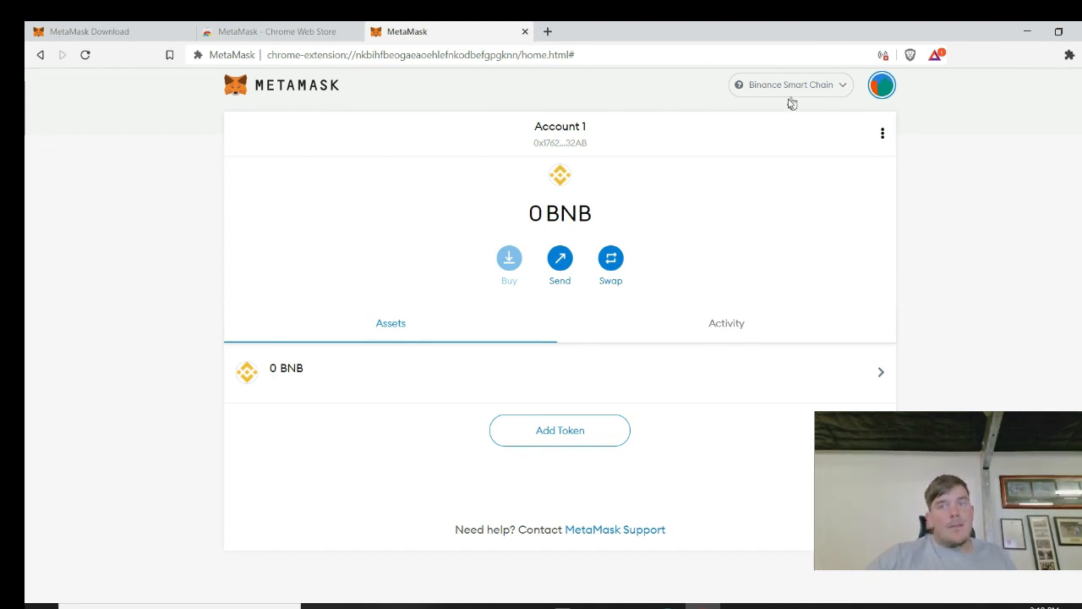
{"action": "mouse_move", "coordinate": [615, 301]}
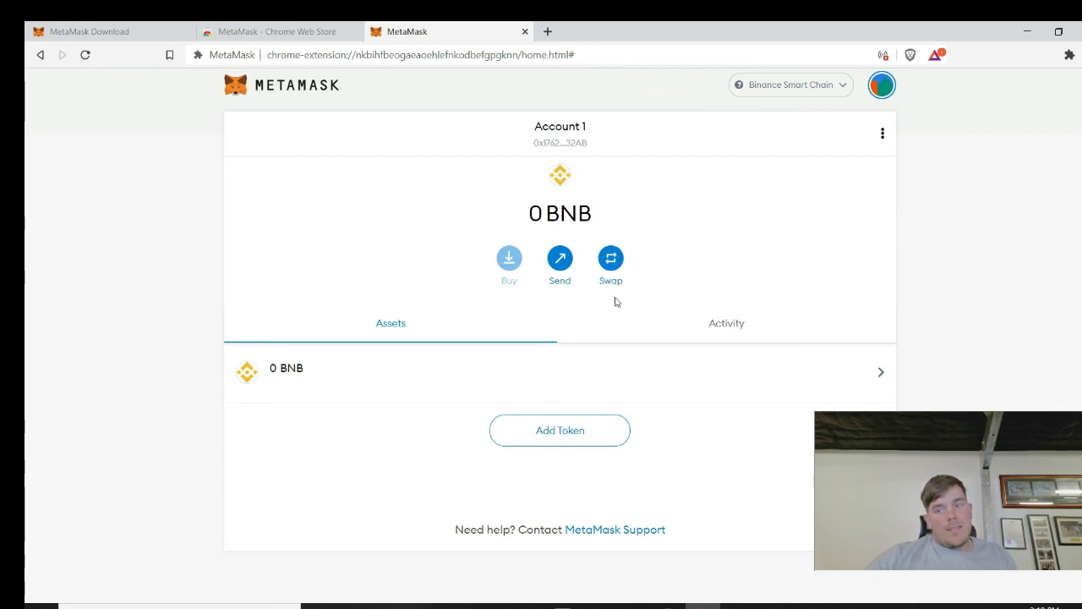
Switch to Ethereum Mainnet, then Binance Smart Chain, then reopen the network list.
{"action": "left_click", "coordinate": [790, 84]}
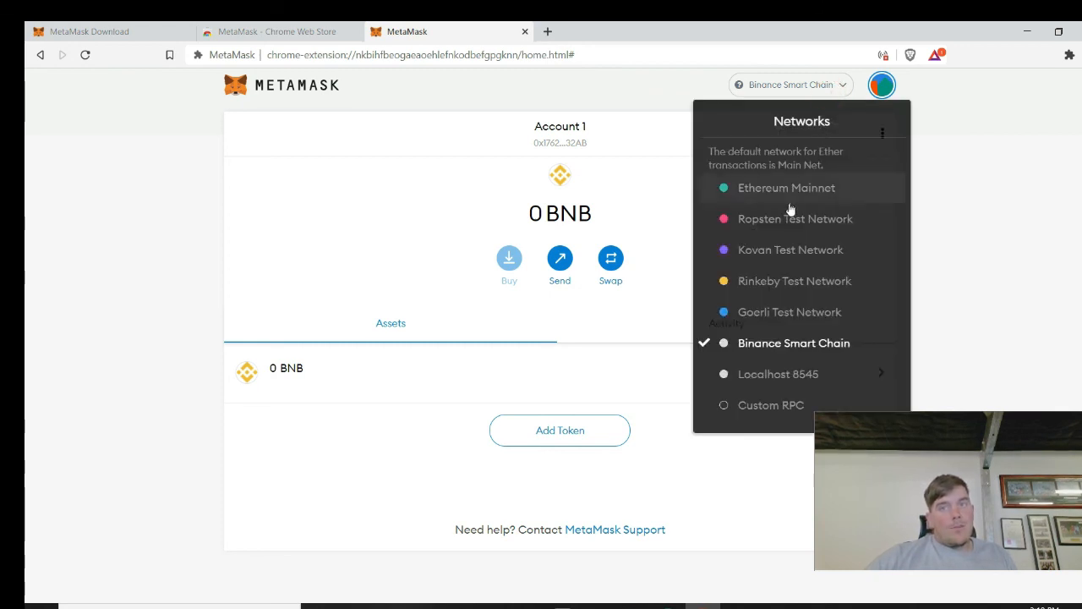
{"action": "left_click", "coordinate": [786, 187]}
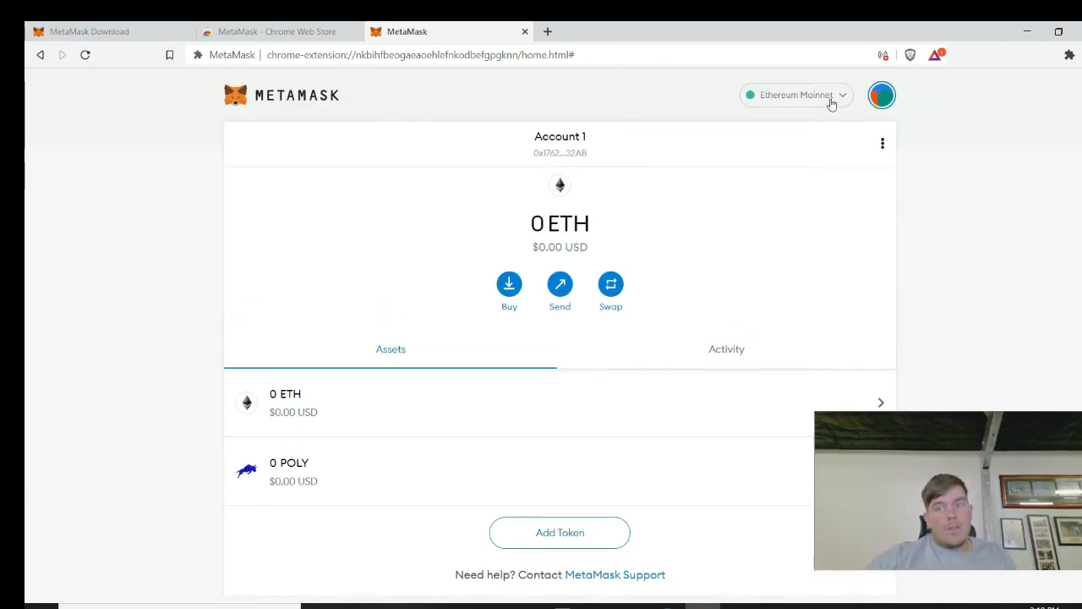
{"action": "left_click", "coordinate": [795, 94]}
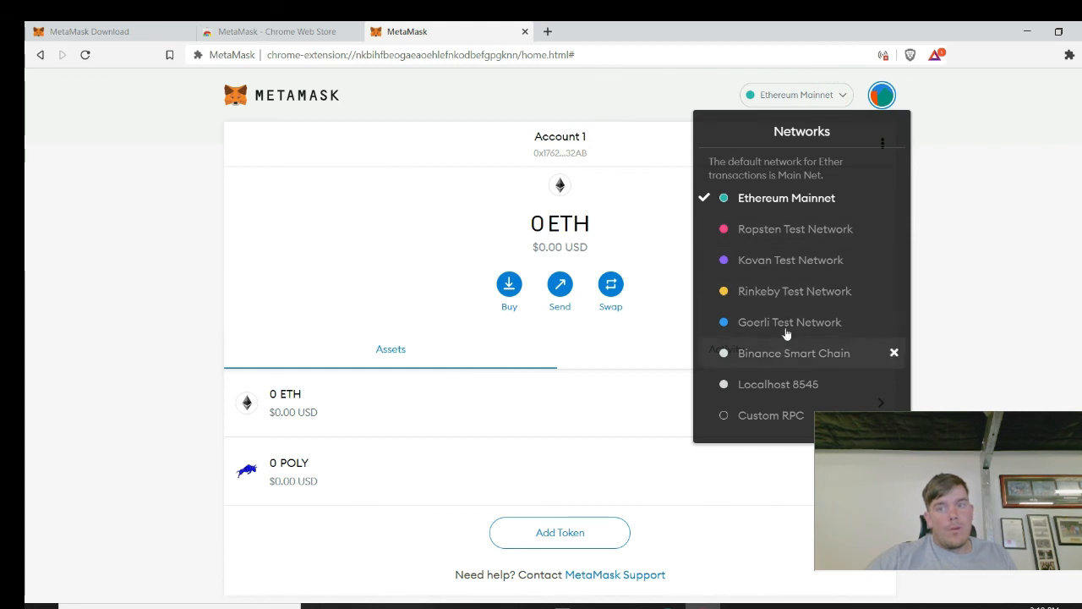
{"action": "left_click", "coordinate": [795, 353]}
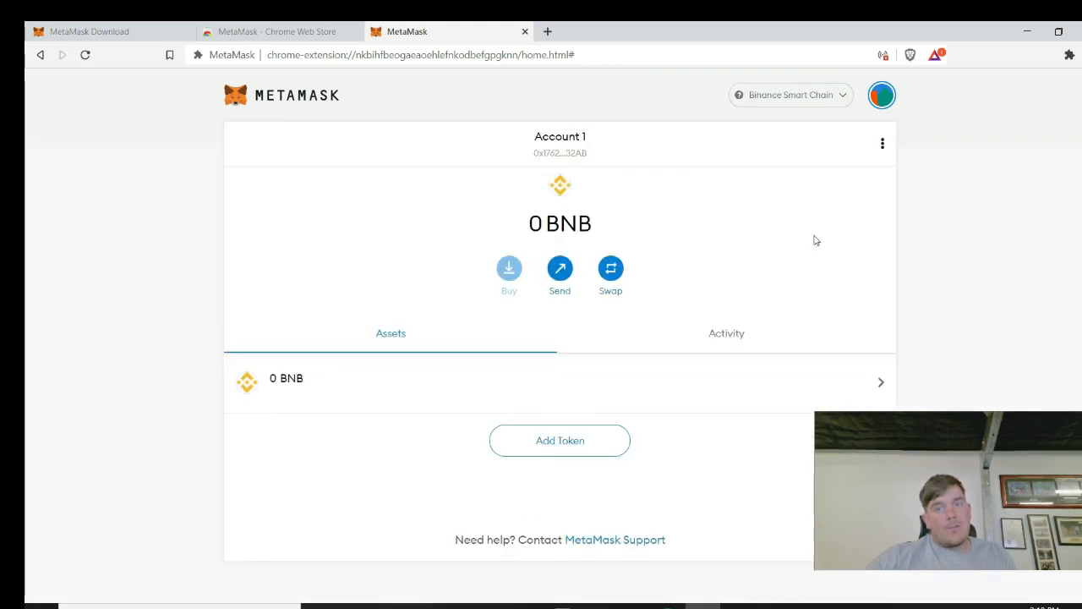
{"action": "mouse_move", "coordinate": [388, 268]}
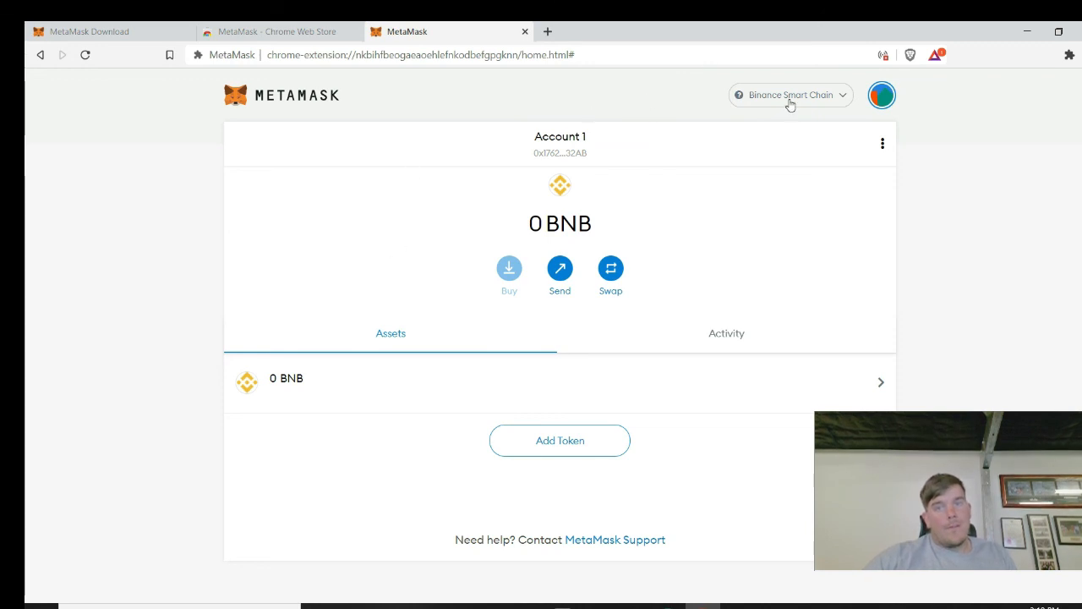
{"action": "left_click", "coordinate": [792, 95]}
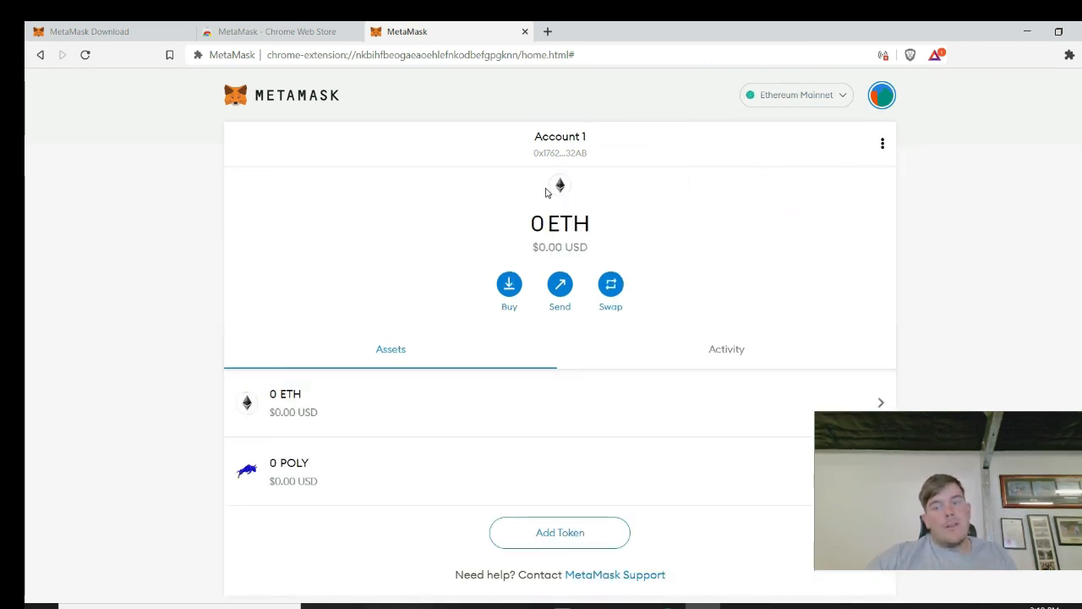
{"action": "mouse_move", "coordinate": [944, 185]}
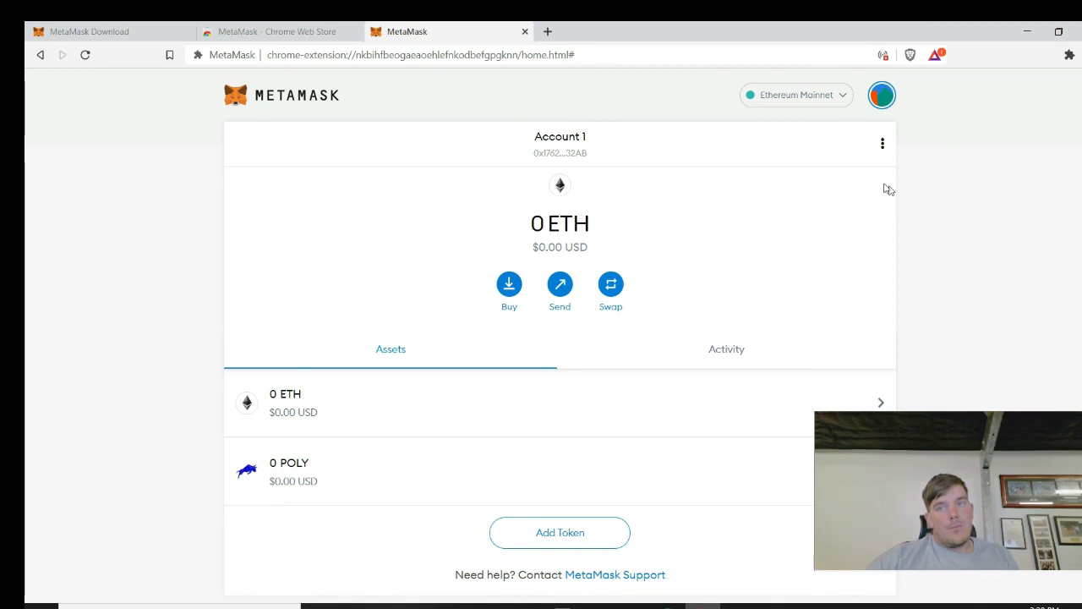
Switch the wallet to Binance Smart Chain, showing the 0 BNB balance.
{"action": "left_click", "coordinate": [794, 94]}
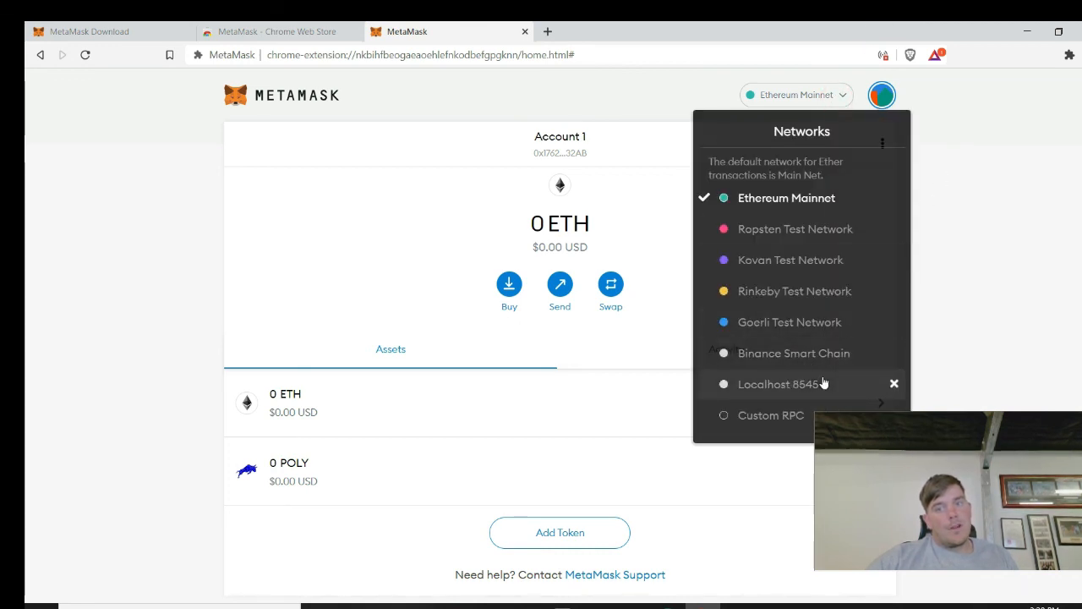
{"action": "mouse_move", "coordinate": [942, 328]}
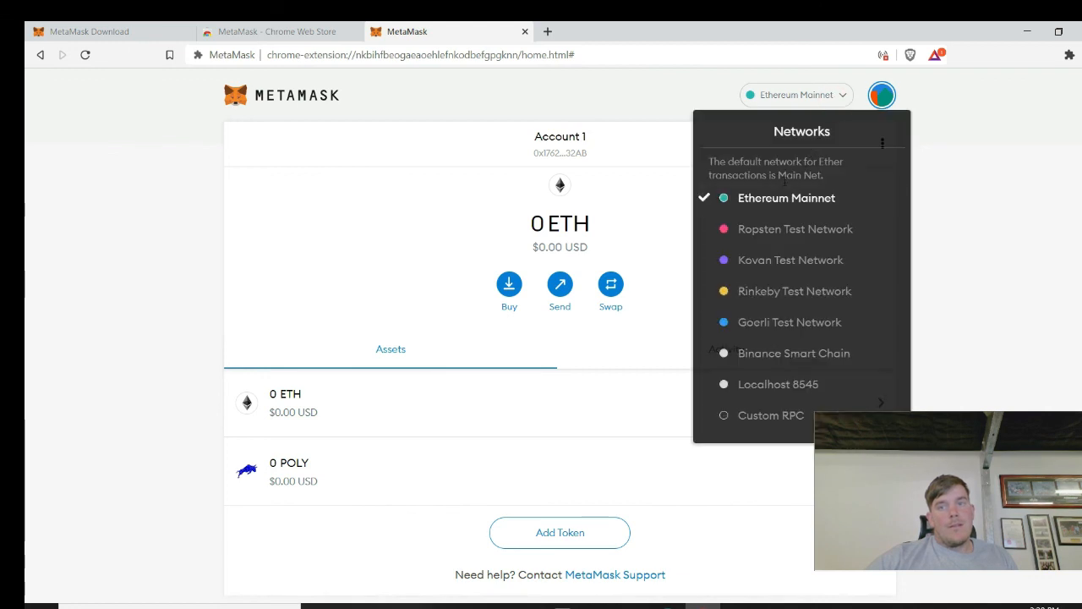
{"action": "mouse_move", "coordinate": [792, 196]}
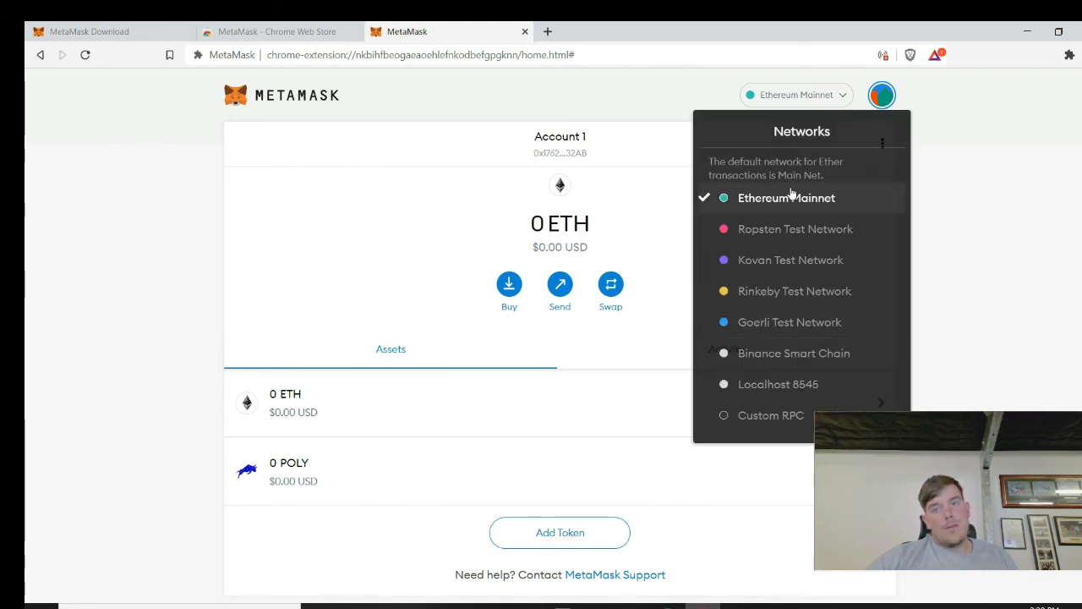
{"action": "mouse_move", "coordinate": [791, 353]}
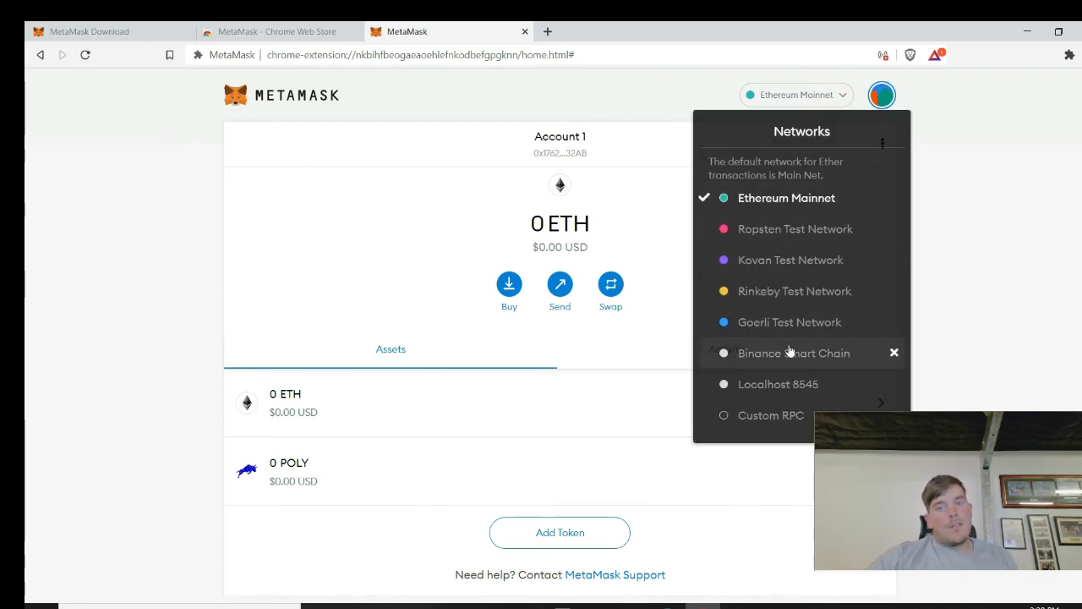
{"action": "left_click", "coordinate": [793, 354]}
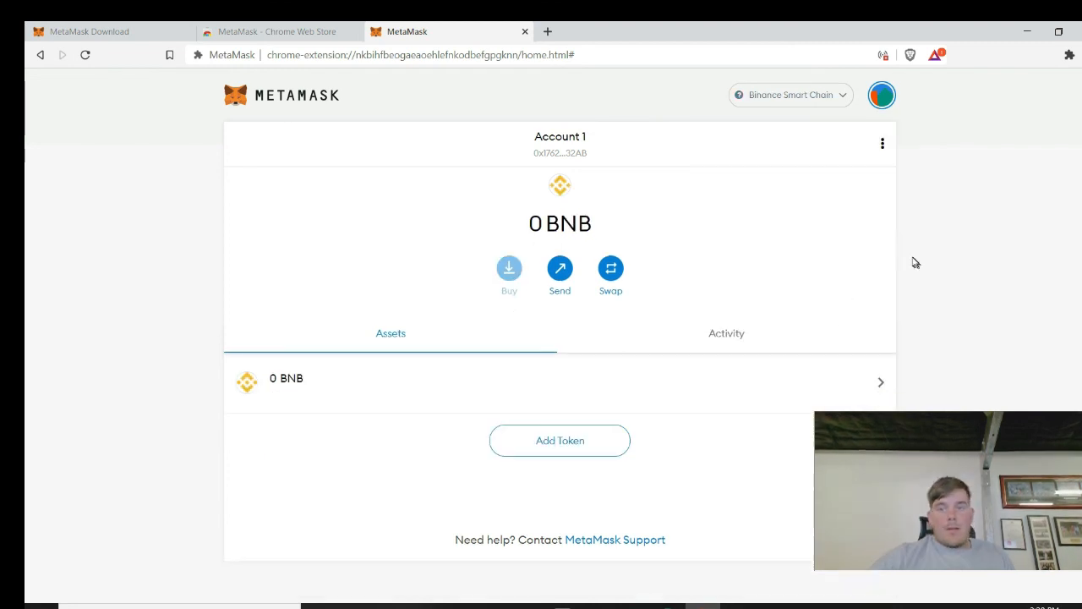
{"action": "mouse_move", "coordinate": [810, 112]}
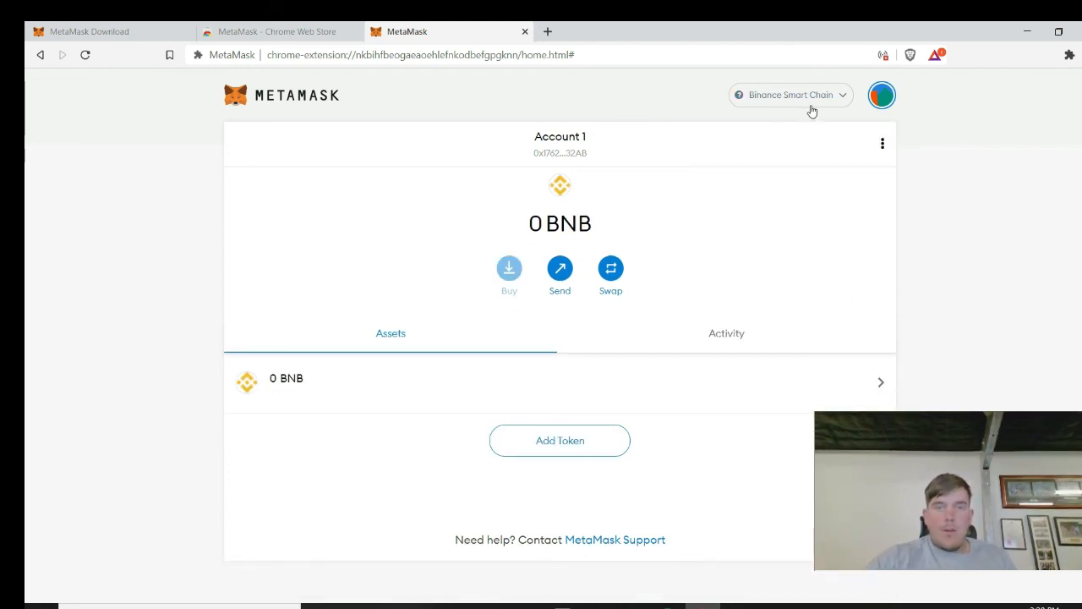
{"action": "mouse_move", "coordinate": [903, 248]}
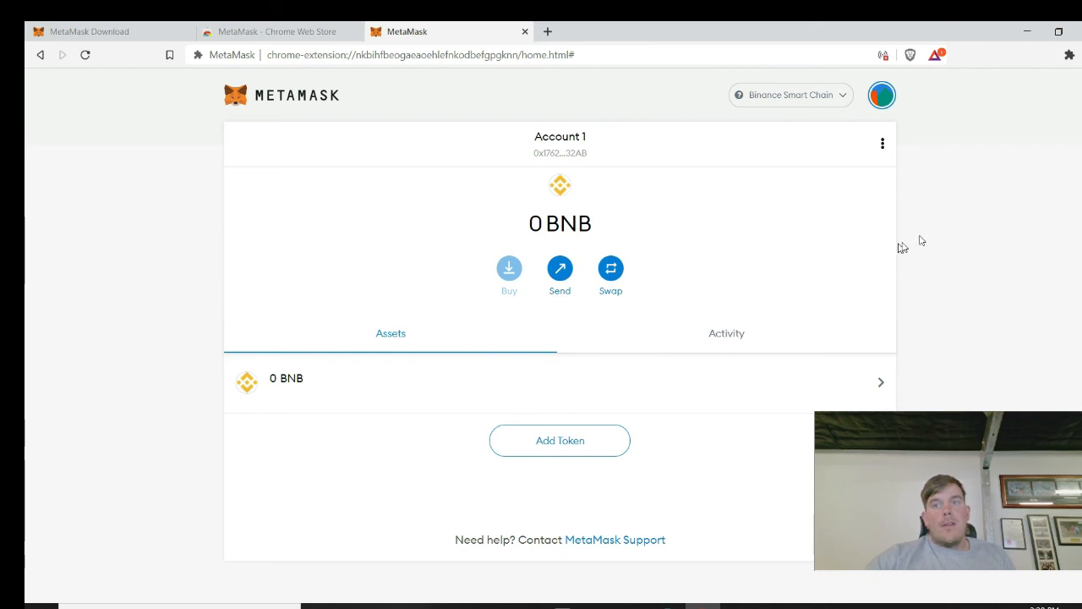
{"action": "mouse_move", "coordinate": [936, 226]}
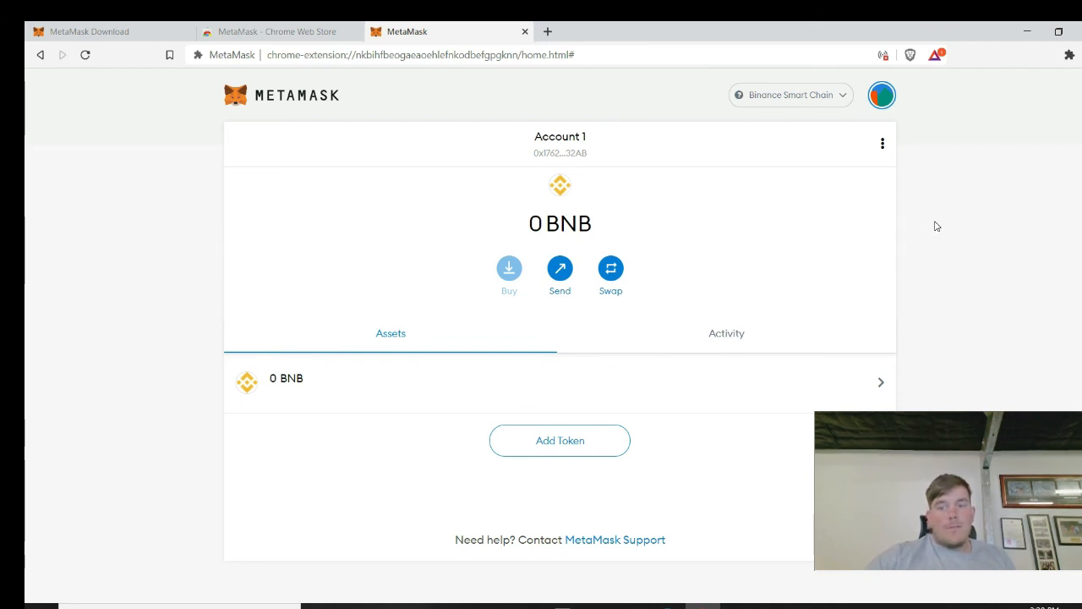
{"action": "mouse_move", "coordinate": [25, 169]}
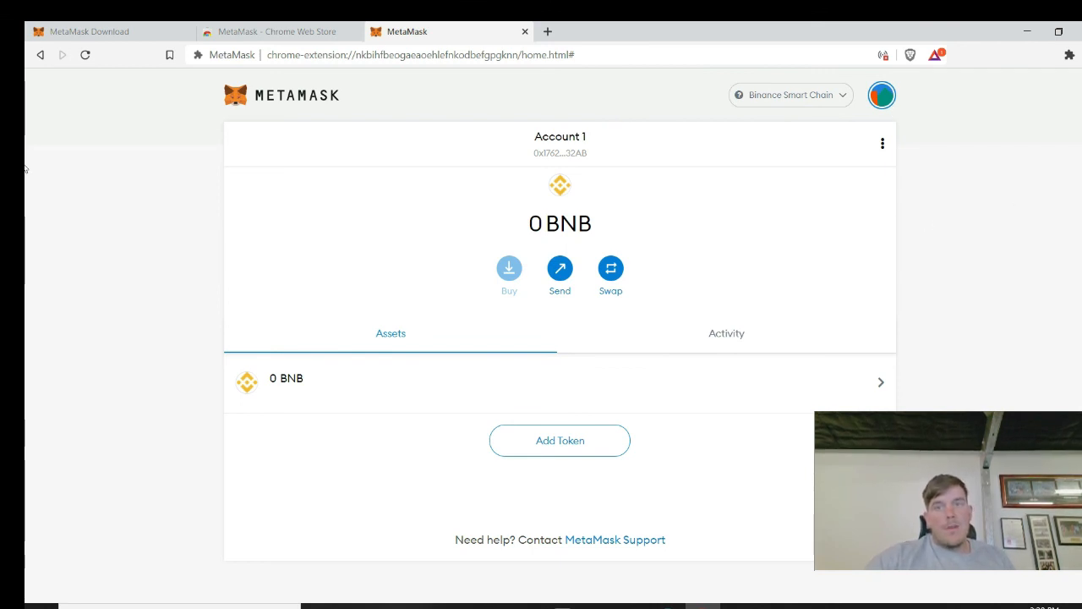
{"action": "mouse_move", "coordinate": [960, 130]}
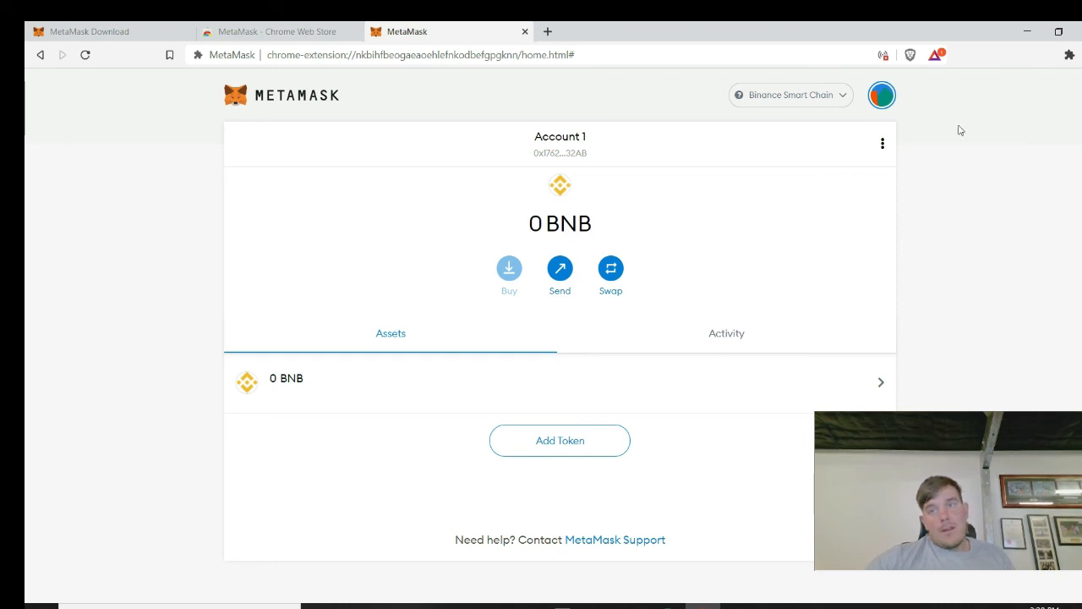